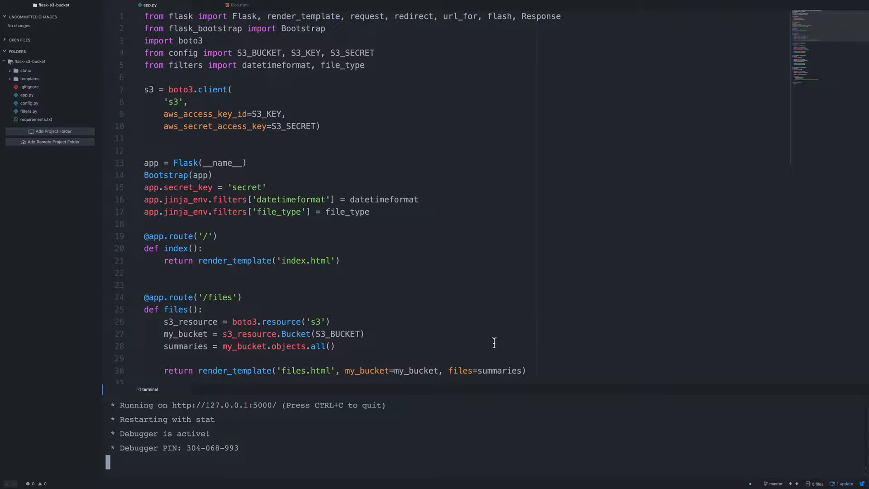
mouse_move(460, 309)
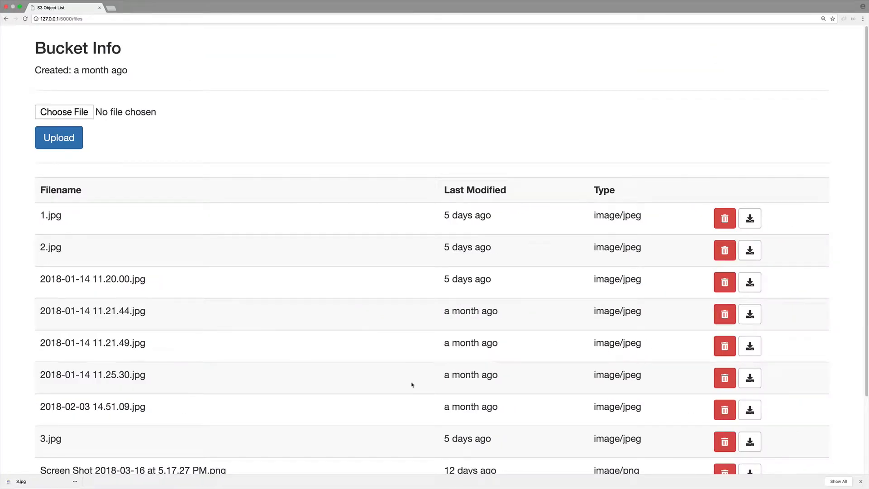
- Load 127.0.0.1:5000 so the home page shows only Hello, Bootstrap
left_click(66, 19)
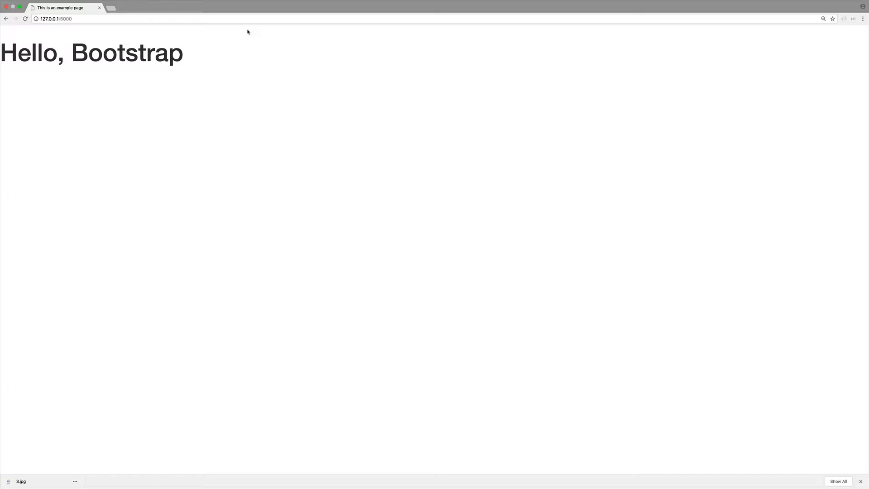
mouse_move(205, 96)
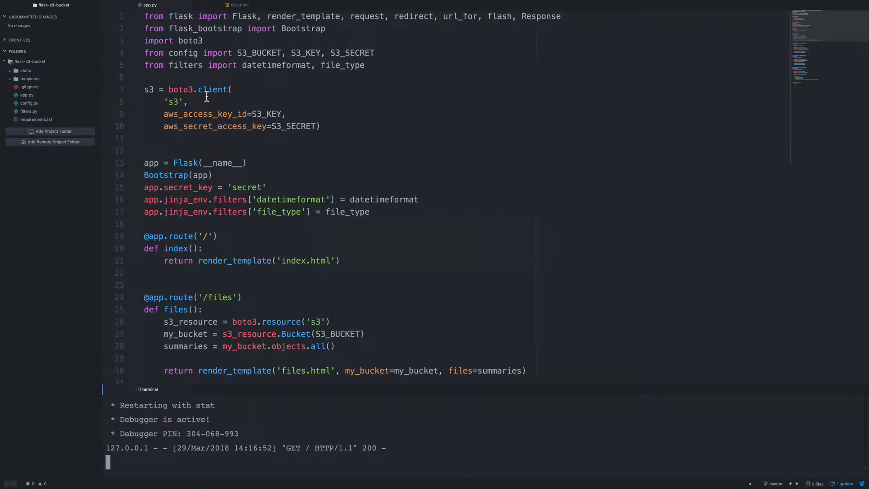
mouse_move(221, 89)
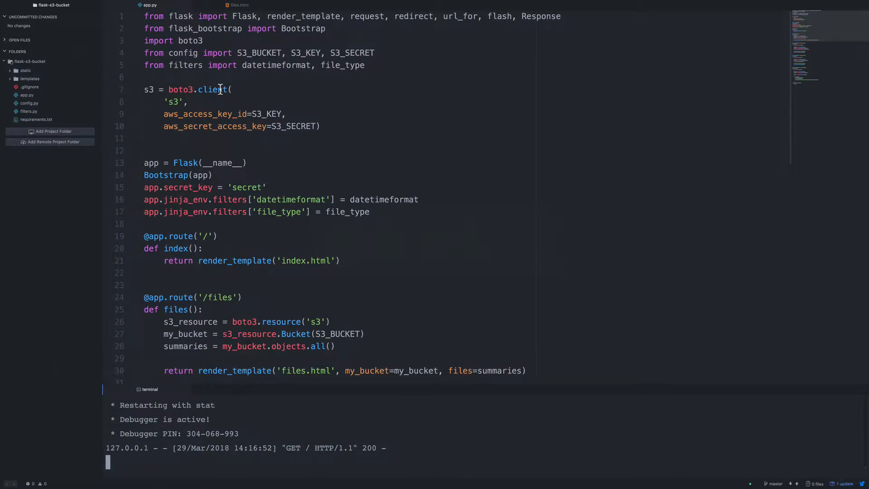
- Scroll through app.py to the module-level boto3 client block above the routes
scroll("down", 3)
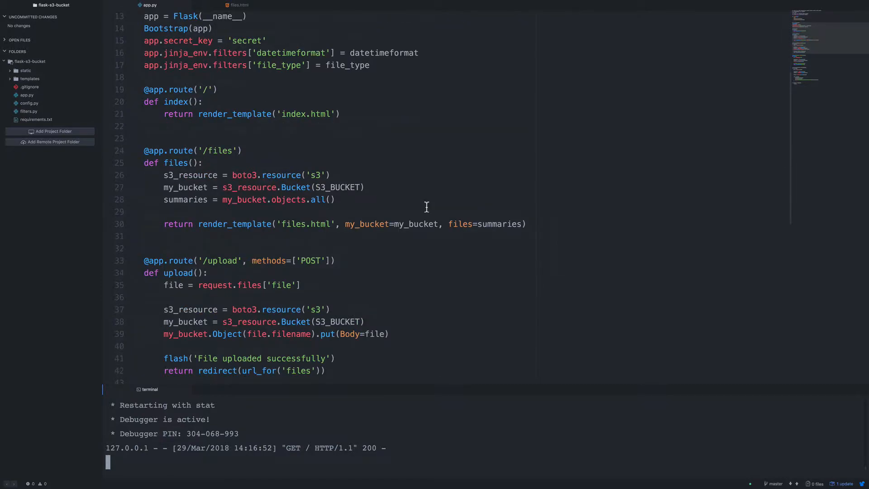
scroll("down", 3)
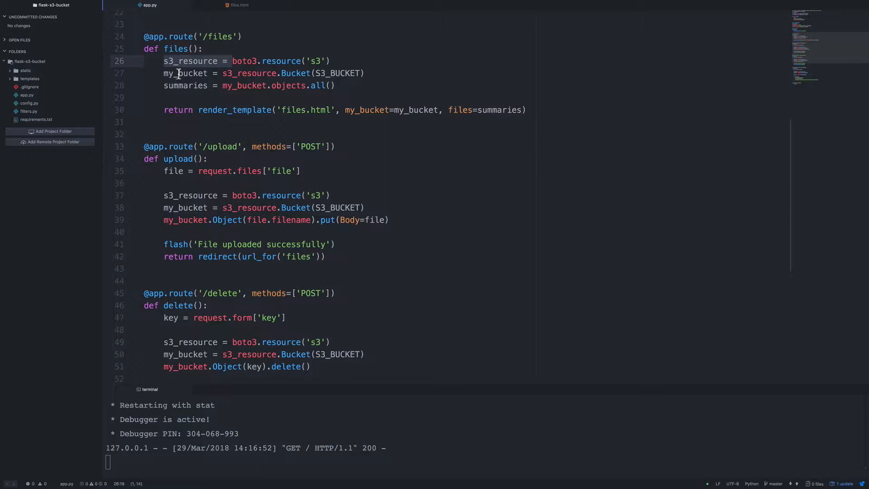
mouse_move(177, 338)
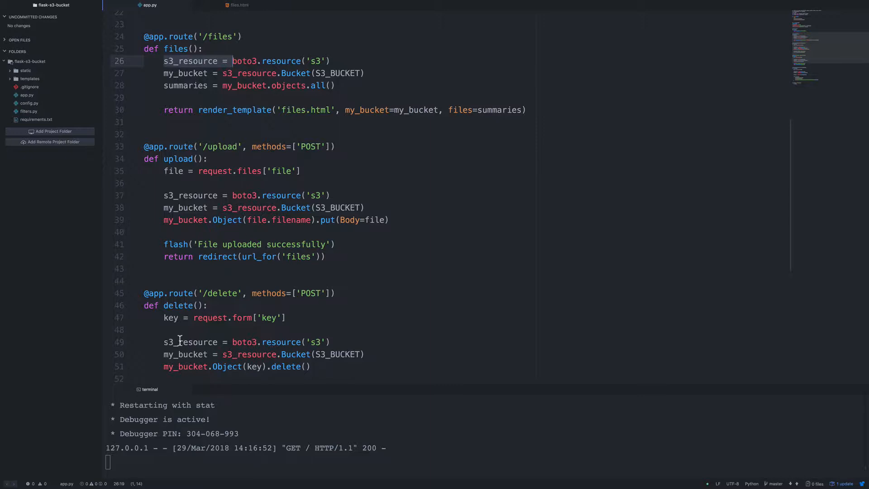
mouse_move(431, 295)
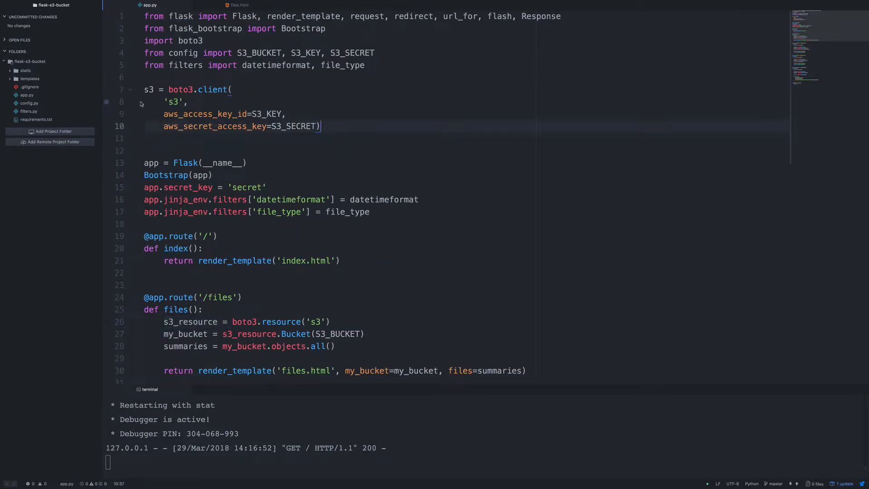
scroll("down", 3)
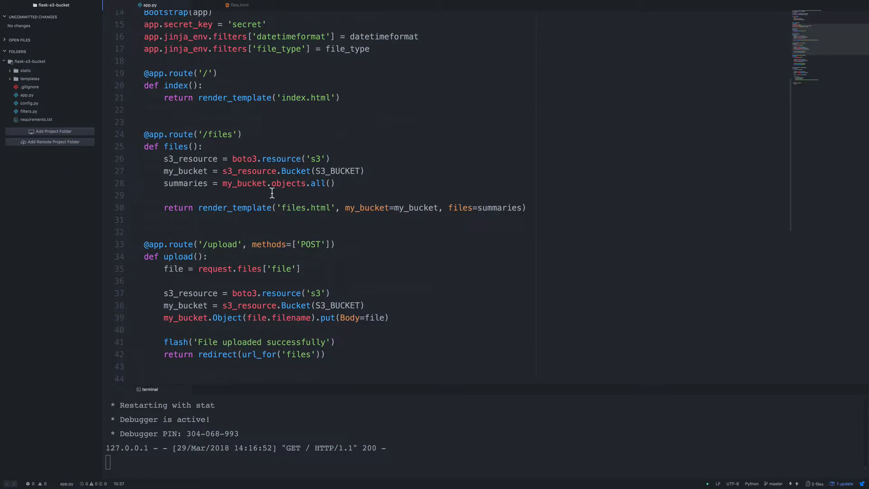
mouse_move(291, 196)
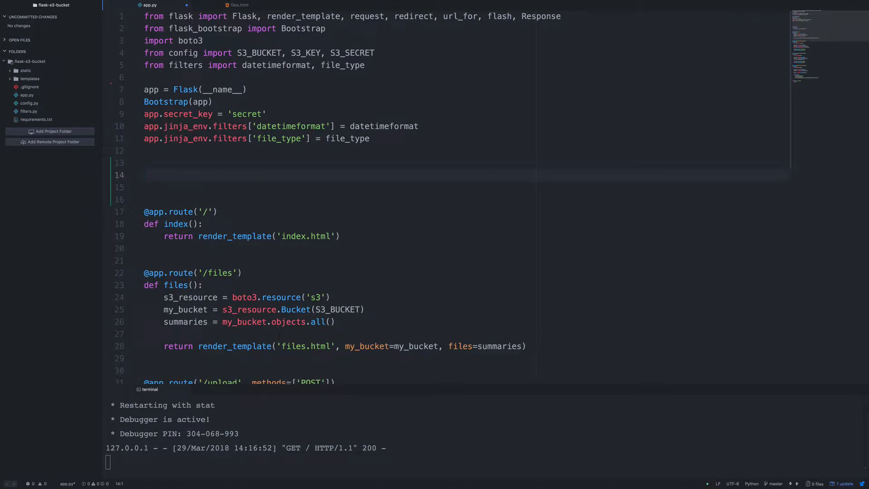
- Start def _get_s3_resource(): with an if S3_KEY and S3_SECRET branch
type("def")
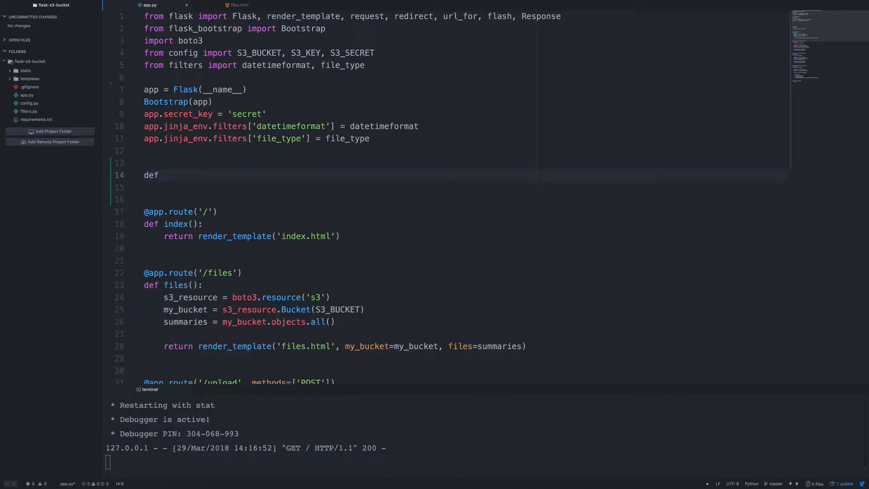
type("_get_s3_resource")
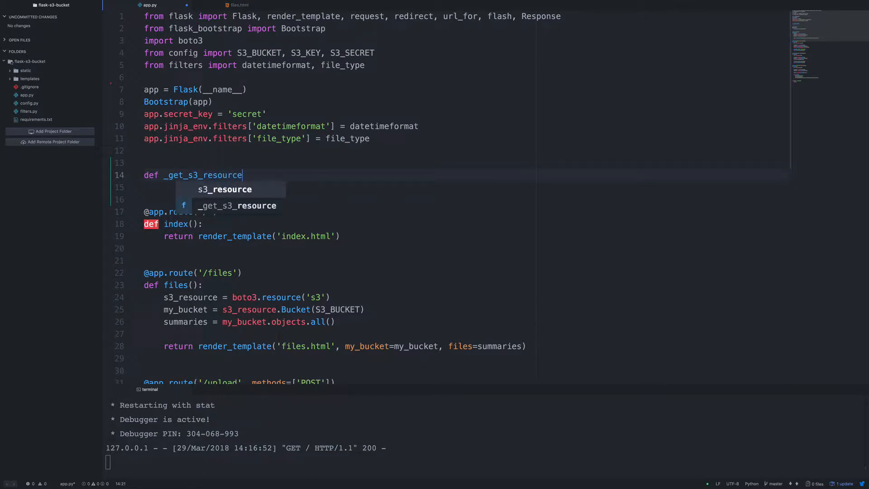
type("():")
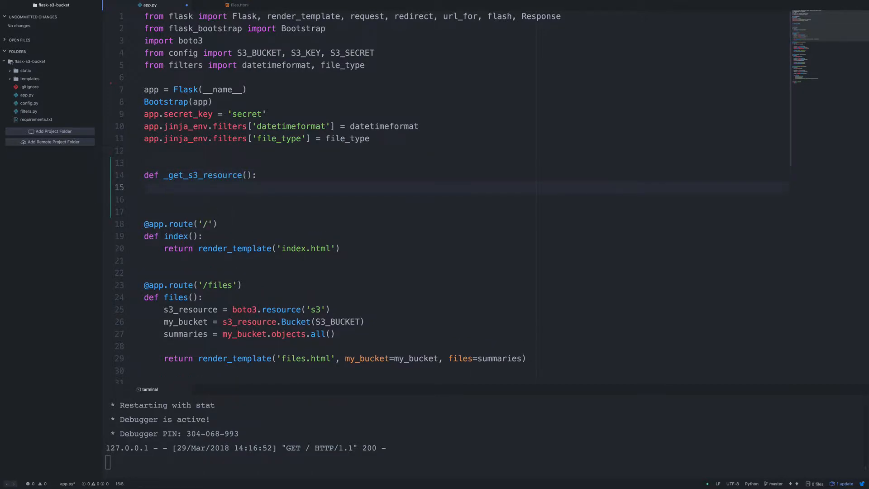
left_click(164, 187)
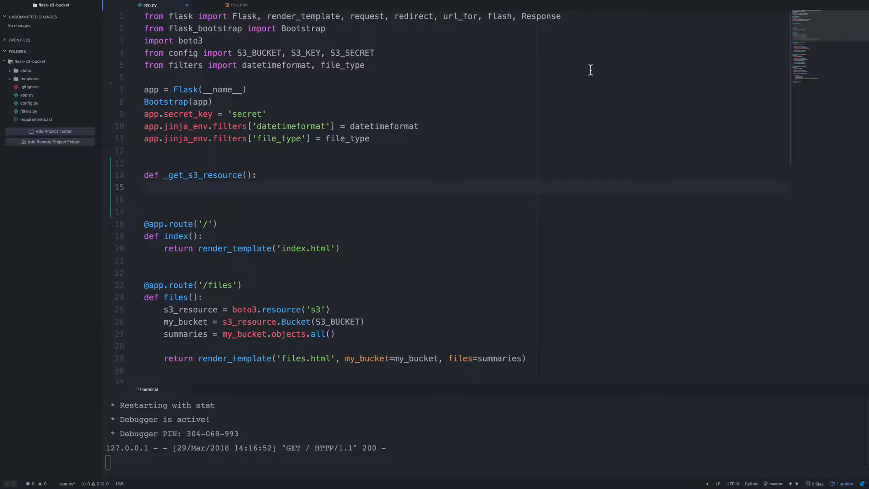
type("if")
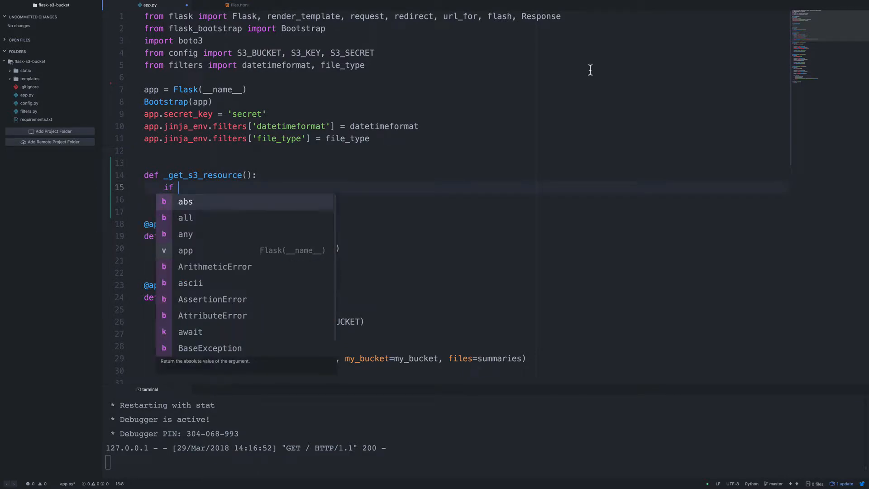
type("S3_KEY and S3_SECRET:")
left_click(465, 199)
type("return boto3")
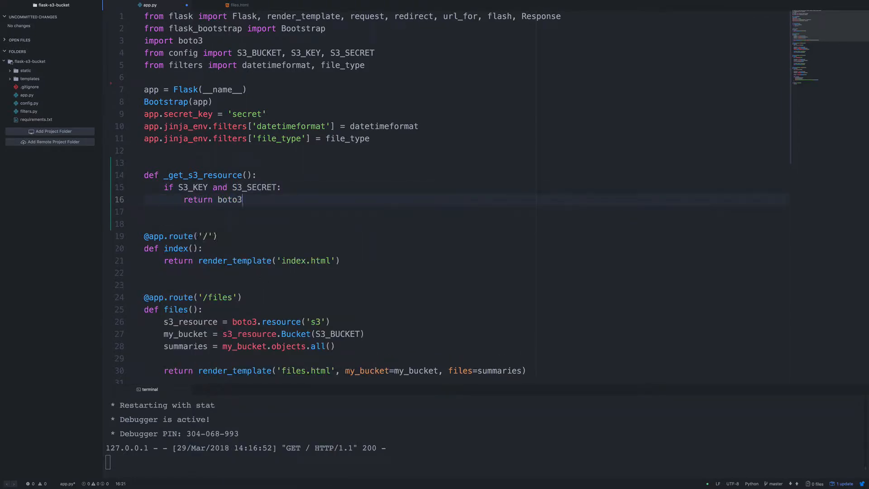
type(".resource(")
left_click(465, 211)
type("'s3',")
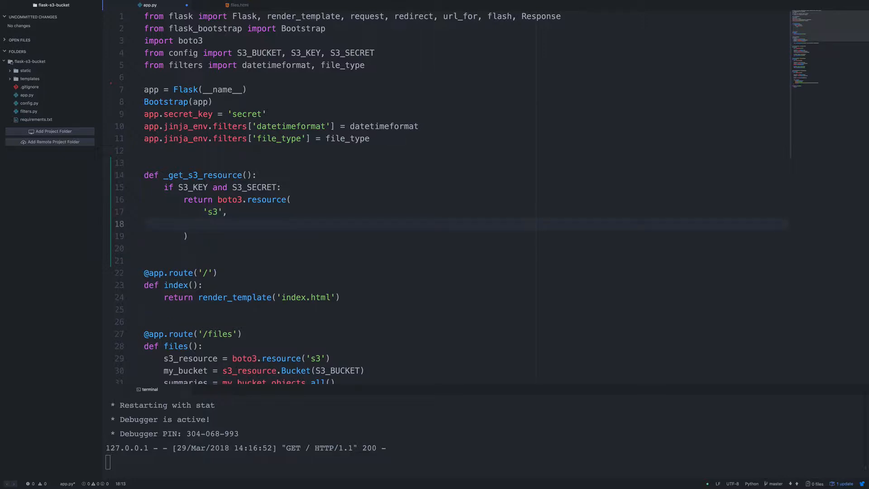
- Return boto3.resource with aws_access_key_id=S3_KEY and aws_secret_access_key=S3_SECRET
type("aws_acces")
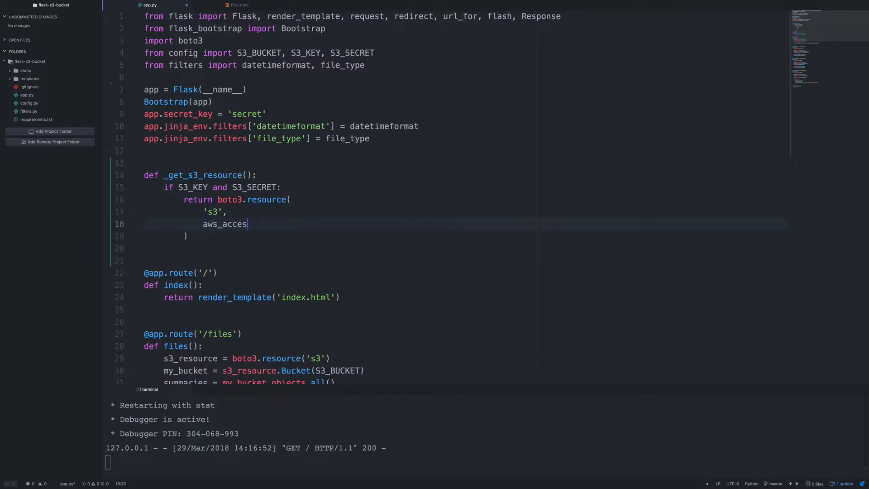
type("s_key=")
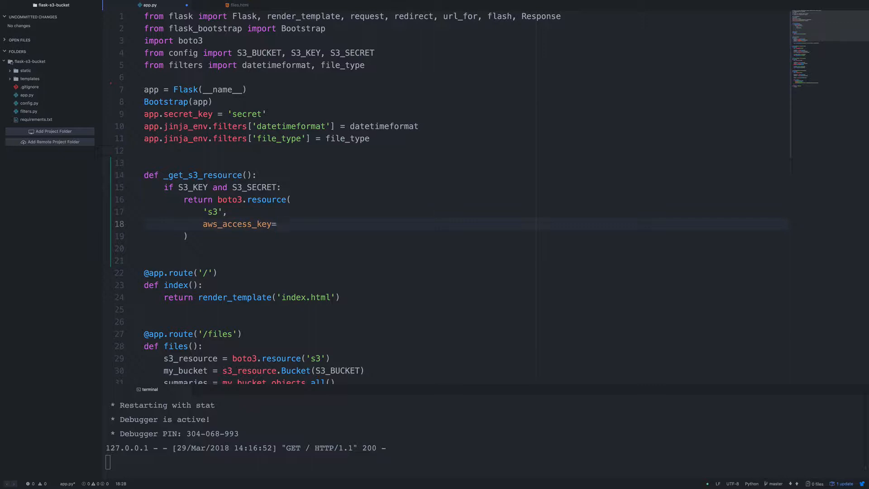
type("S")
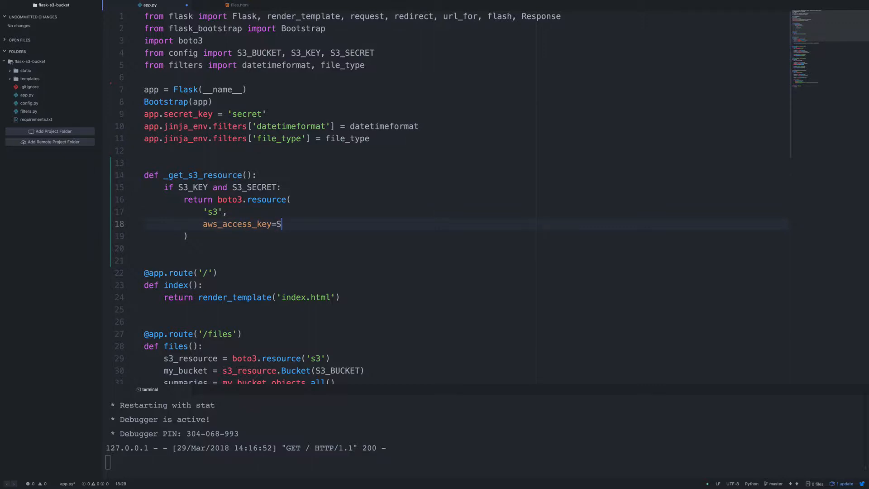
type("_KEY,")
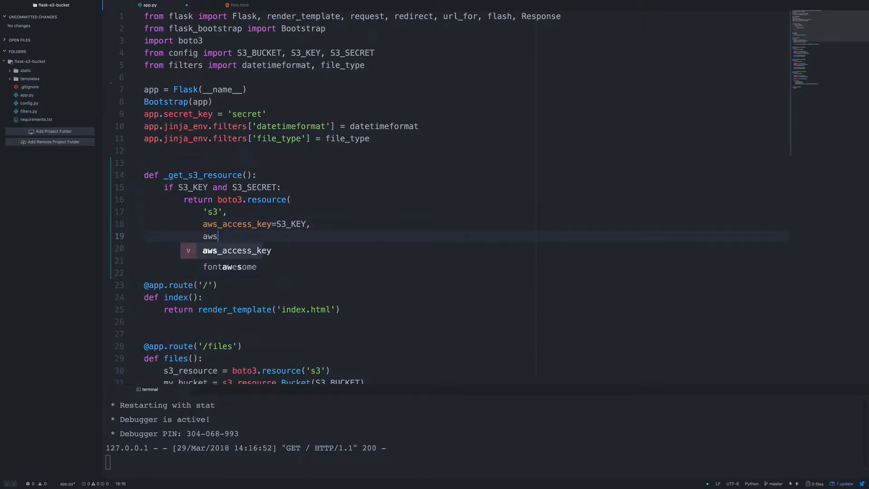
type("ecret_")
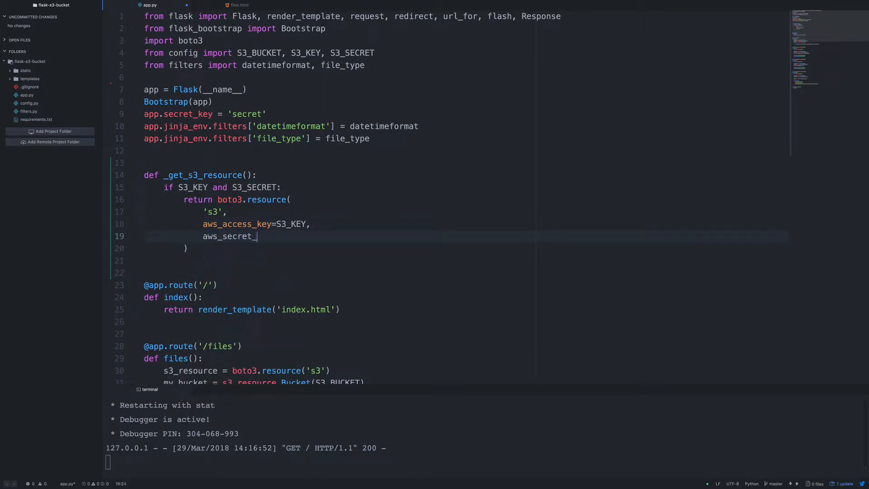
type("access_key=")
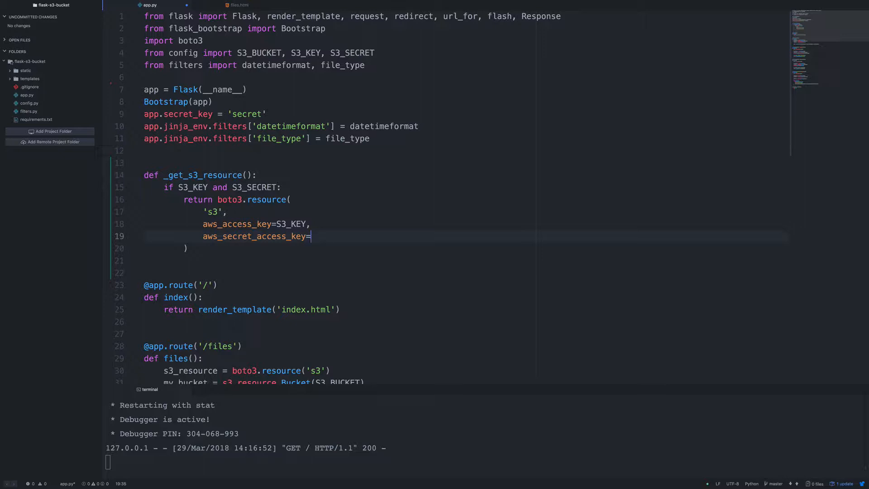
type("S3_SECRET")
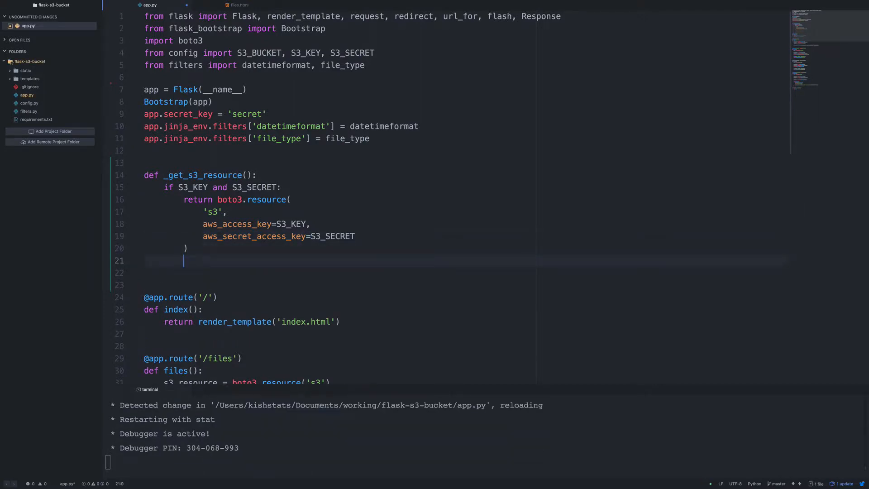
type("else:")
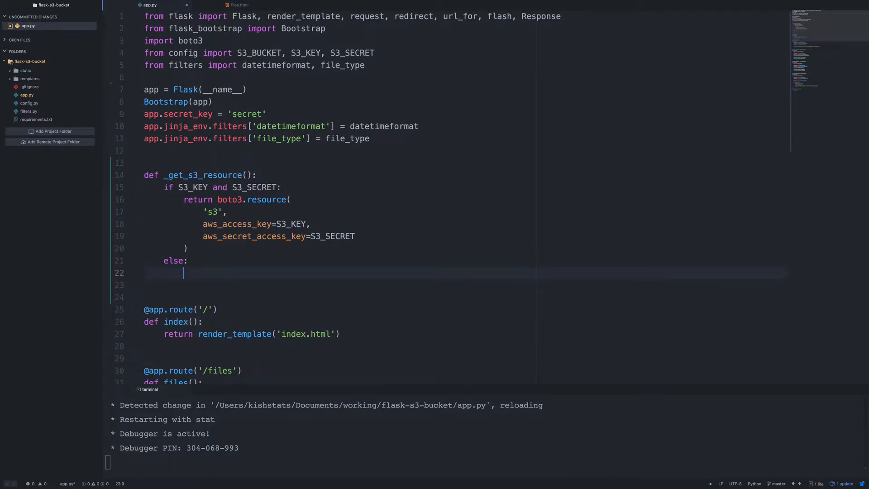
- Add the else branch returning boto3.resource('s3')
type("return")
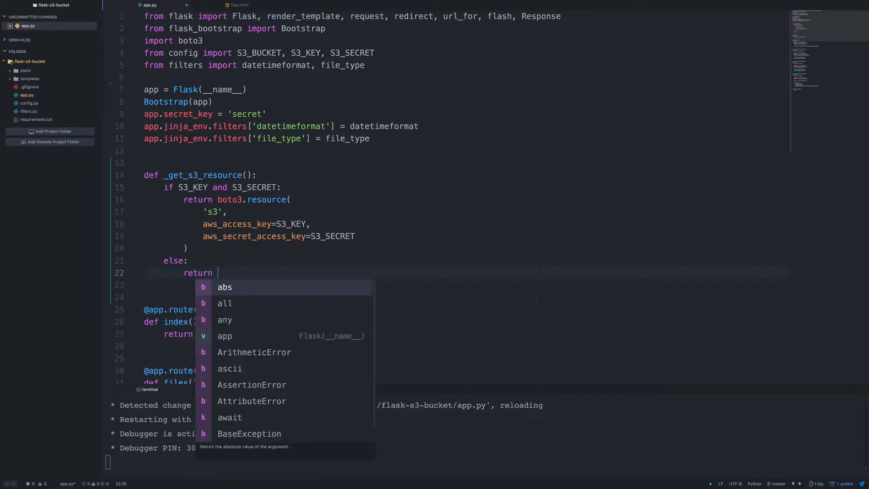
type("boto3.resource")
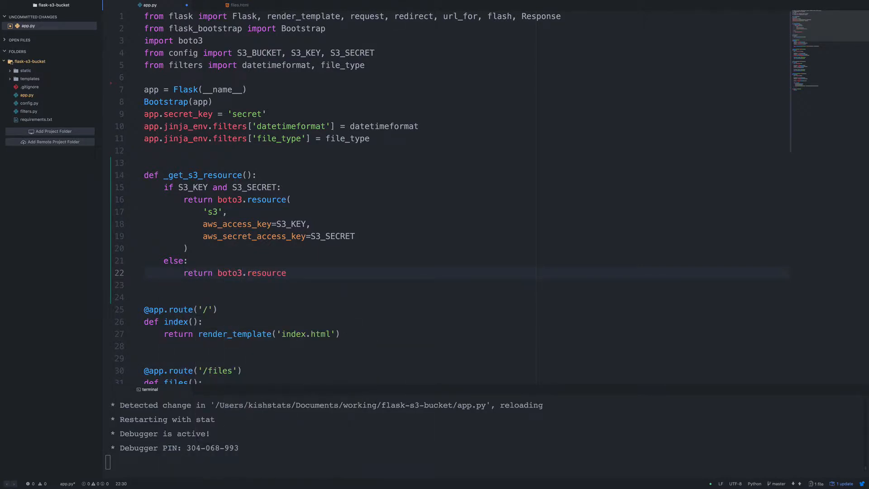
type("('s3')")
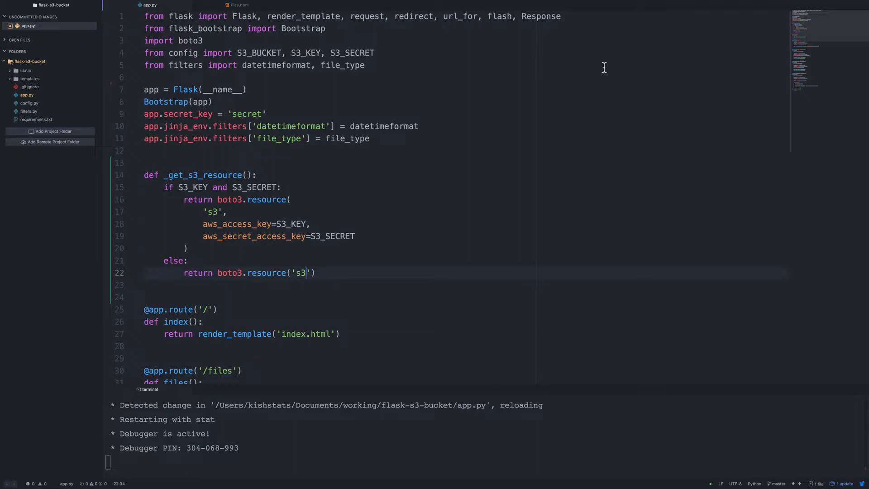
mouse_move(298, 293)
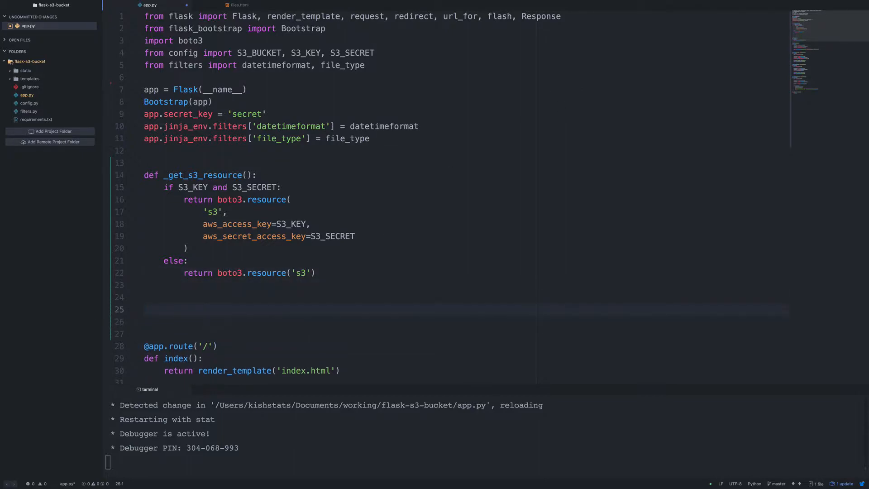
- Define get_bucket() assigning s3_resource = _get_s3_resource()
type("def get_bucket")
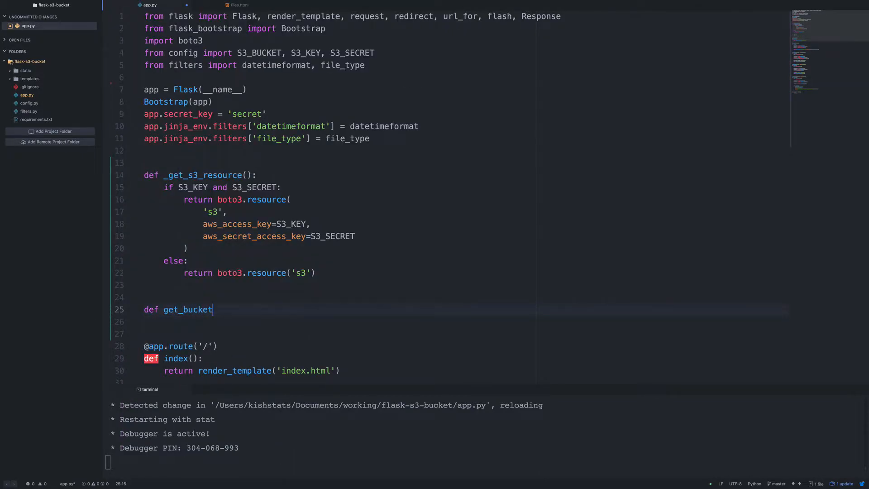
type("():")
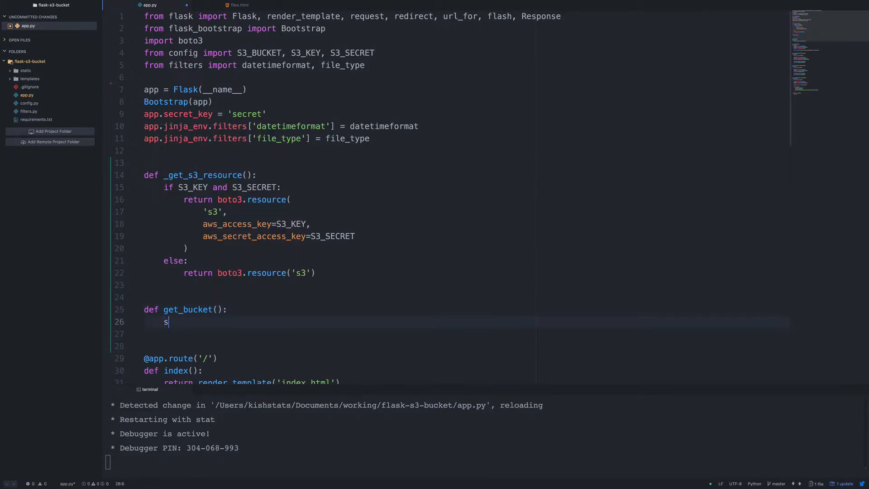
type("3_")
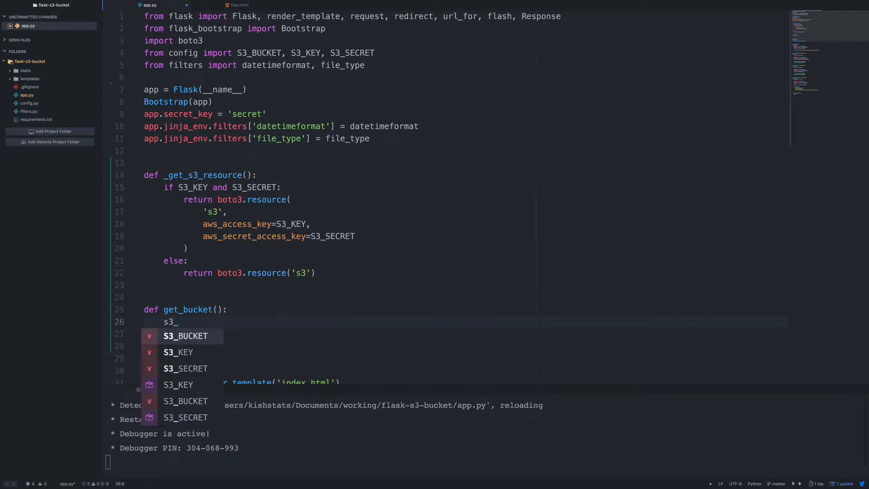
type("resource =")
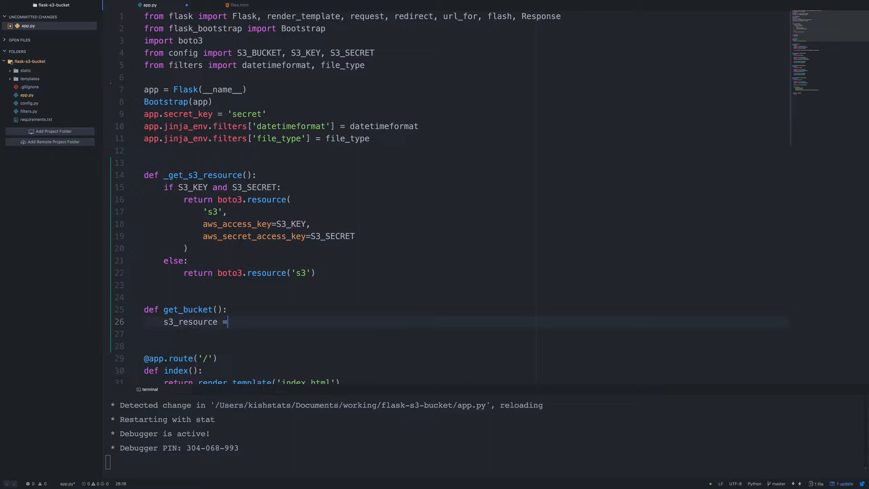
type("_get_s3_resource()")
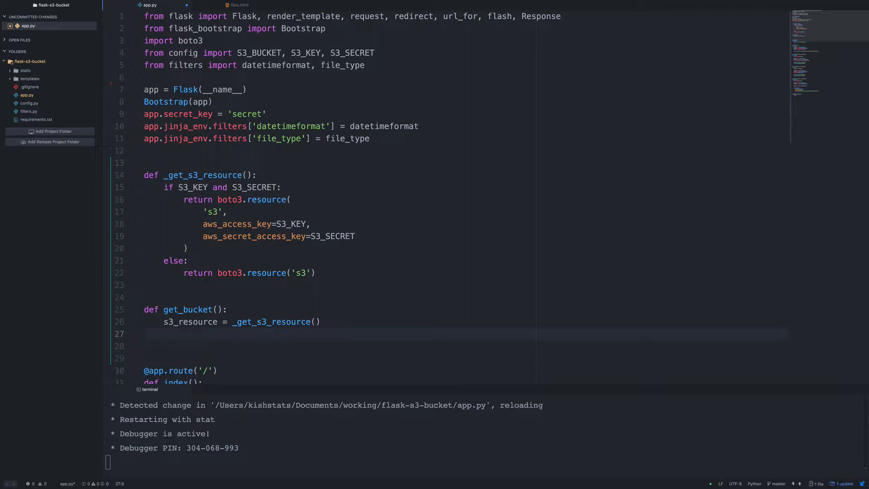
- Return s3_resource.Bucket(S3_BUCKET) from get_bucket
type("return s")
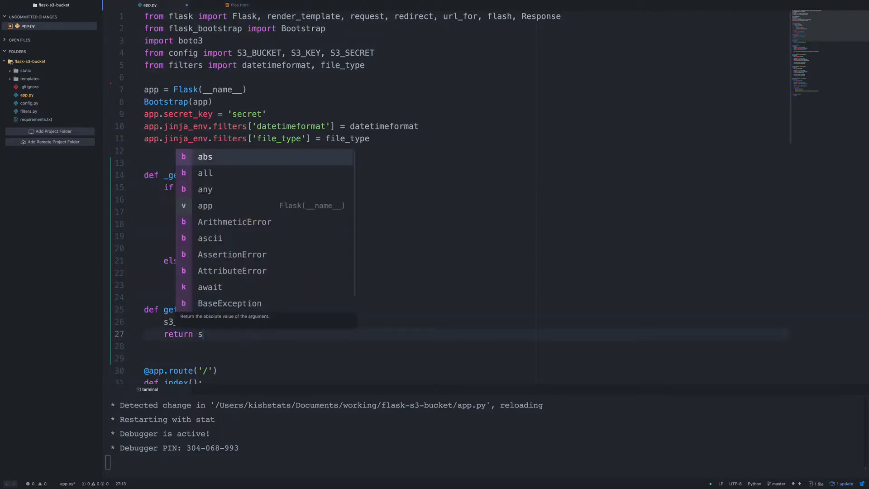
type("3s3_resource")
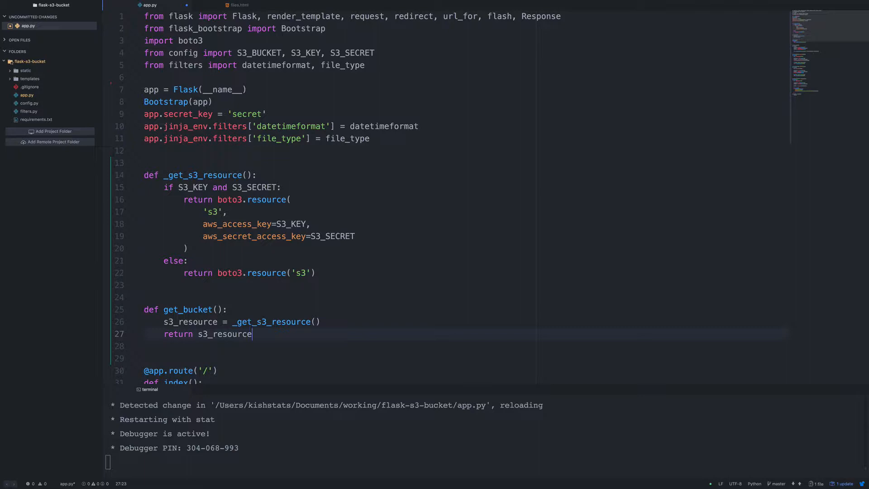
type(".")
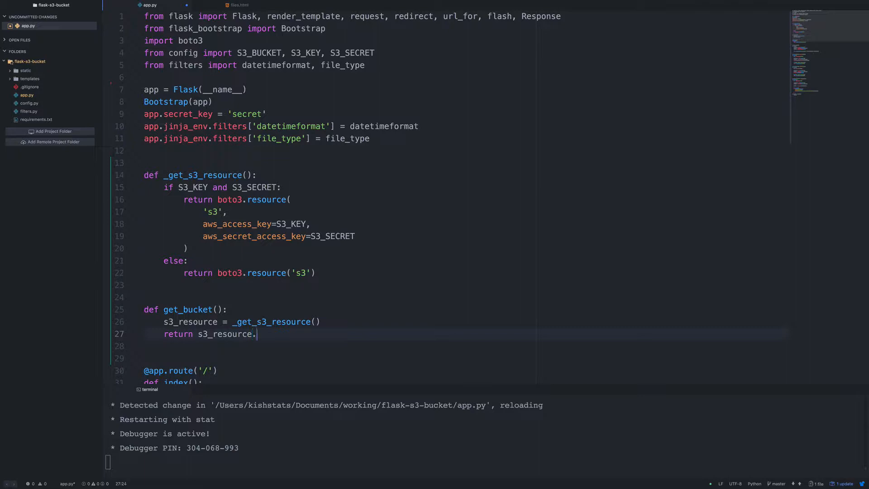
type("Bucket(")
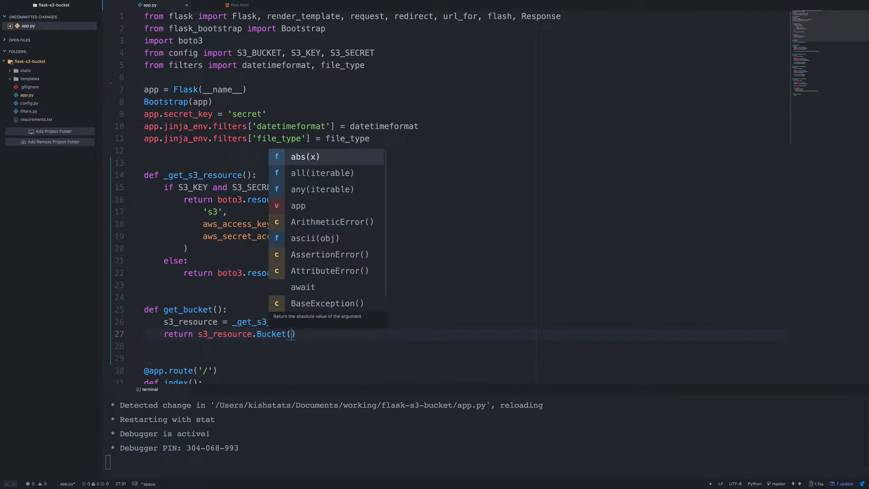
type("S")
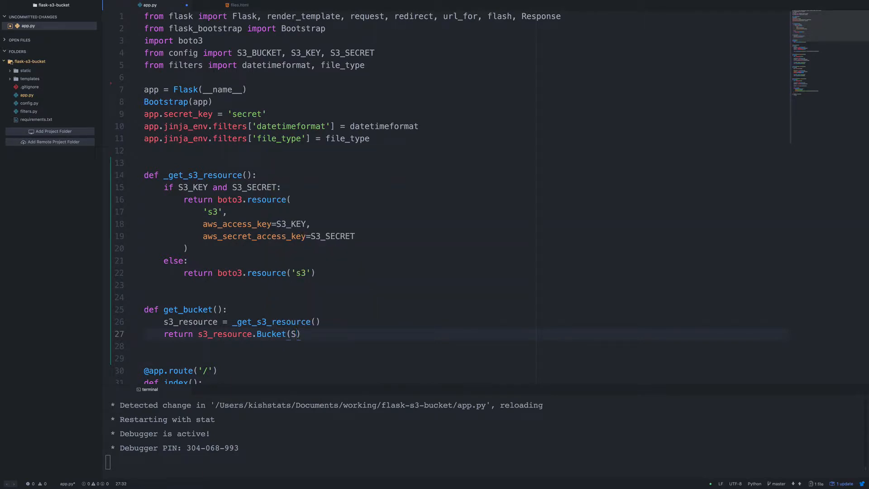
type("3S3_BUCKET")
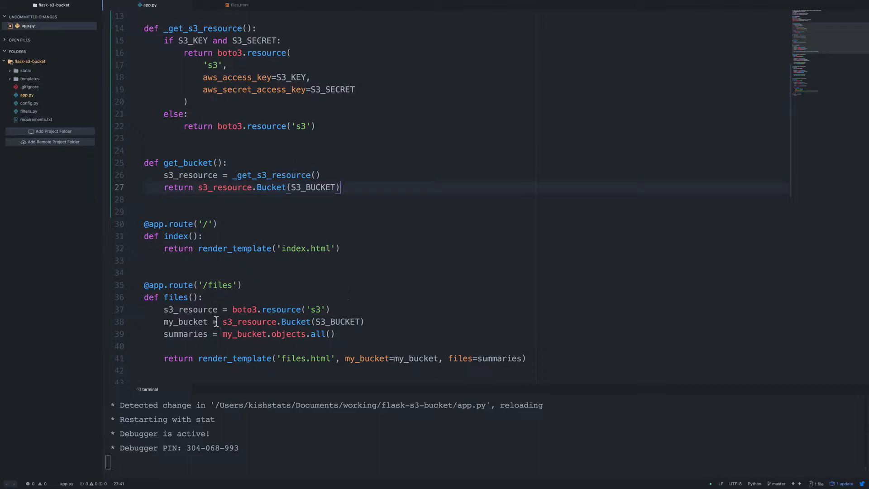
- Replace the files route's boto3.resource setup with my_bucket = get_bucket()
scroll("down", 3)
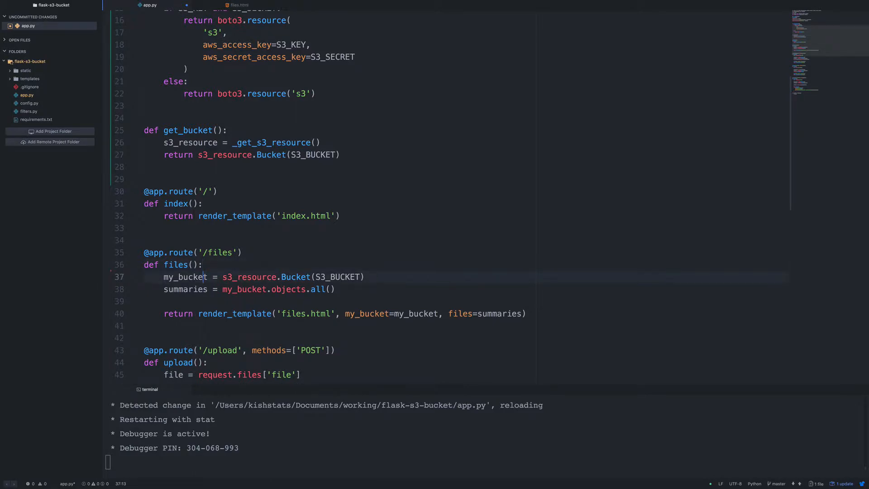
type("get_bucket(")
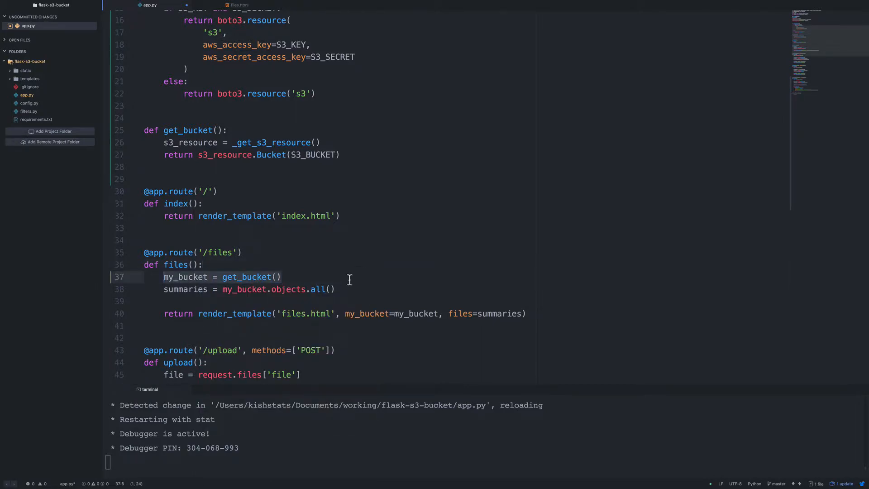
scroll("down", 3)
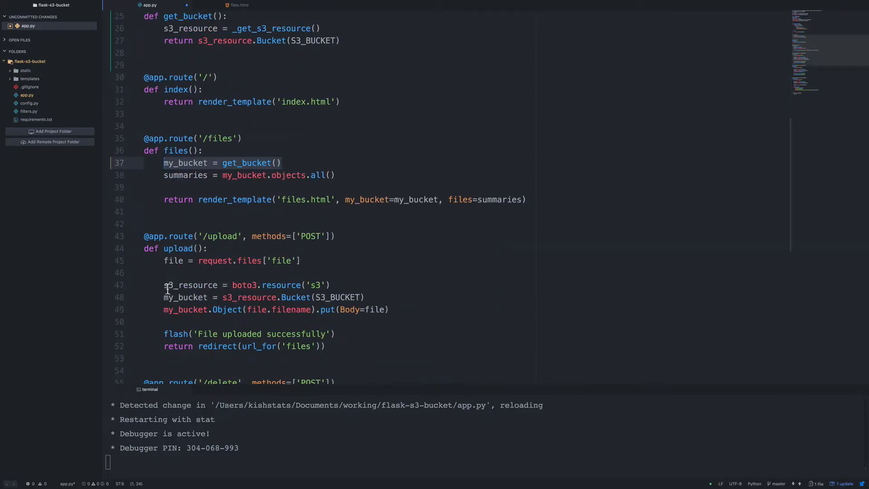
scroll("down", 3)
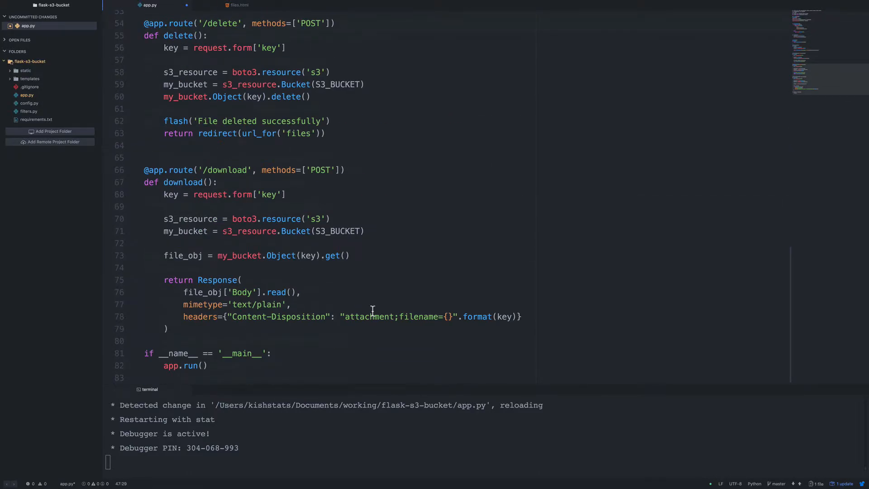
mouse_move(216, 247)
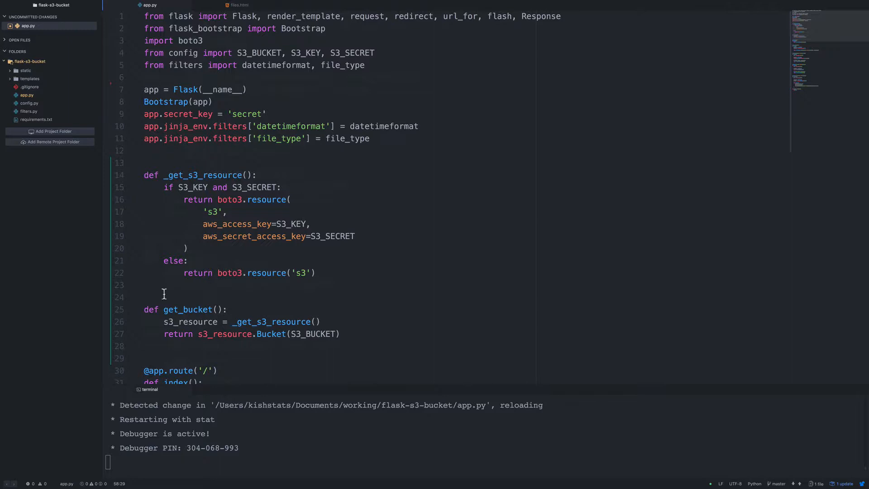
mouse_move(238, 284)
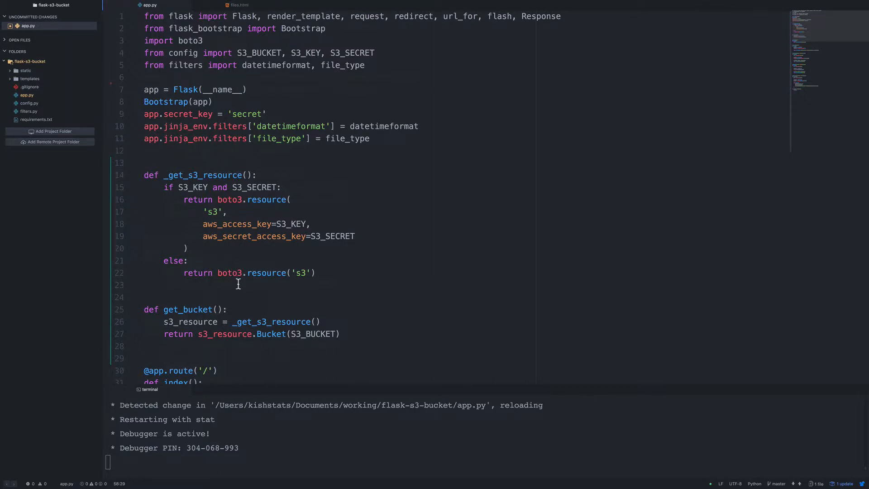
mouse_move(26, 57)
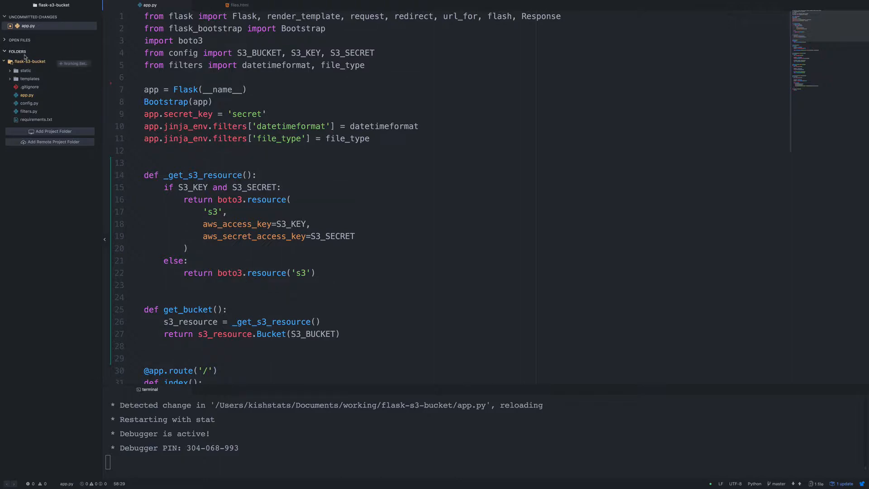
- Create resources.py and move _get_s3_resource and get_bucket into it with boto3/config imports
right_click(31, 60)
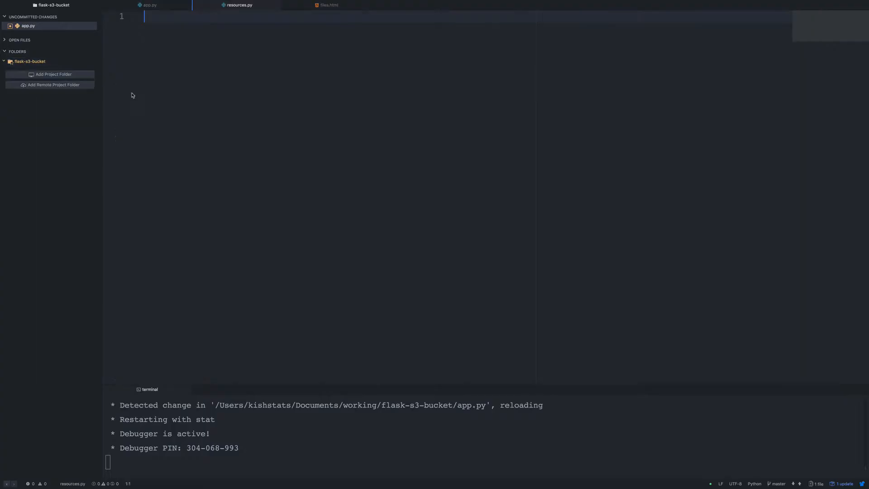
left_click(149, 6)
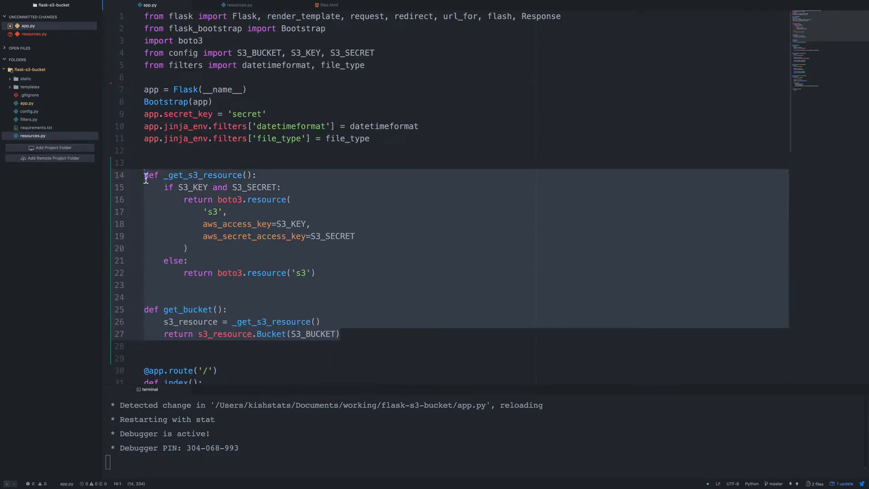
key("Delete")
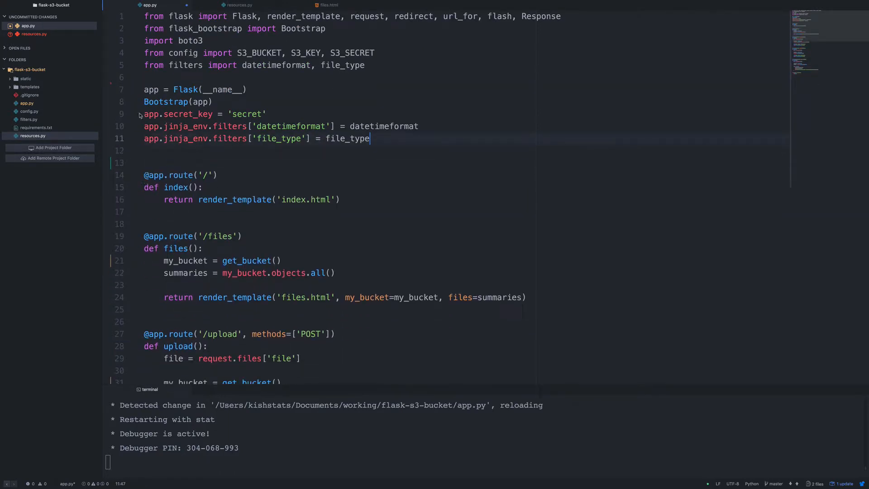
left_click(33, 136)
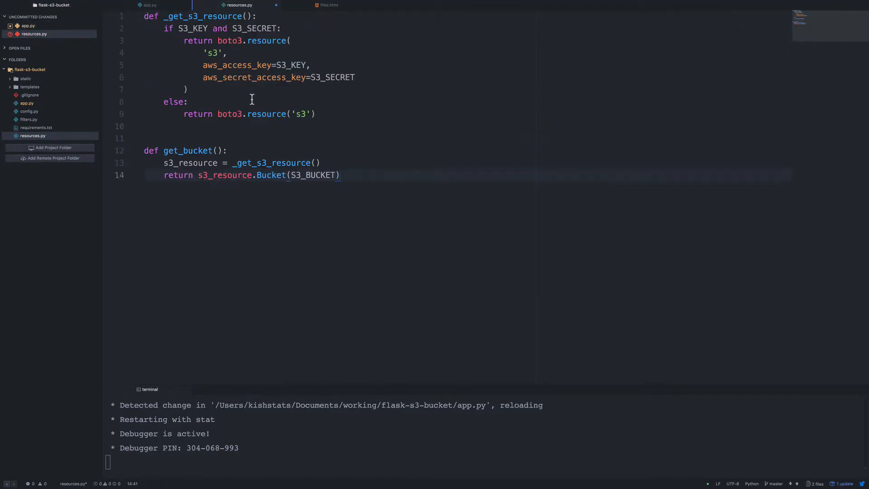
left_click(149, 5)
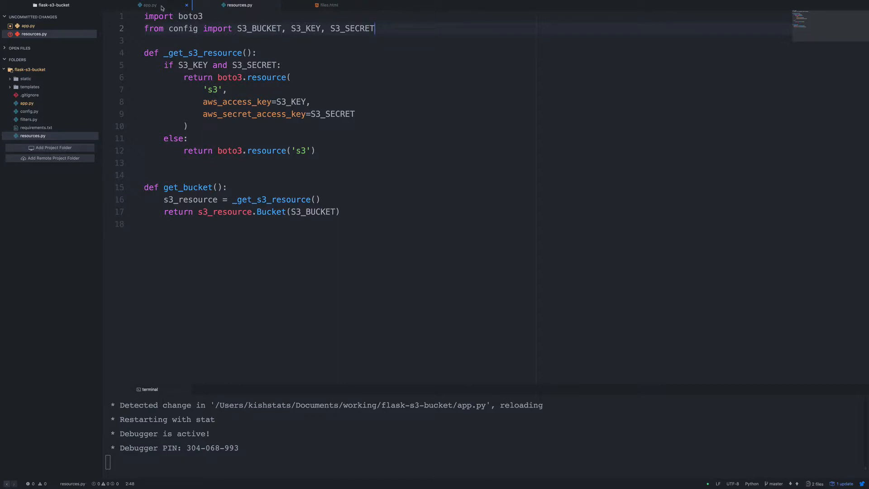
- Add 'from resources import get_bucket' to app.py
left_click(149, 6)
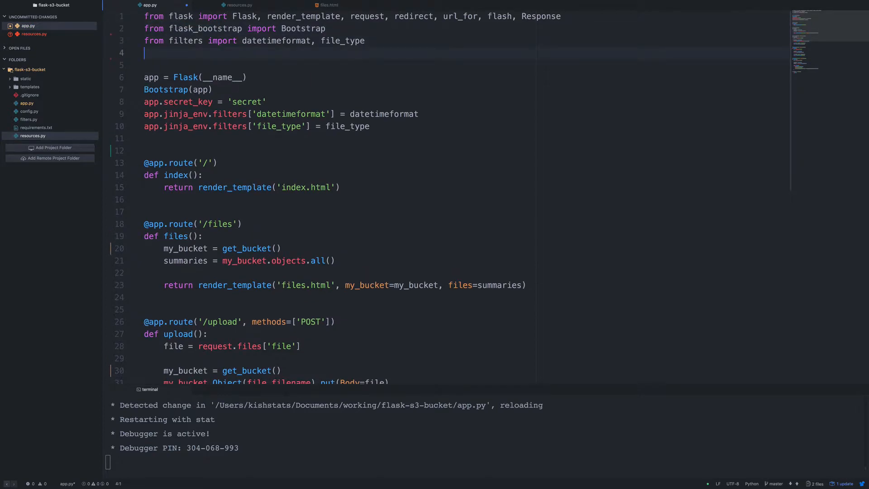
type("from")
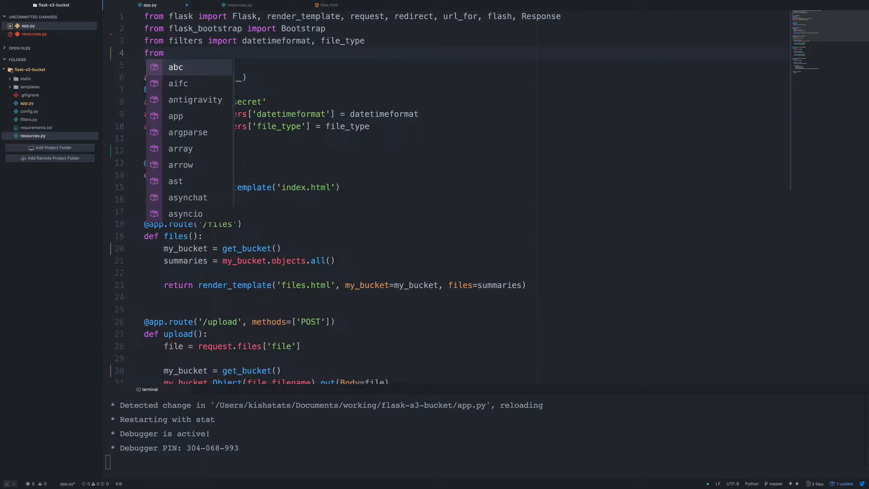
type("resources")
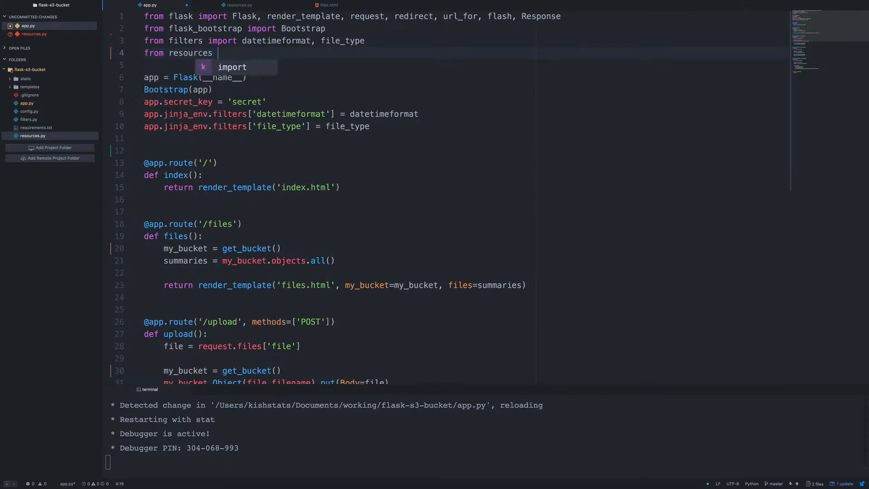
type("import get_bucket")
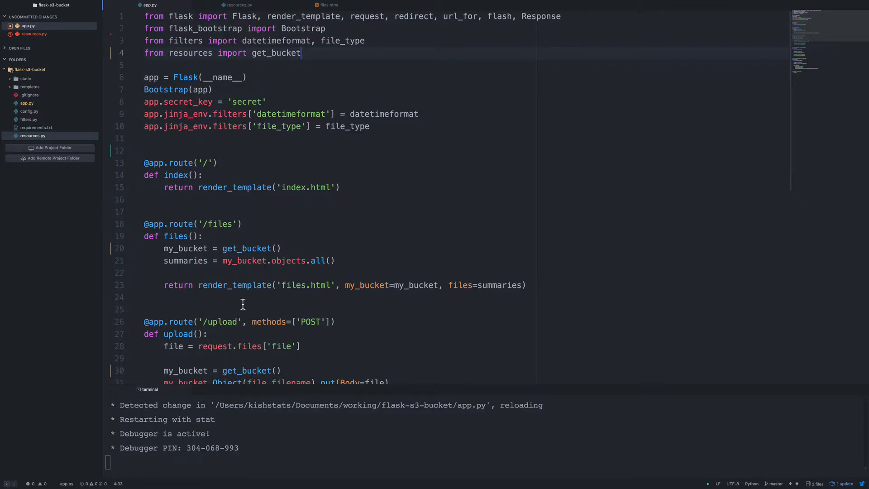
mouse_move(261, 341)
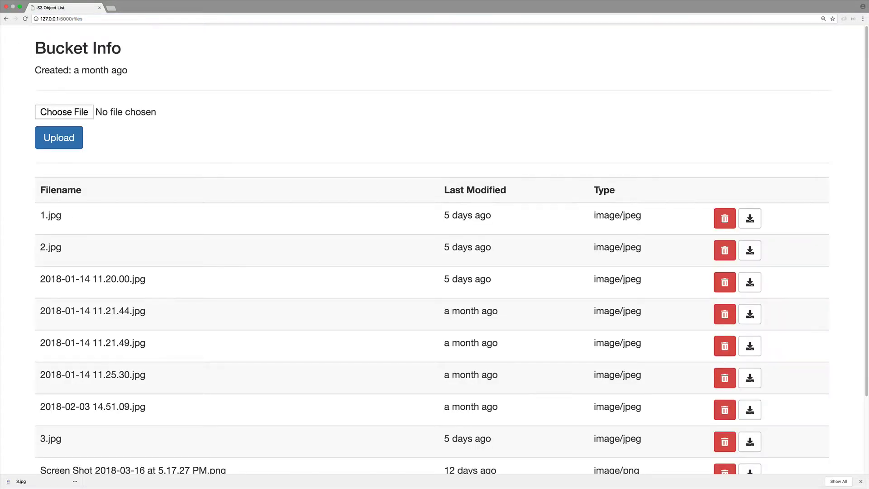
- Scroll the reloaded files page to check the bucket's file table
scroll("down", 3)
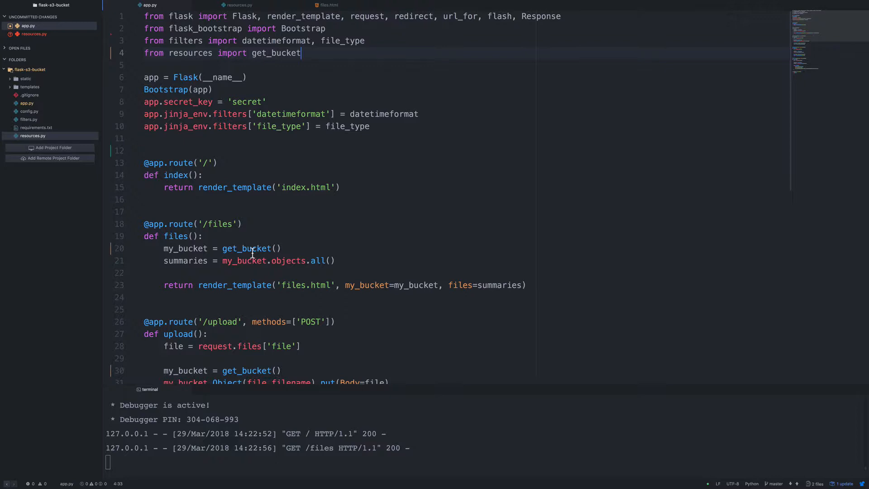
- In resources.py define get_bucket_list() creating client = boto3.client('s3')
left_click(239, 6)
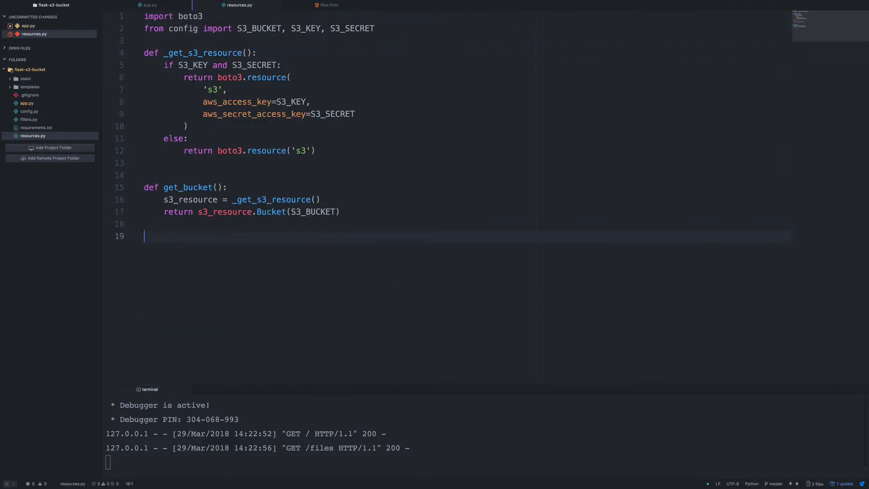
key("enter")
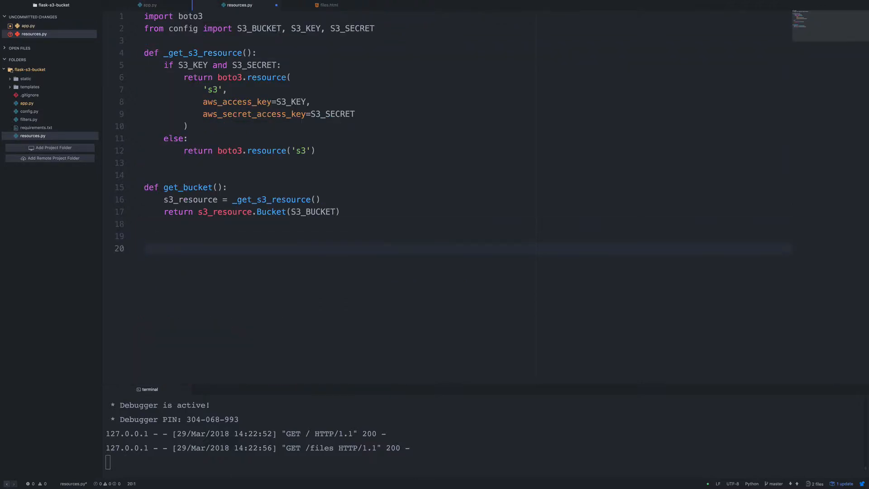
type("d")
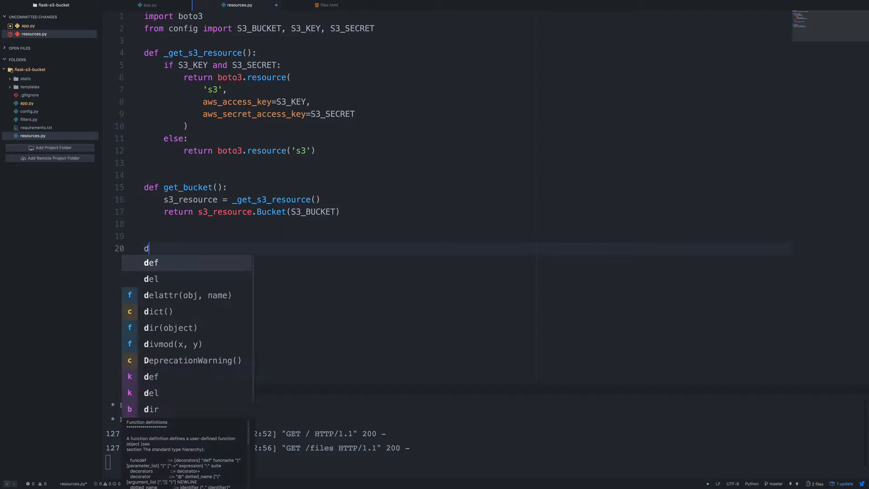
type("ef get_bucket")
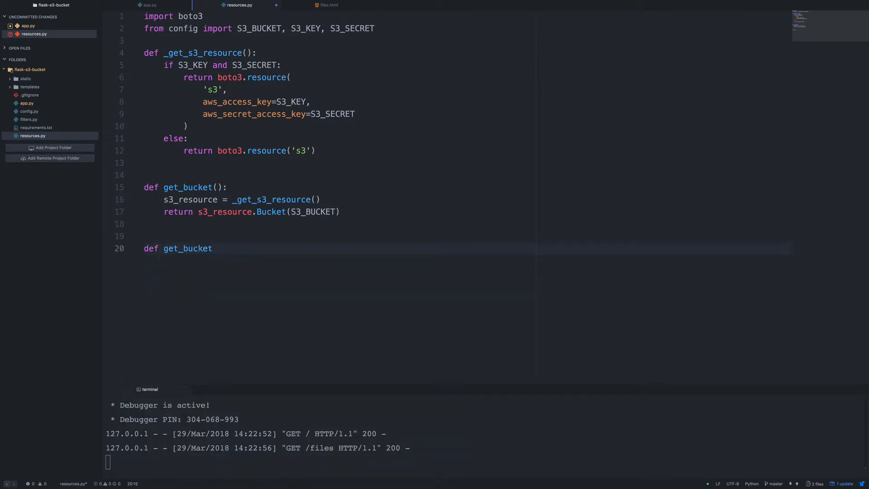
type("_list():")
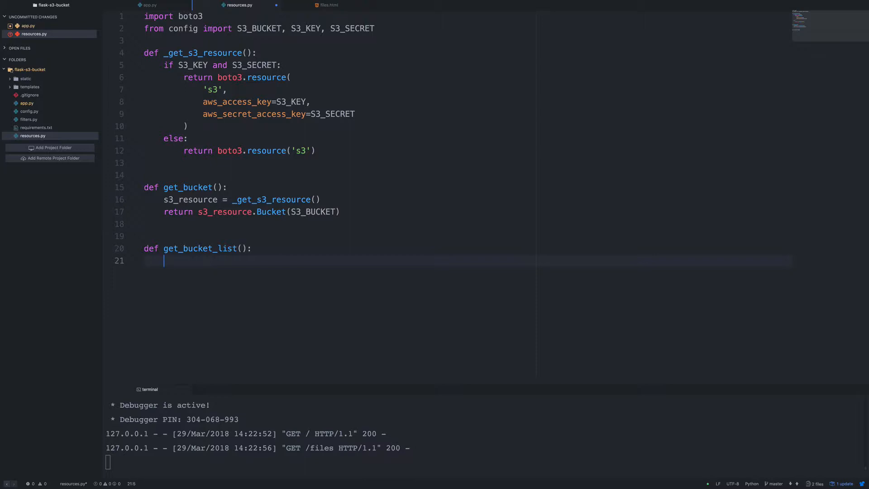
type("client = boto3.client")
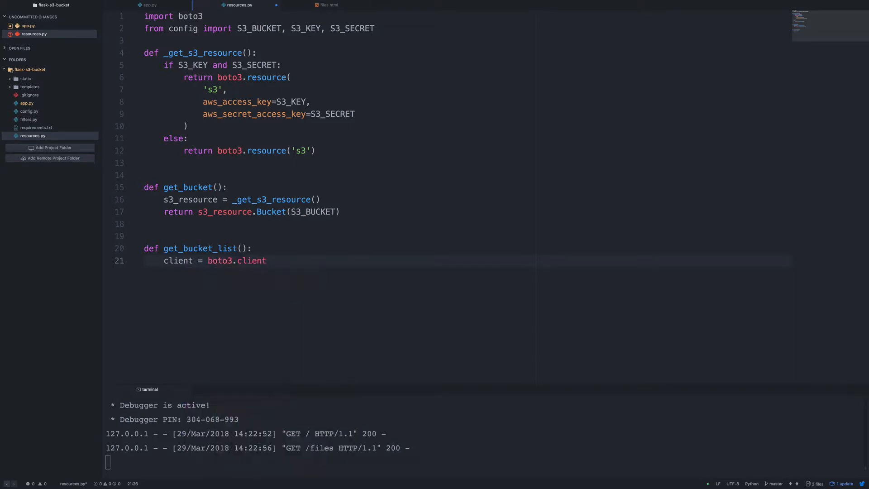
type("('s'")
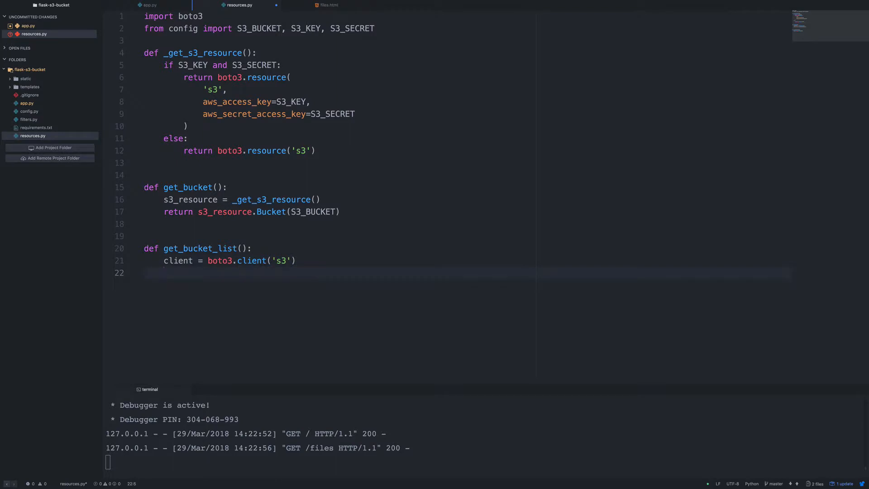
- Fetch buckets = client.list_buckets(), pprint it, and import pprint from pprint
type("buckets")
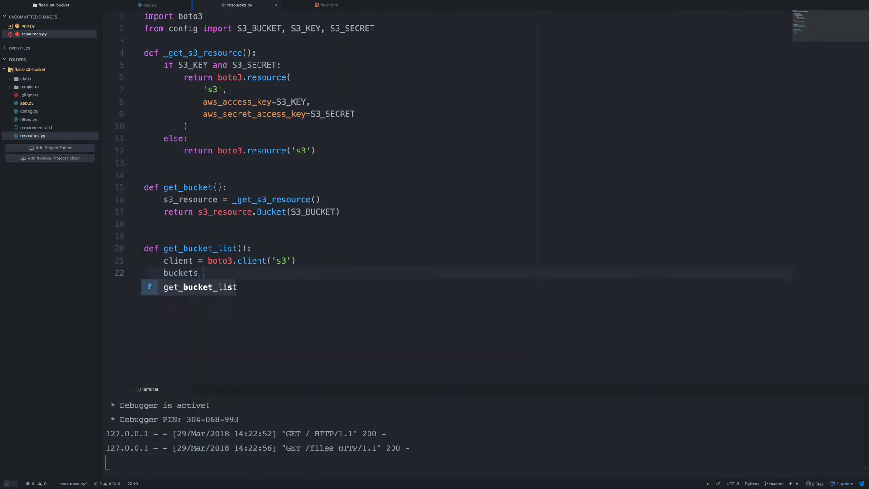
type("= client.")
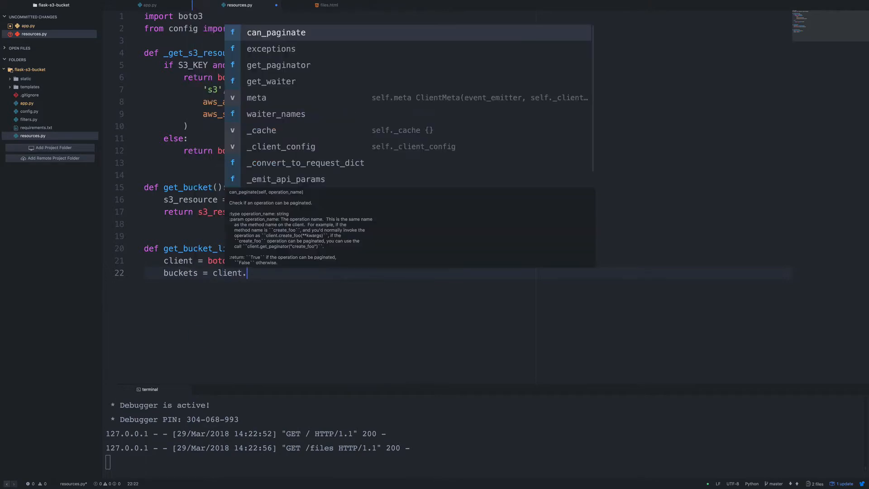
type("list_bucke")
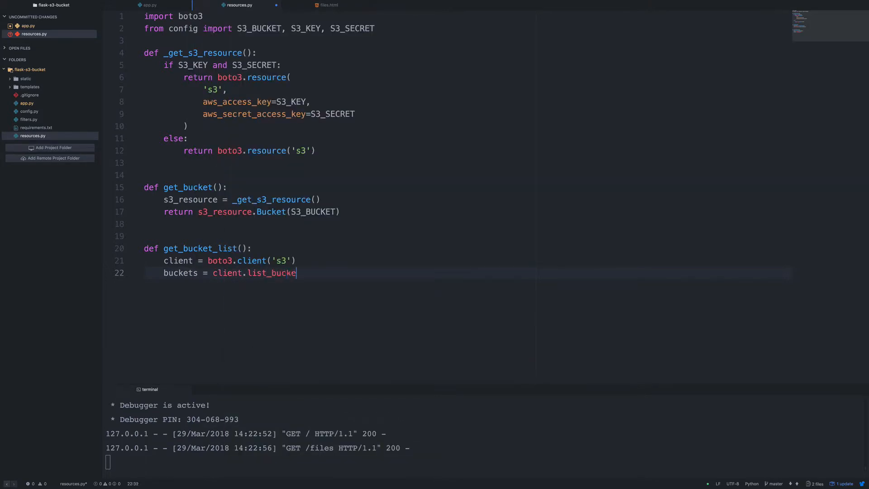
type("ts()")
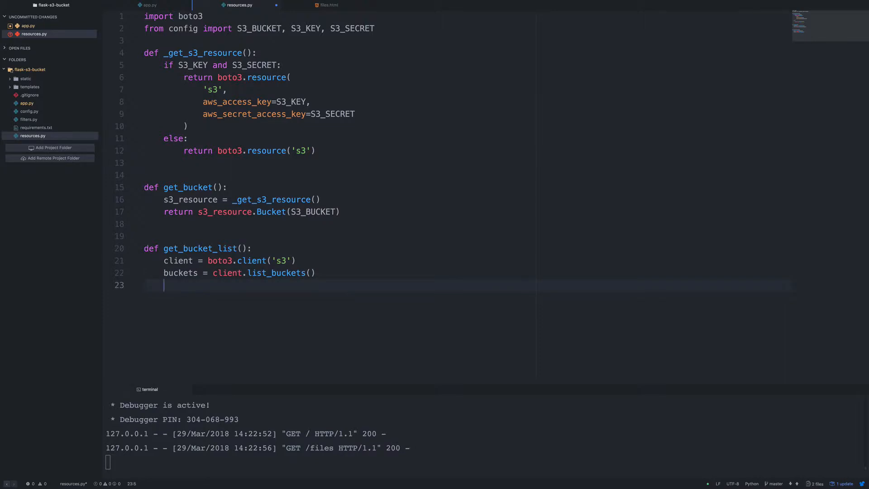
type("ppri")
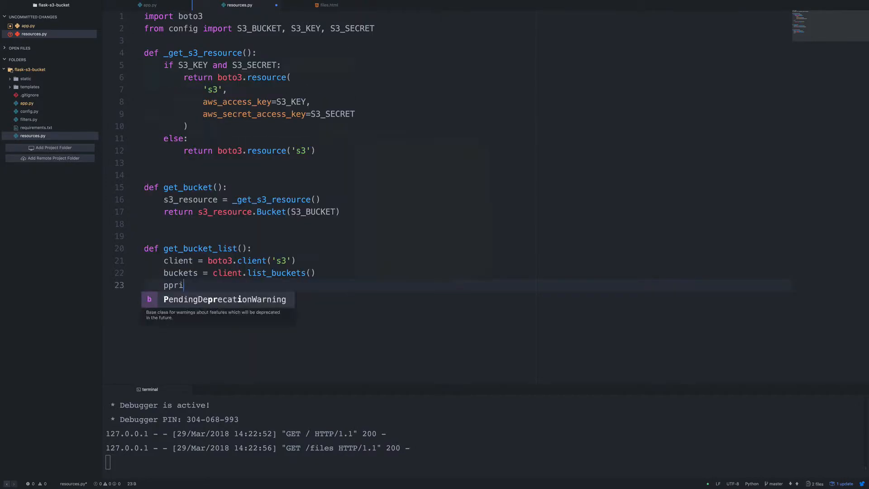
type("nt(buckets")
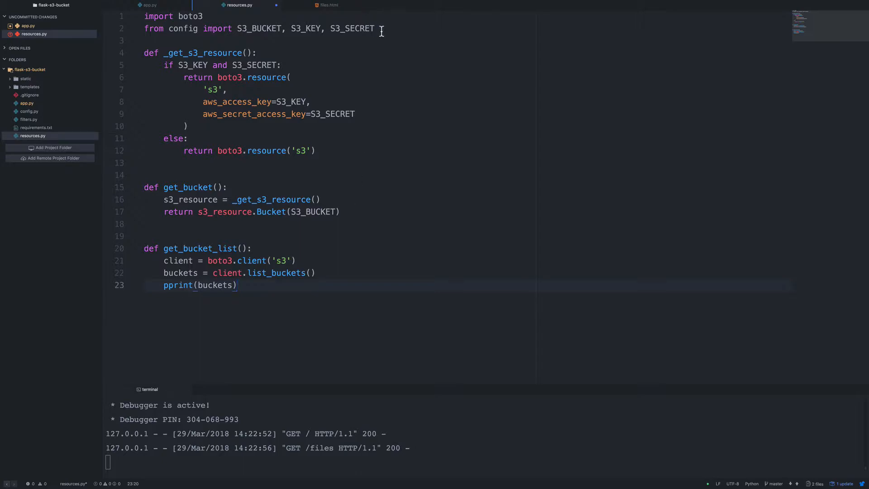
type("from pprint import pprint")
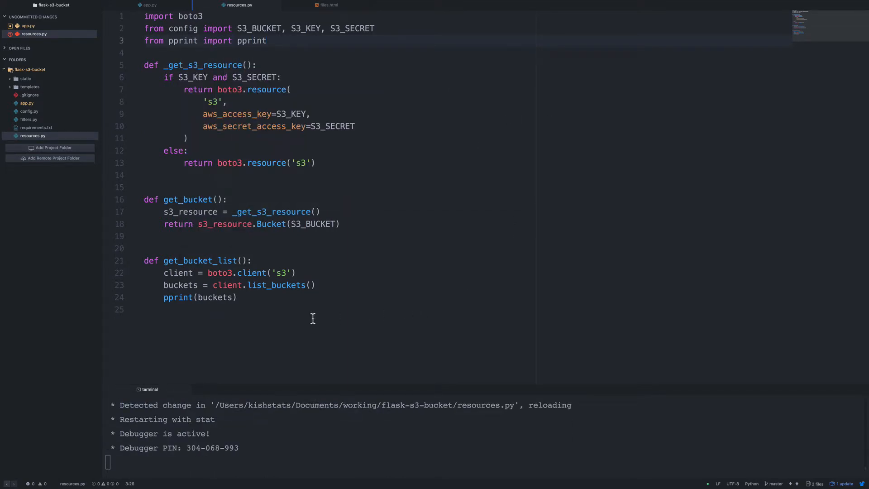
left_click(148, 6)
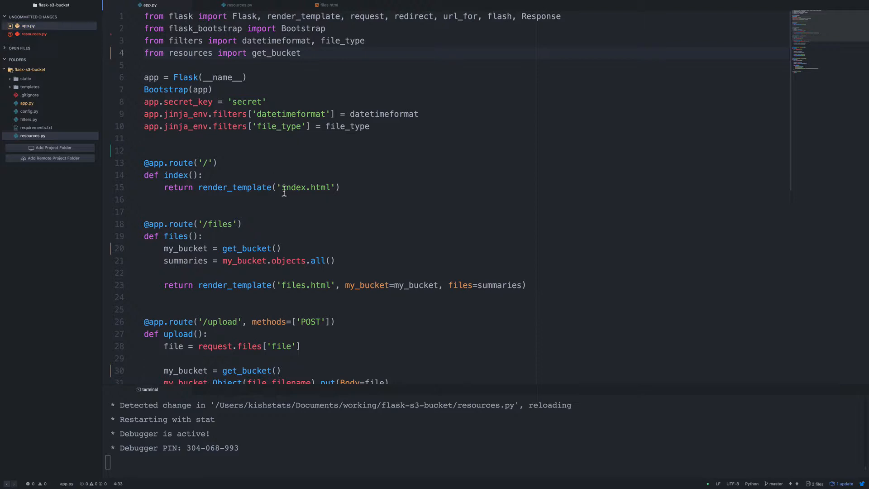
- Call get_bucket_list() in index and add get_bucket_list to the resources import
key("enter")
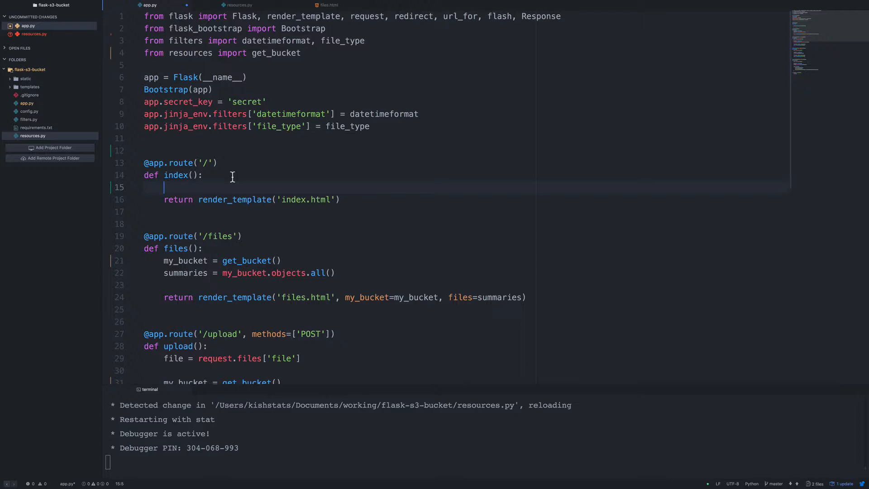
type("get_bucket")
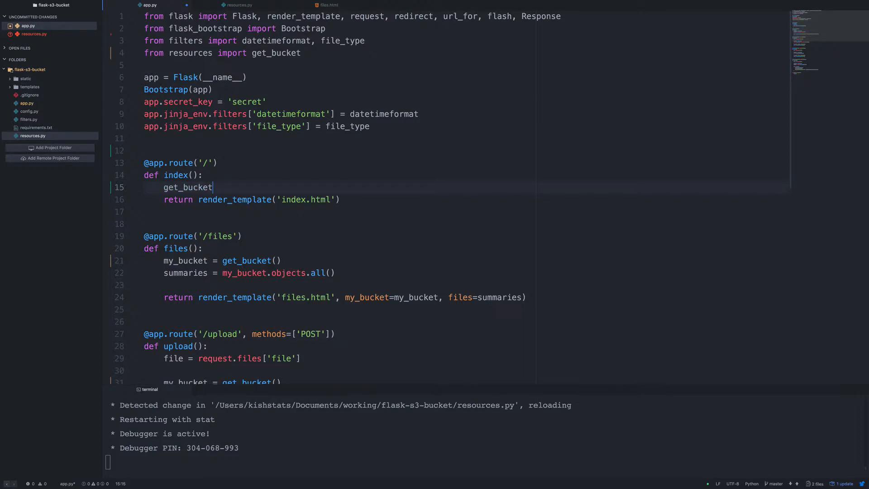
type("_list")
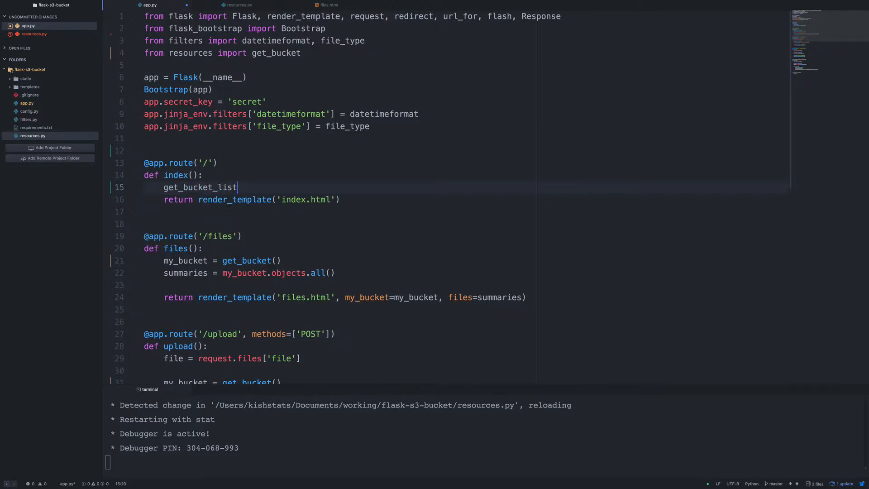
type("()")
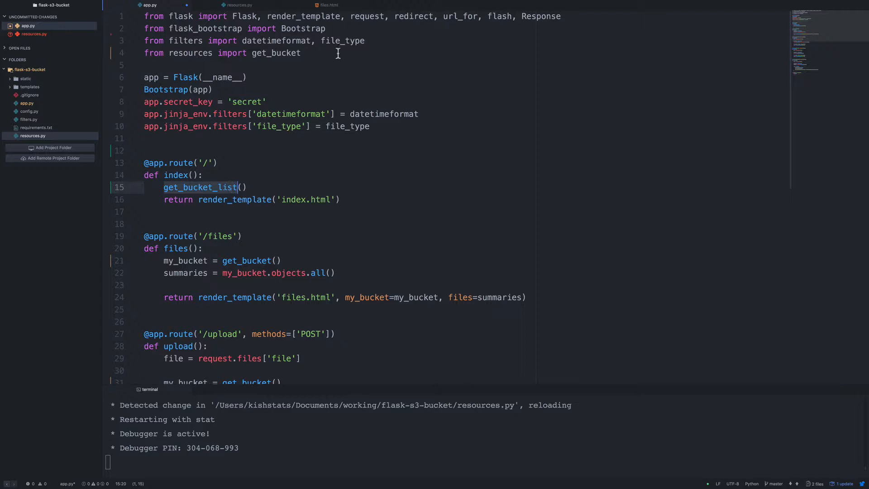
type(", get_bucket_list")
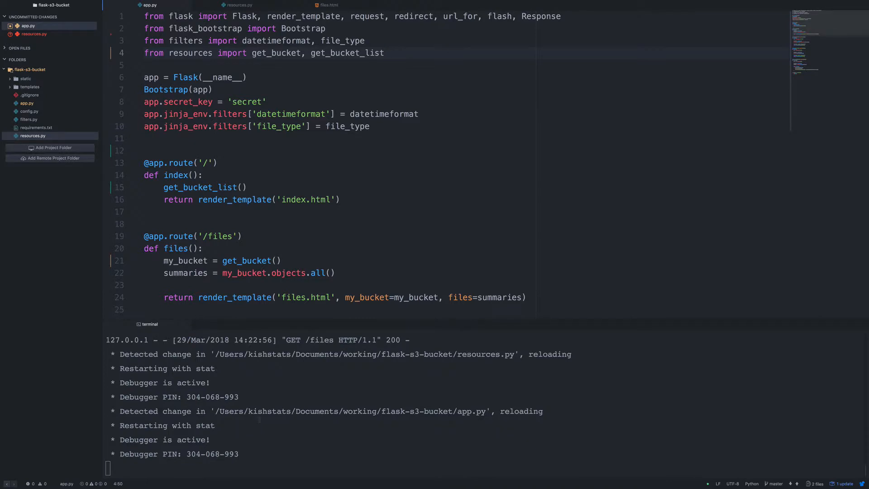
- Return to resources.py and enlarge the terminal to read the printed S3 bucket list, then restore it
left_click(239, 5)
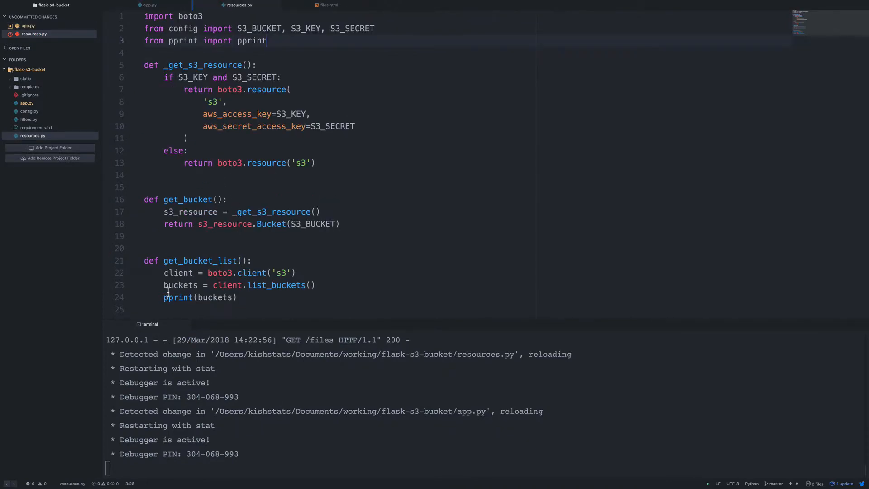
double_click(177, 297)
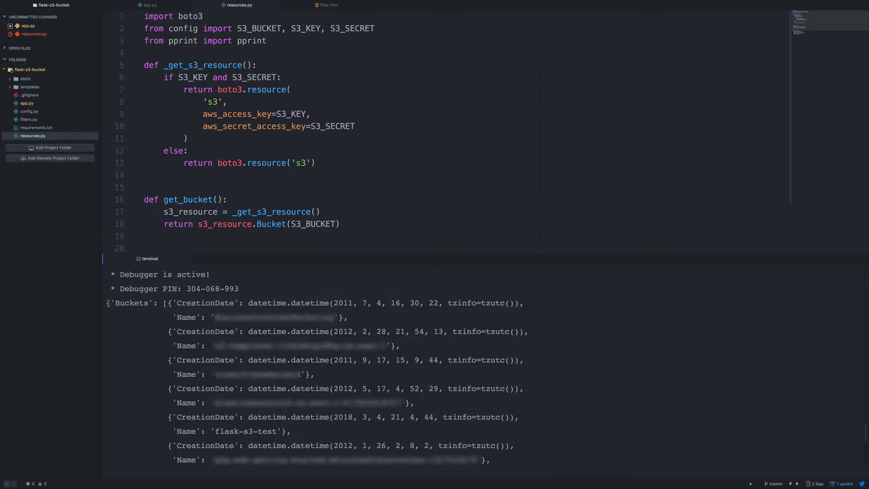
double_click(131, 302)
type("buckets = client.list_buckets(")
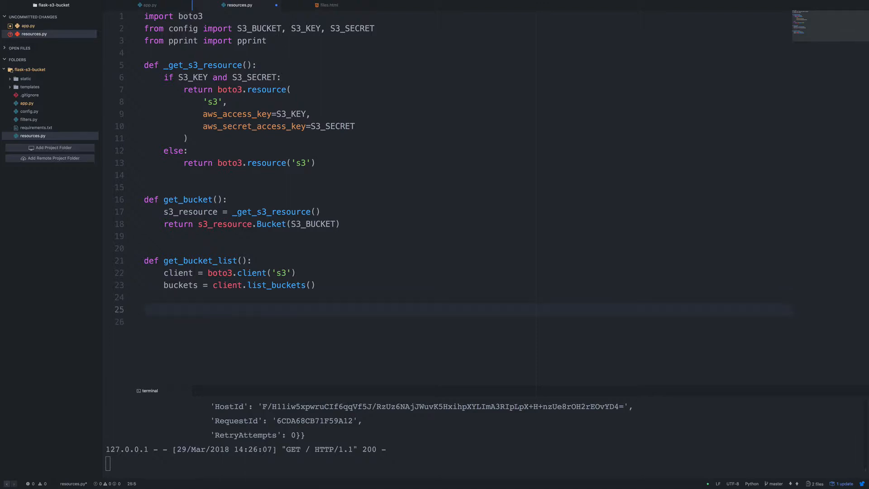
- Make get_bucket_list return client.list_buckets().get('Buckets') and remove the leftover lines
type("return")
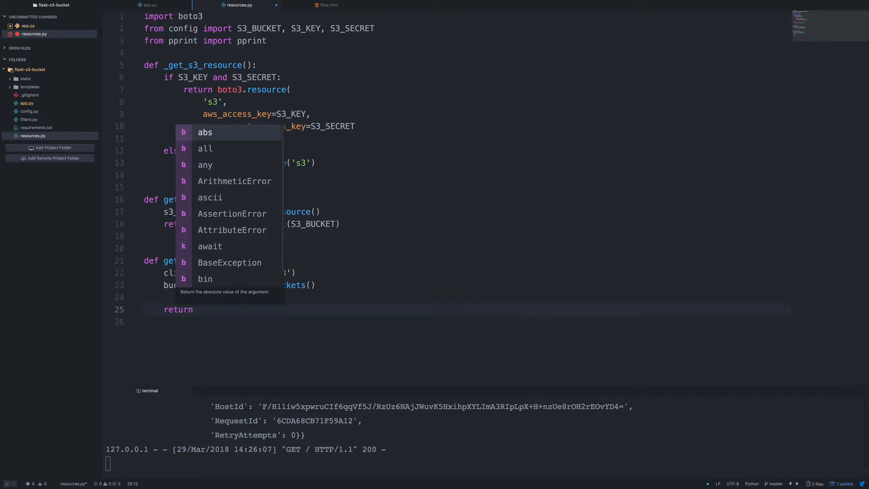
type("client.")
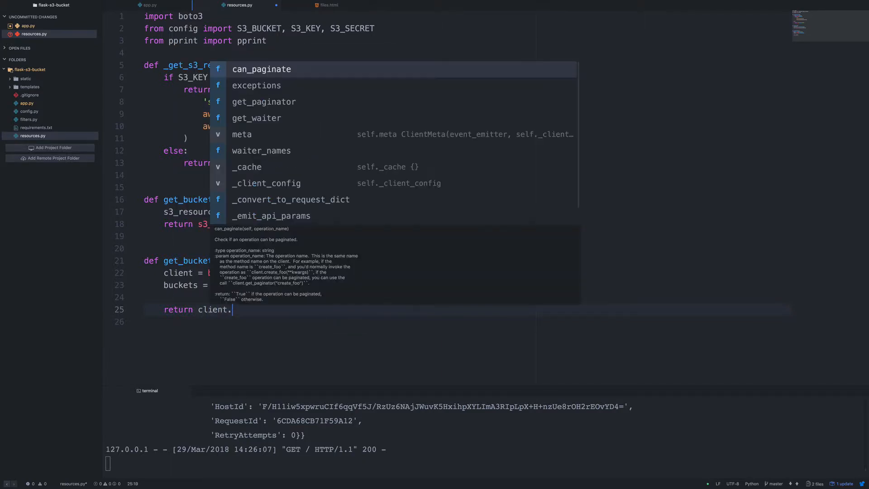
type("list_buckets().get(")
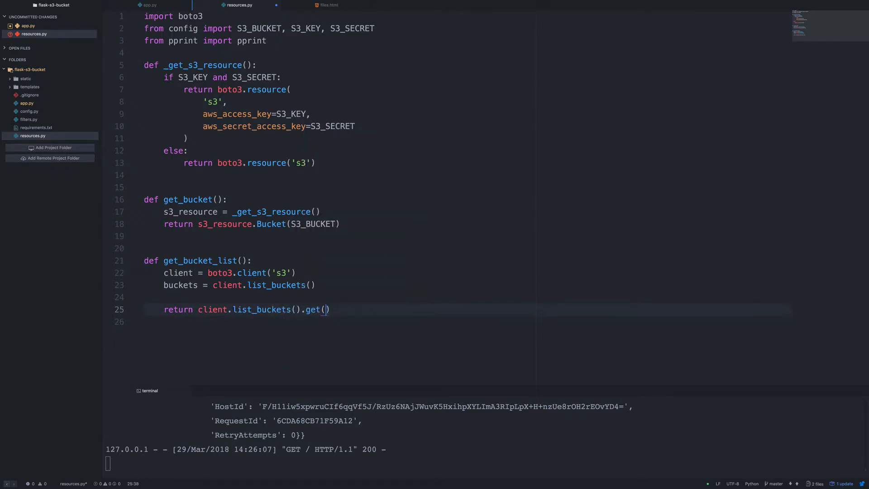
type("'Buckets'")
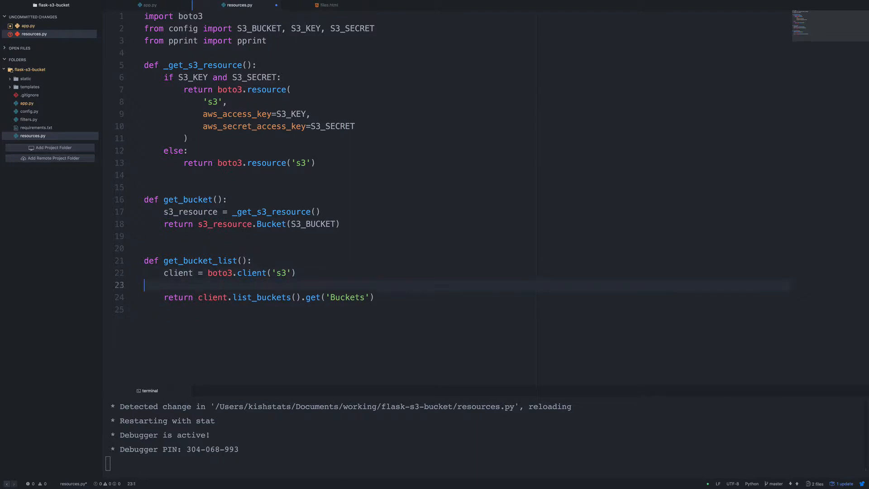
key("Backspace")
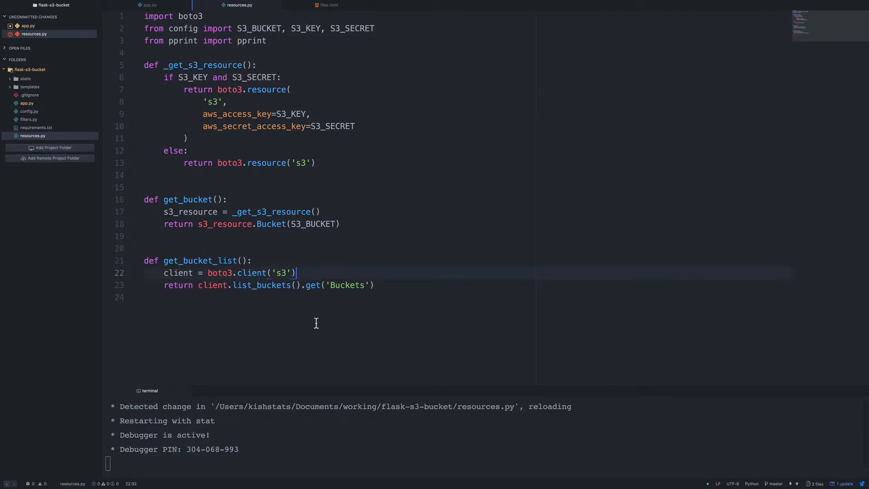
left_click(148, 5)
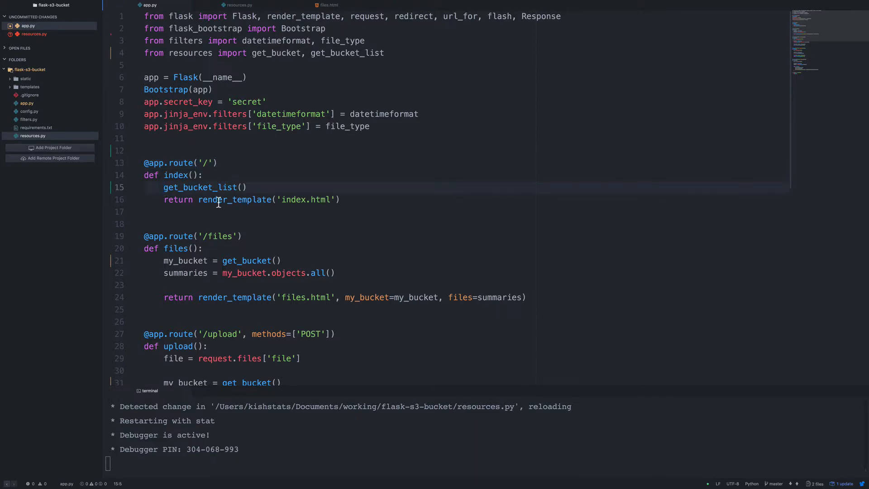
- Store get_bucket_list() as buckets in index() and pass buckets=buckets to render_template('index.html')
type("buckets =")
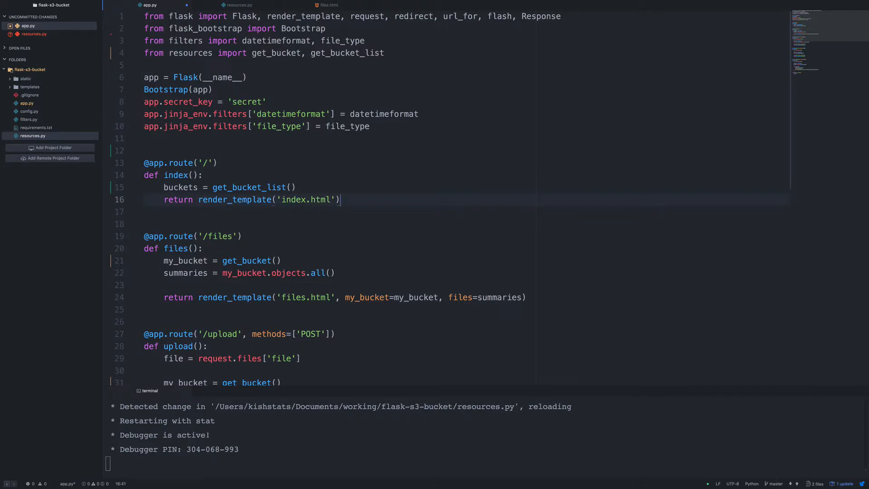
type(", bucket")
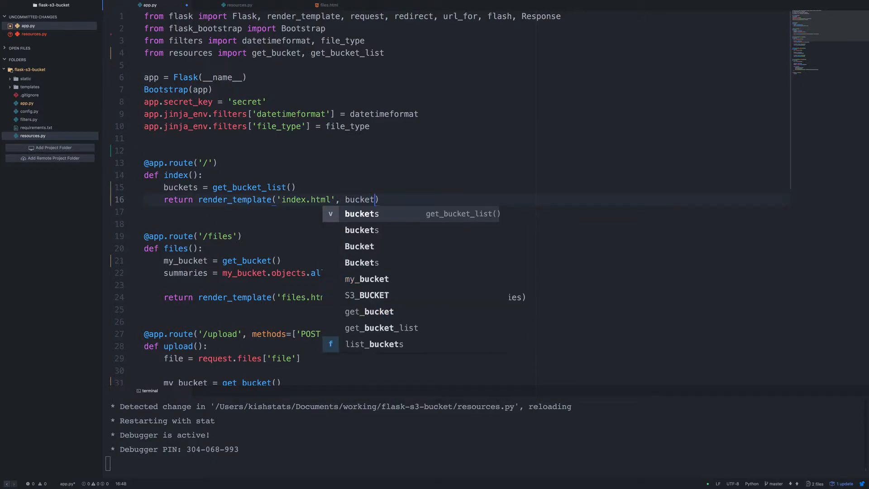
type("s")
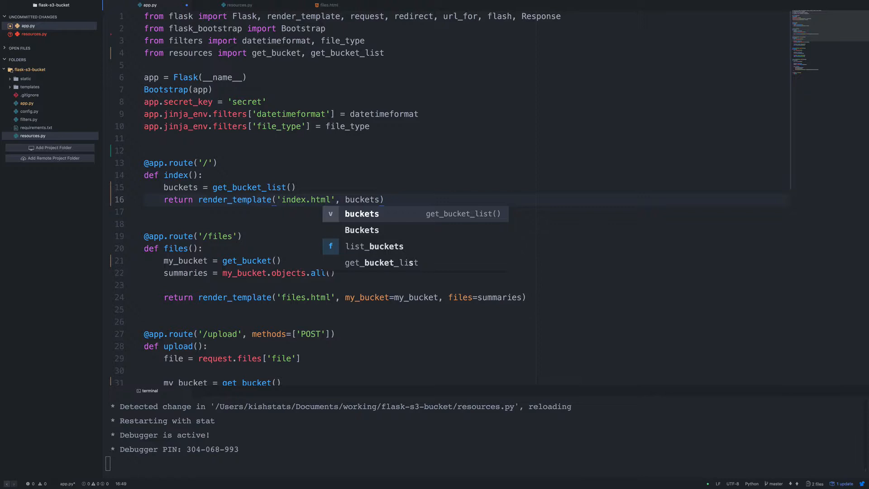
type("=bu")
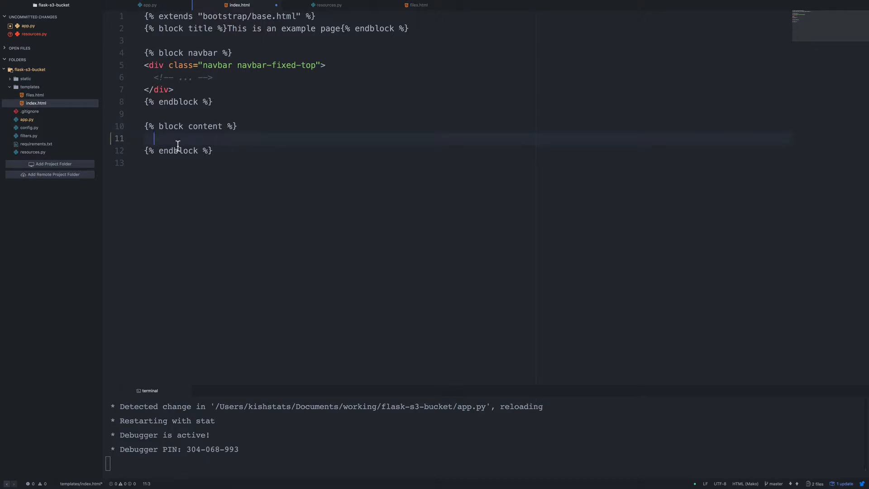
- Add a container div with a Bucket List heading and a table with class table table-striped
type("<div class=\"container\">")
type("<h3></h3>")
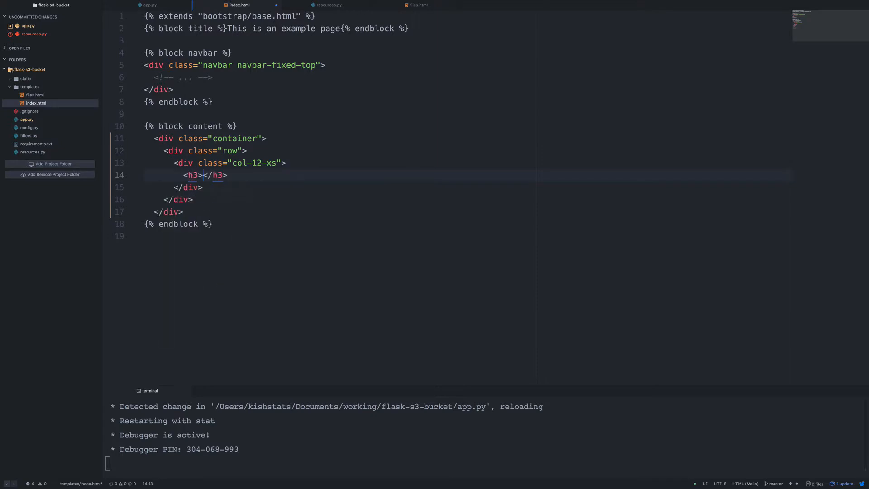
type("Bucket List")
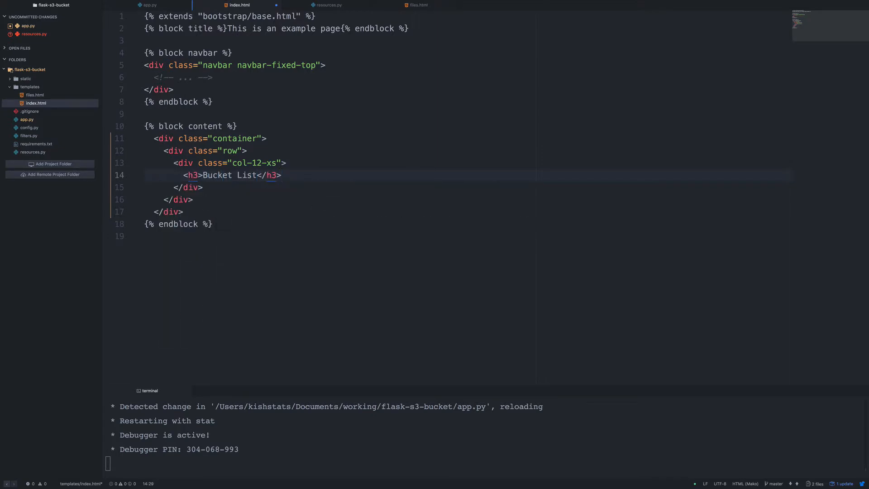
key("Enter")
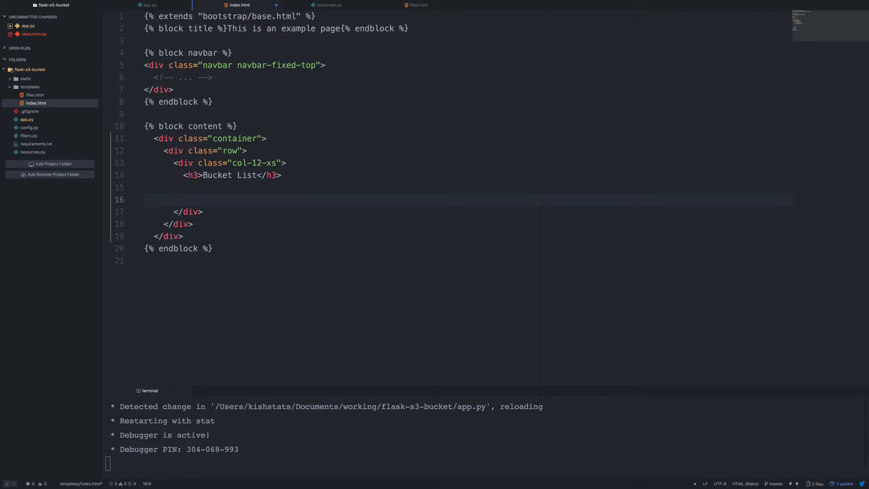
type("<table>")
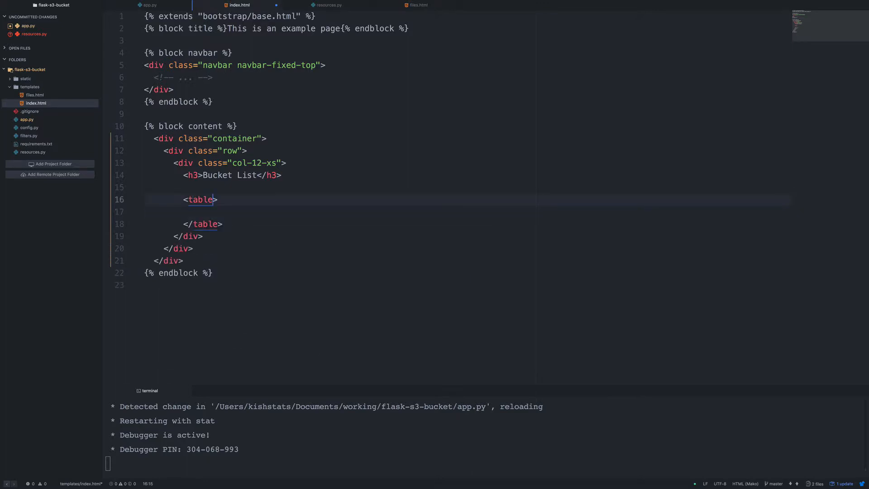
type("class=\"table table-striped")
type("<th></th>")
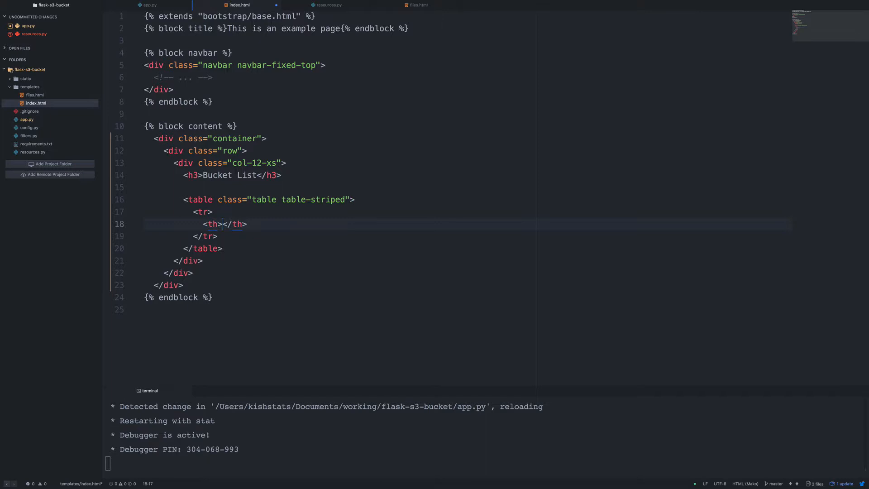
- Fill the table header row with Bucket Name and Created columns
type("Bu")
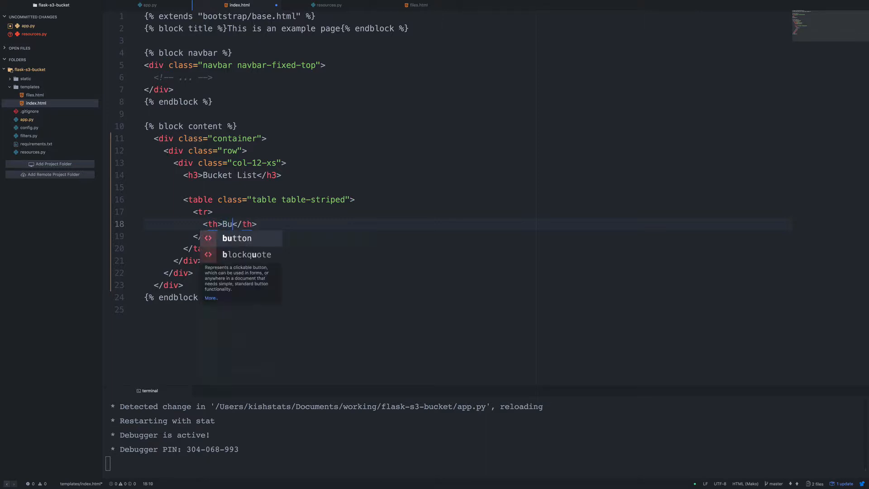
type("cket Name")
type("<th></th>")
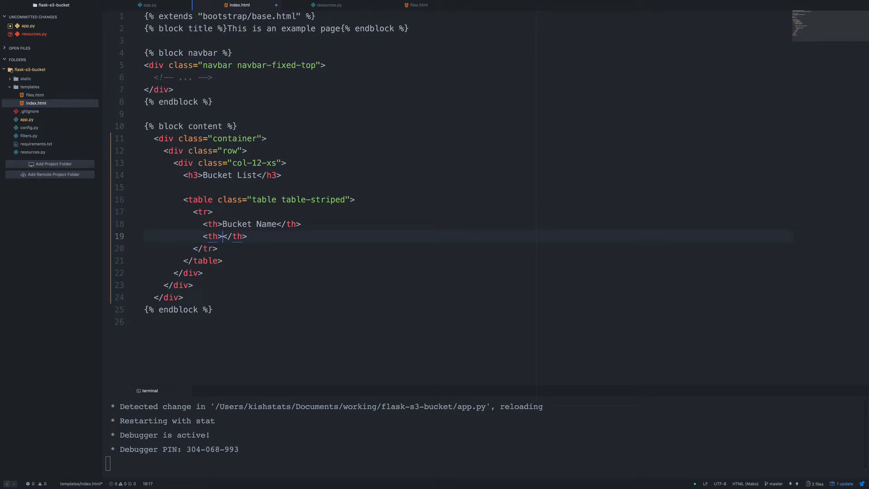
type("C")
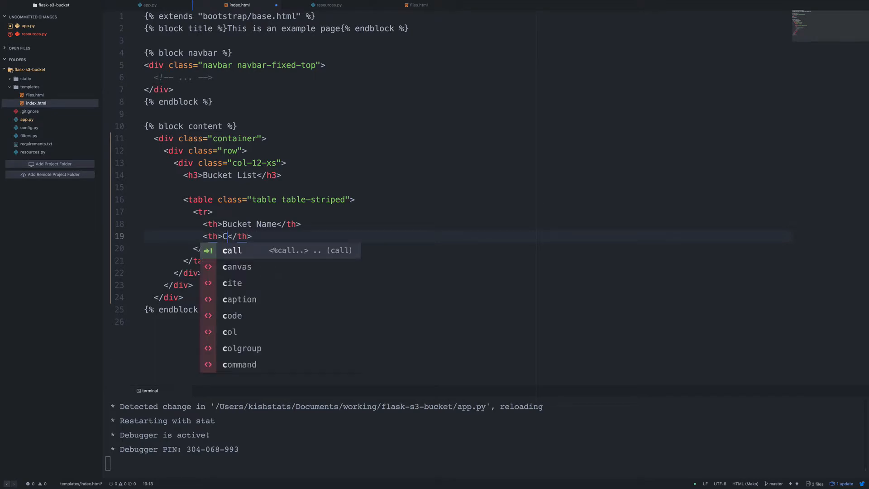
type("reated")
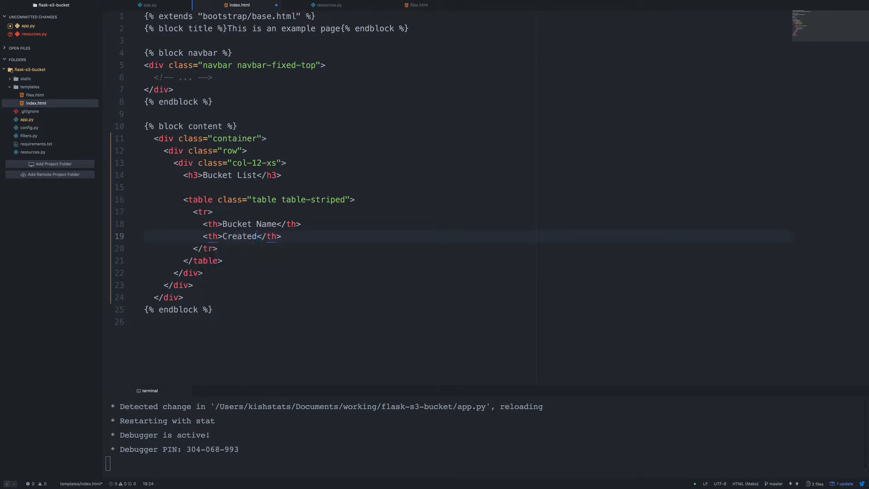
key("enter")
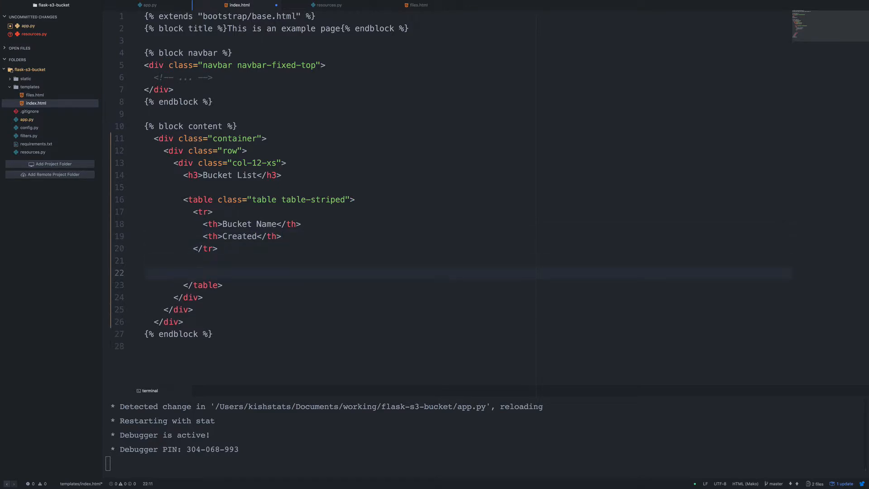
- Add a {% for bucket in buckets %} loop with a row whose first cell shows bucket['Name']
type("{%%}")
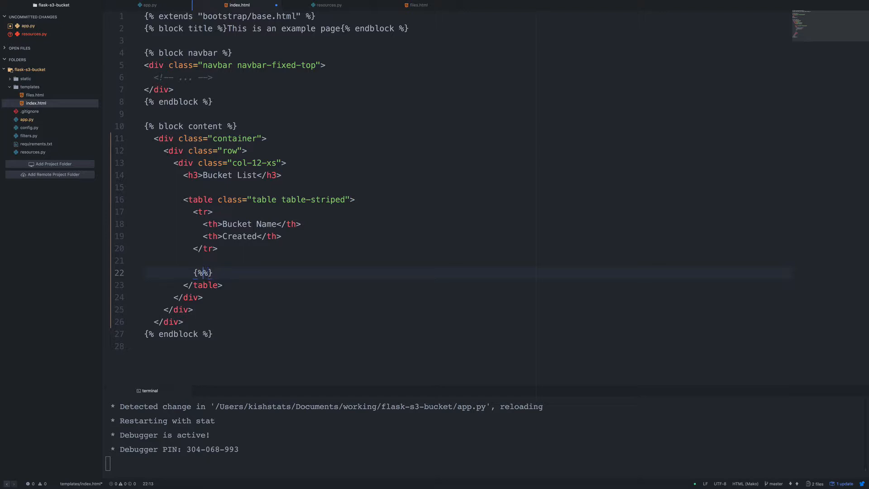
type("for bucket in buckets")
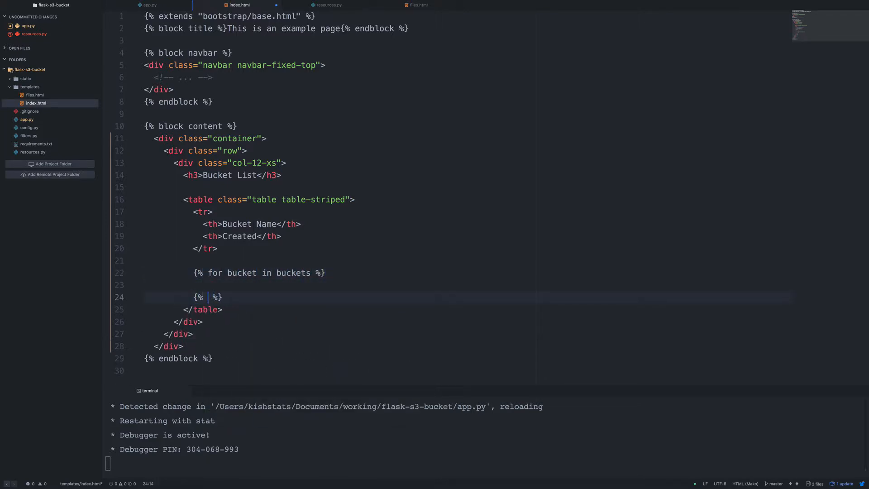
type("tr>")
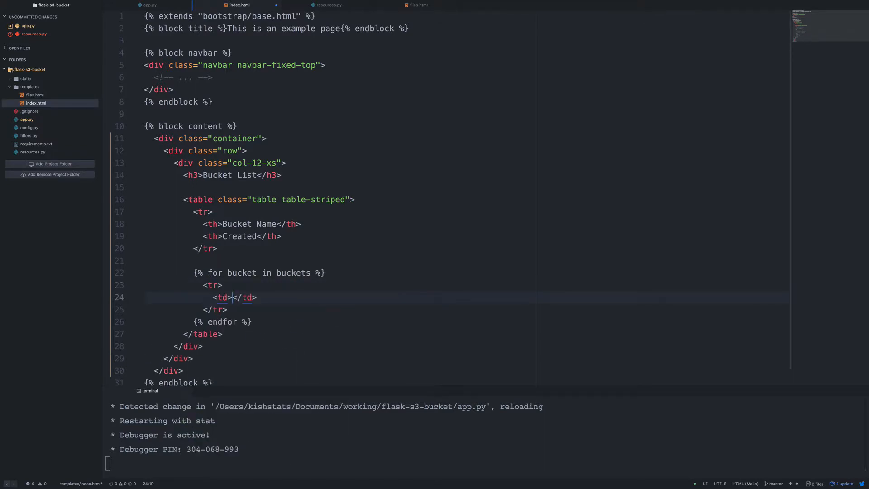
type("{{  }}")
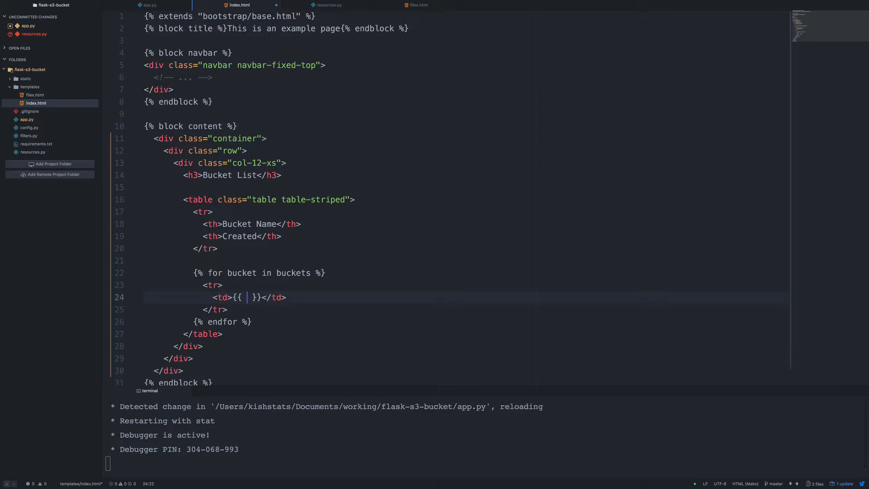
type("bucket['")
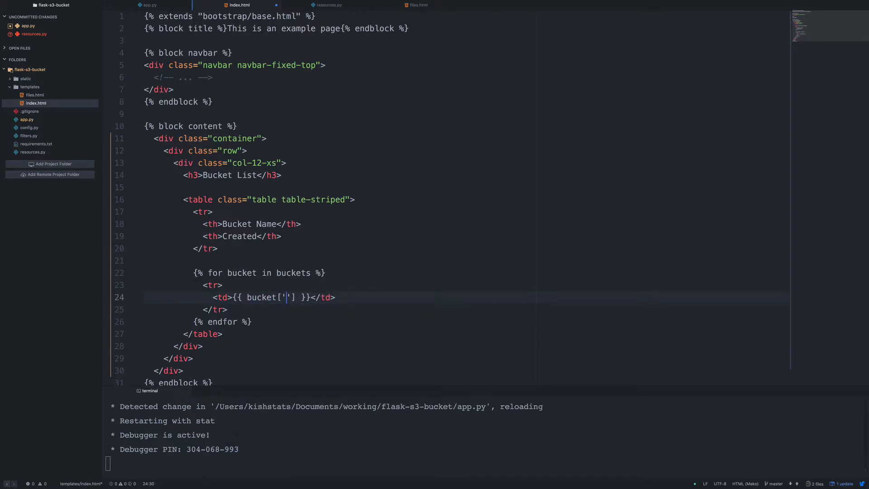
type("Name")
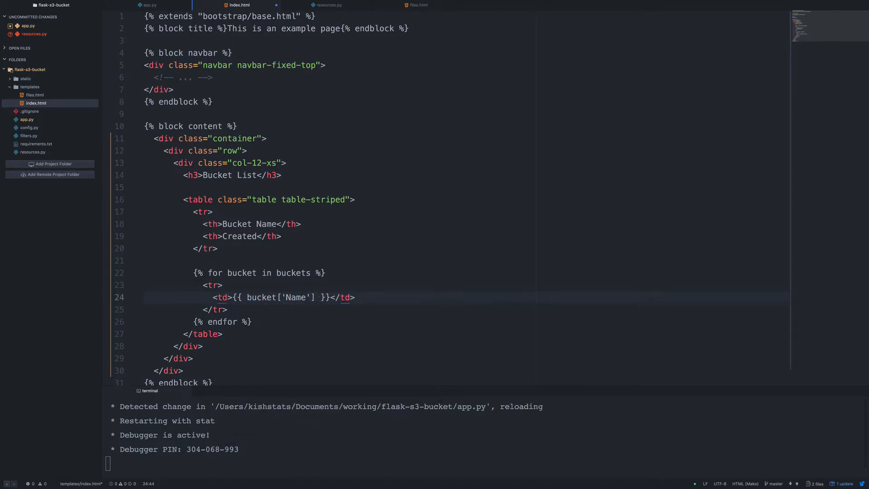
- Add a second cell showing bucket['CreationDate'] | datetimeformat
type("<td>{{}}</td>")
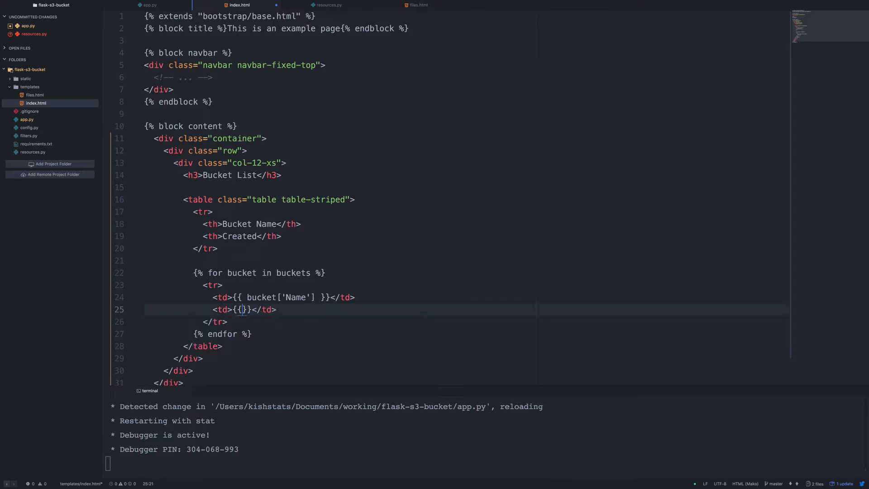
type("bucket['Create")
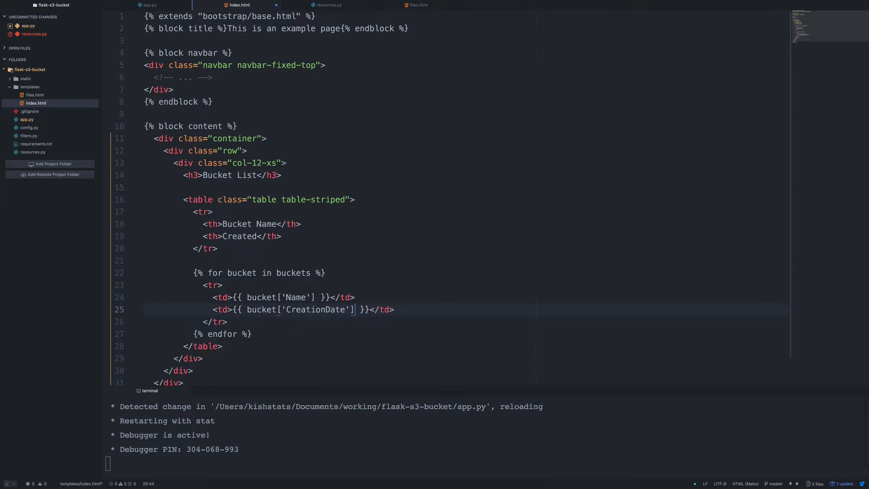
type("|")
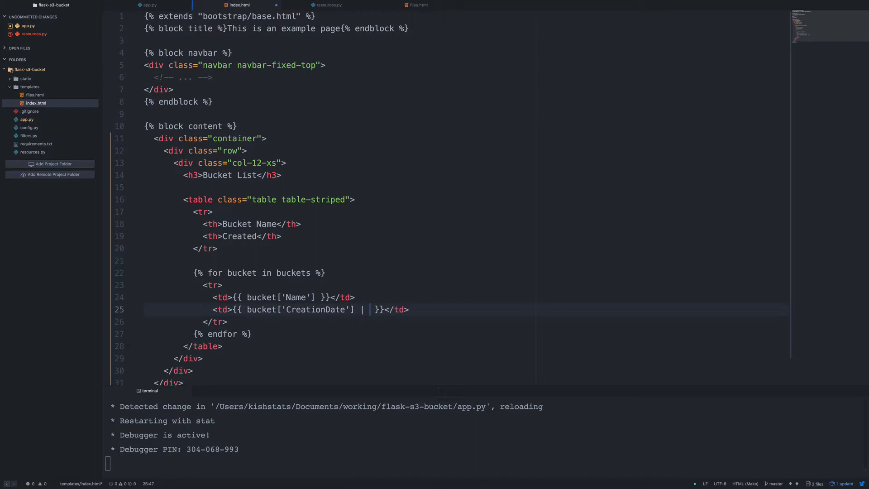
type("datetimeformat")
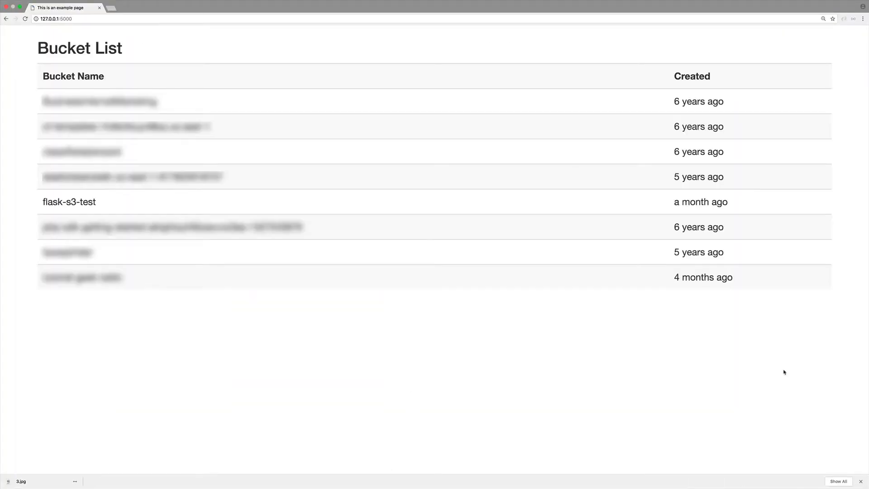
mouse_move(536, 391)
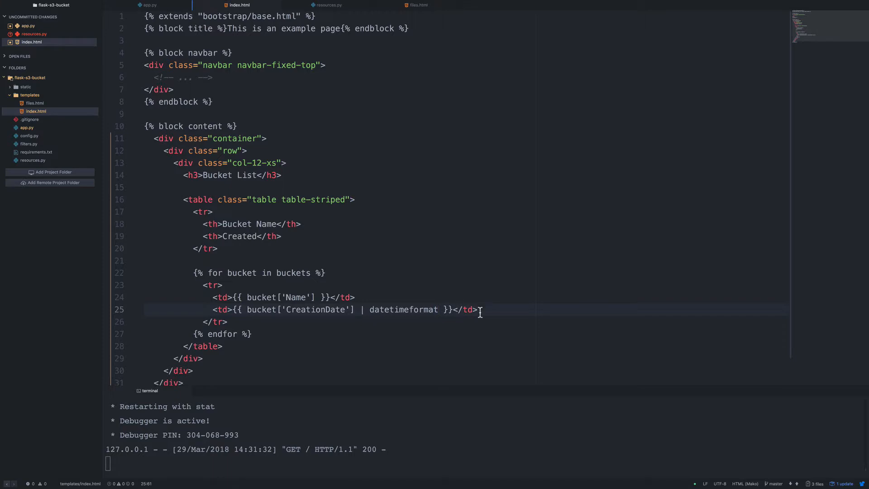
- Switch to the files.html template after checking the Bucket List page
left_click(416, 5)
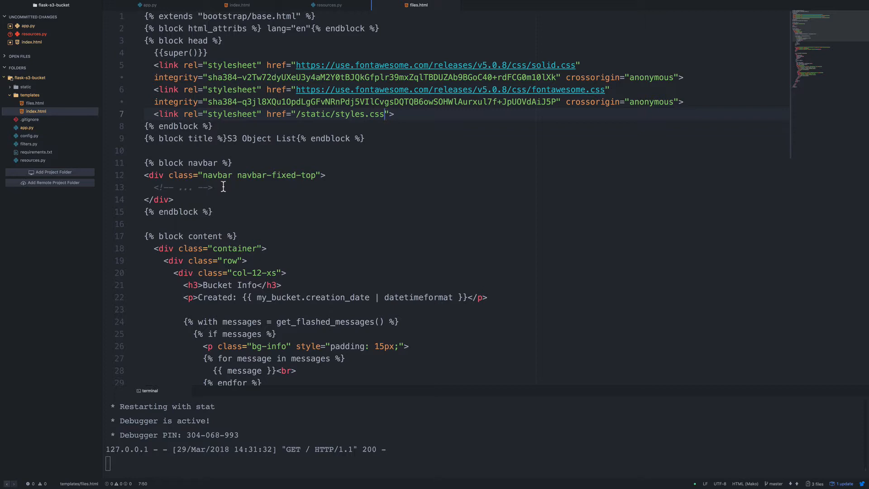
mouse_move(268, 187)
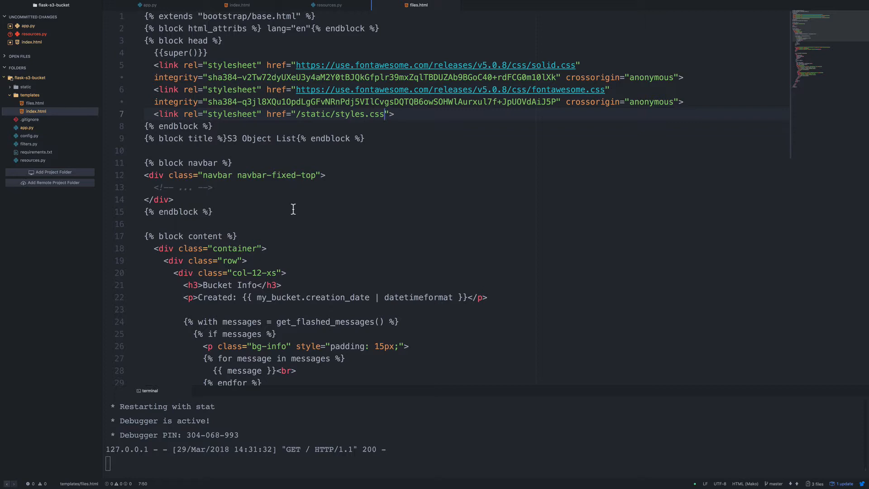
- Create a new layout.html file in the templates folder
right_click(35, 95)
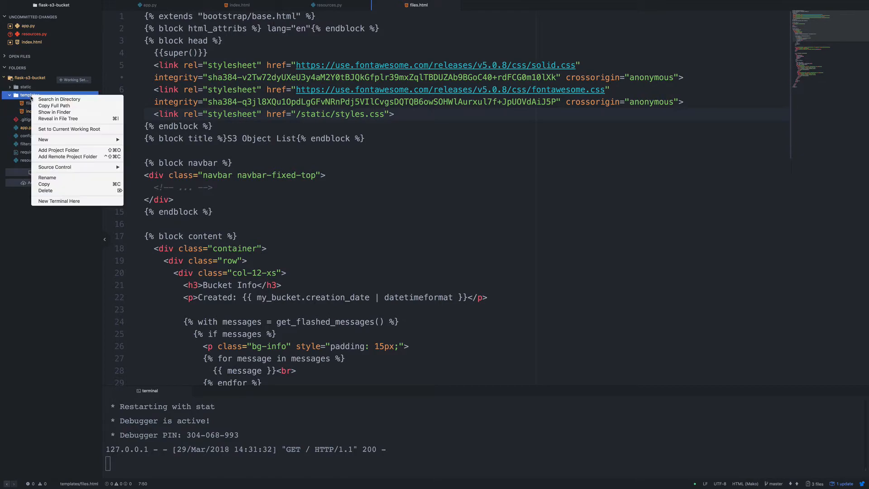
left_click(131, 139)
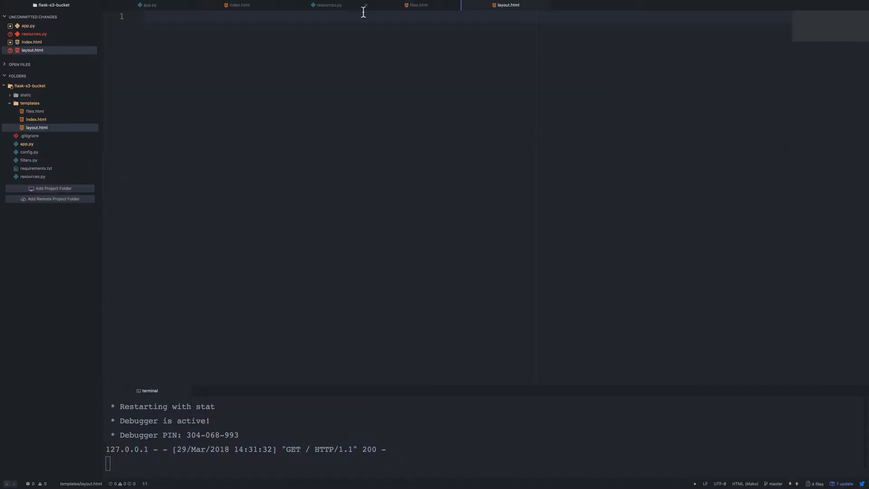
- Copy the shared head and navbar code from files.html into layout.html
left_click(418, 5)
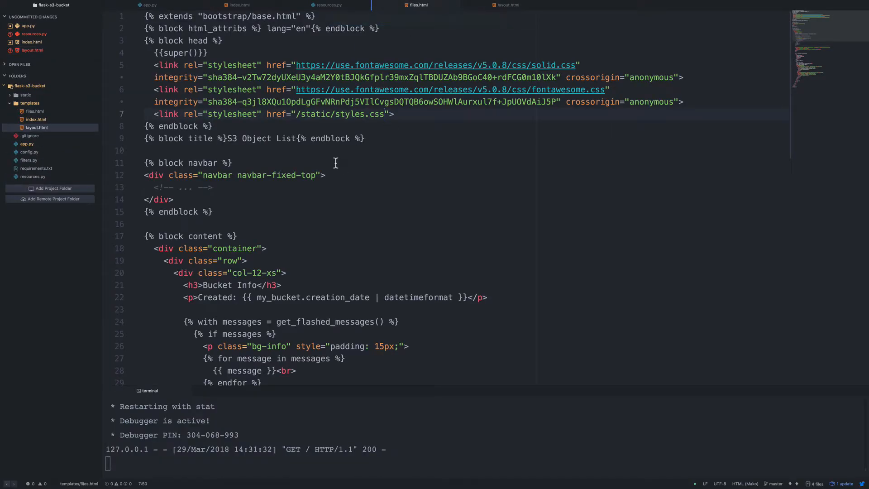
left_click(388, 114)
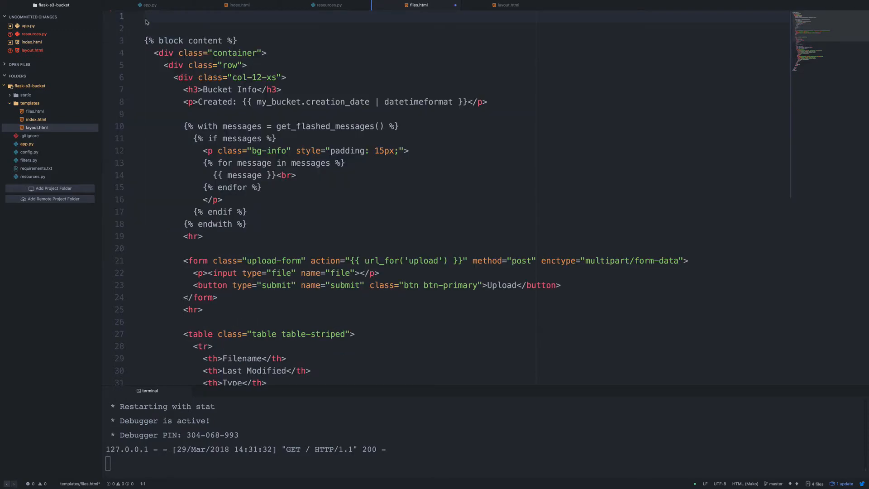
left_click(507, 5)
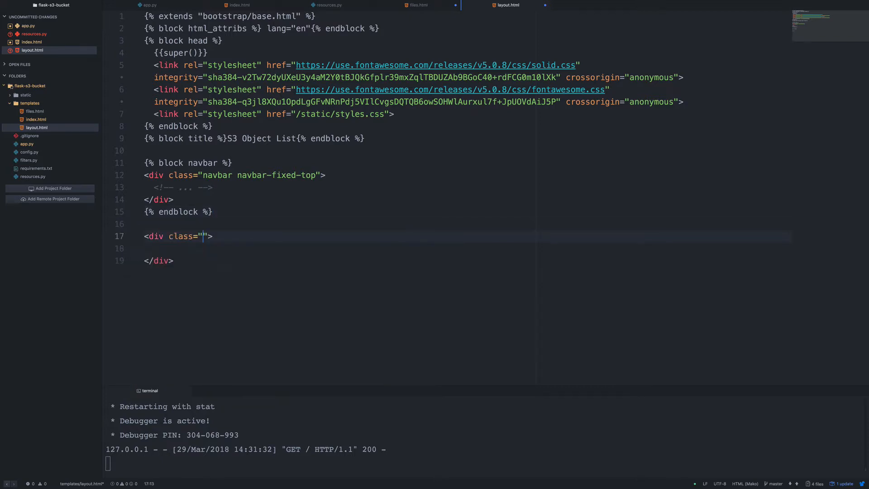
- Add a container div holding an empty {% block content %}{% endblock %}
type("container")
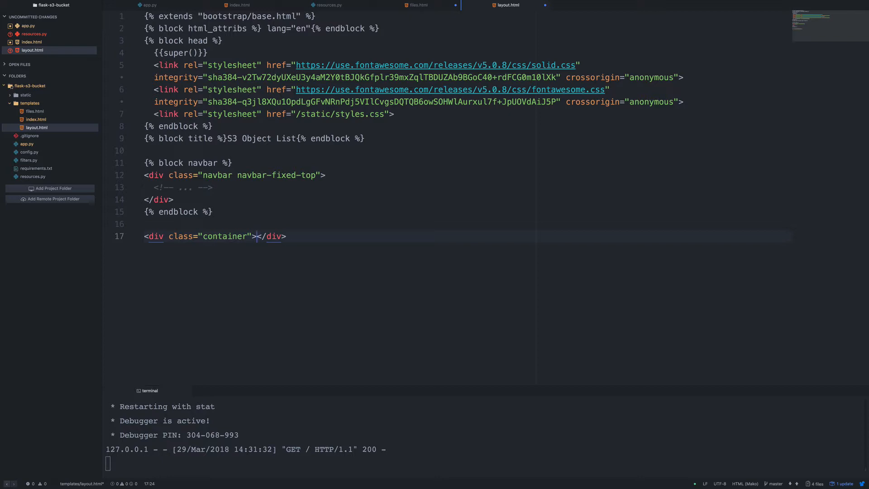
type("{% %}")
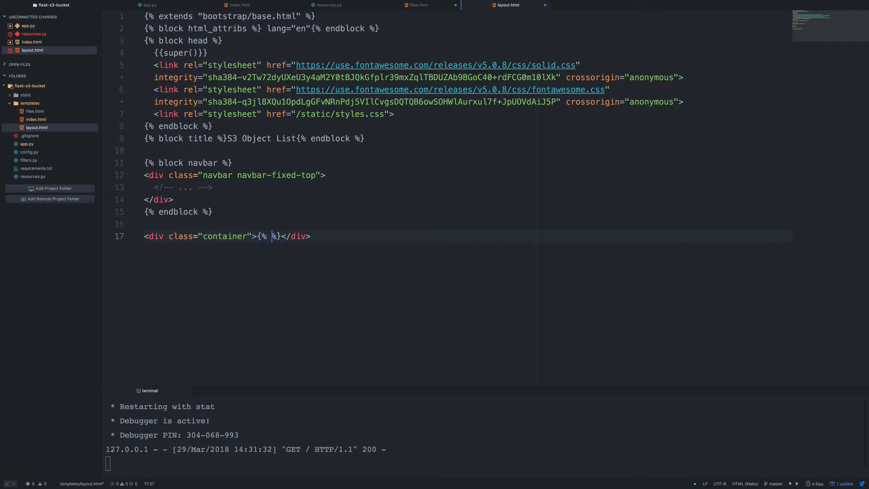
type("block content")
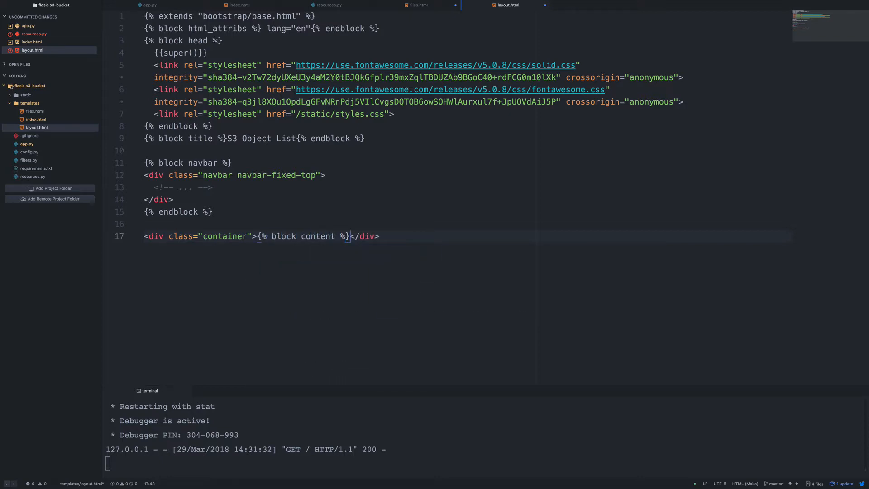
type("{%  %}")
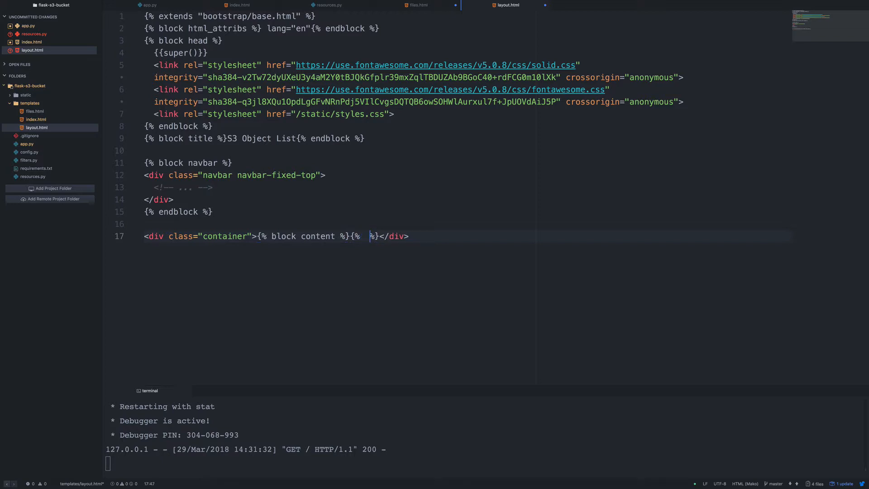
type("endblock")
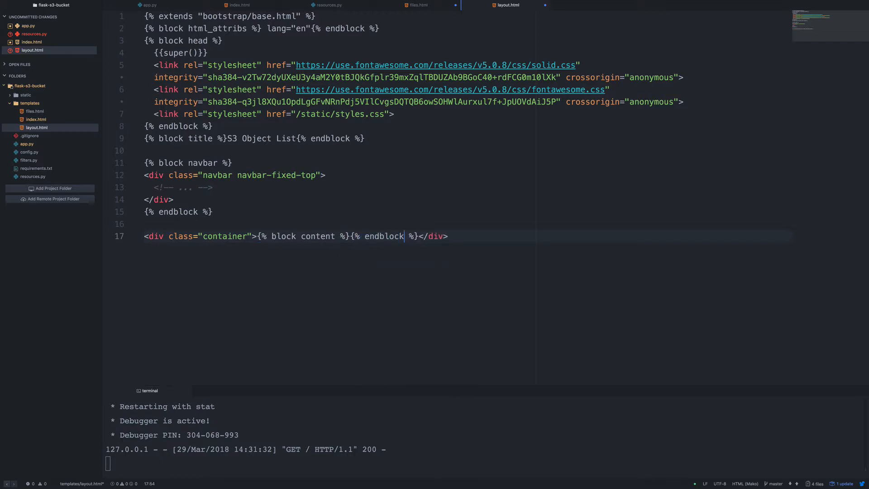
mouse_move(358, 240)
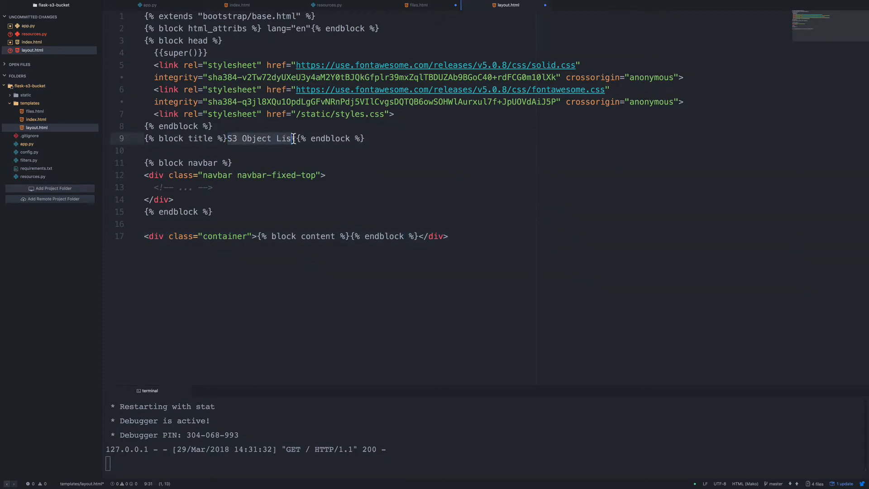
- Replace the old S3 Object List title with Flask S3 Browser
key("Backspace")
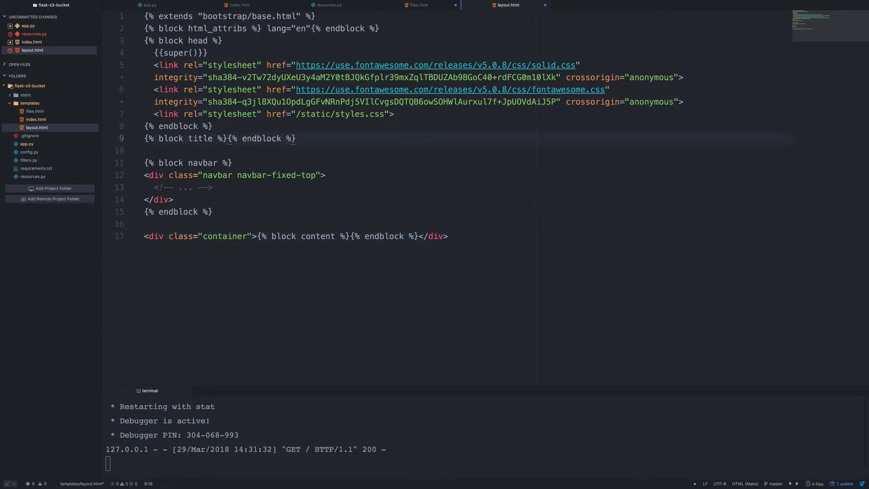
type("Flask S3 B")
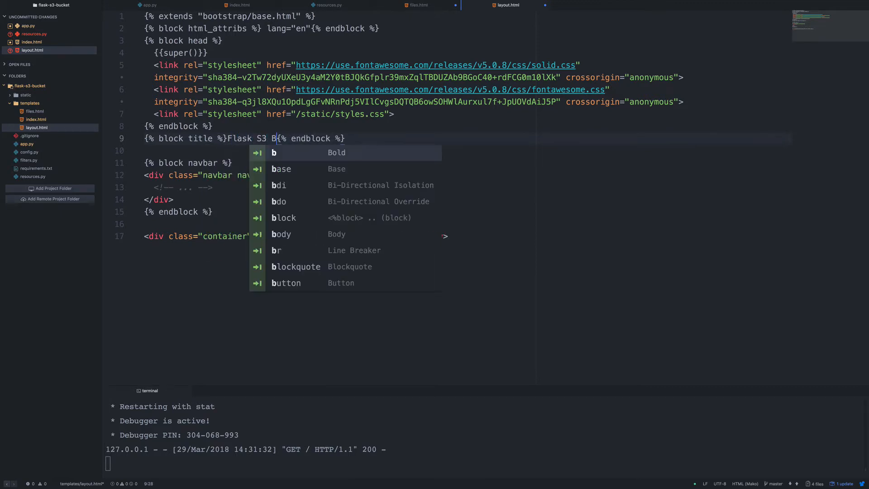
type("ros")
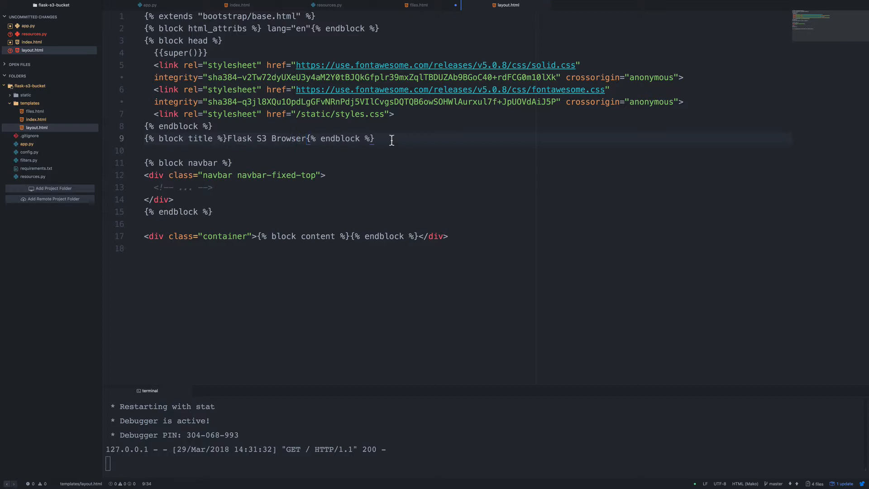
- Copy layout.html's title block into the page template and title it S3 Bucket List
left_click(418, 6)
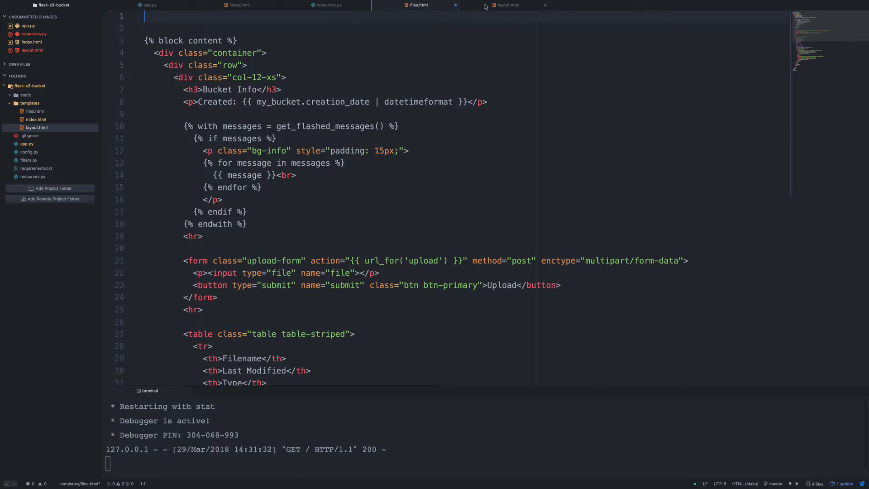
left_click(505, 6)
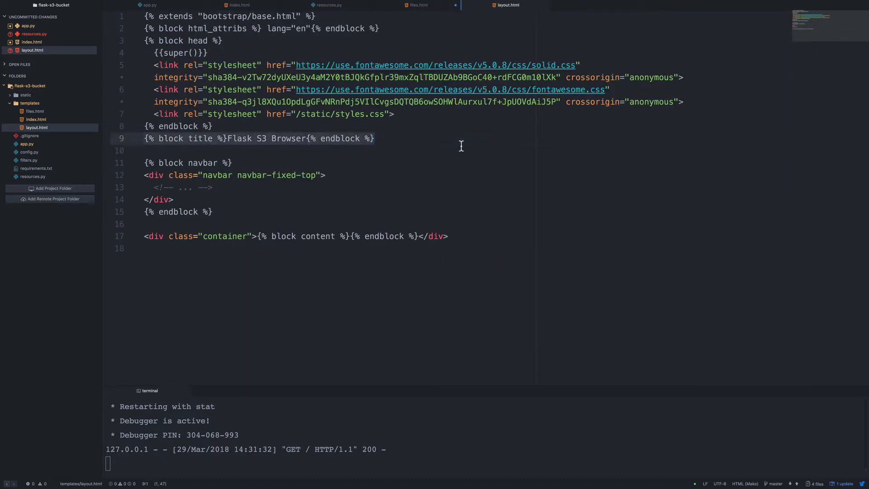
left_click(417, 5)
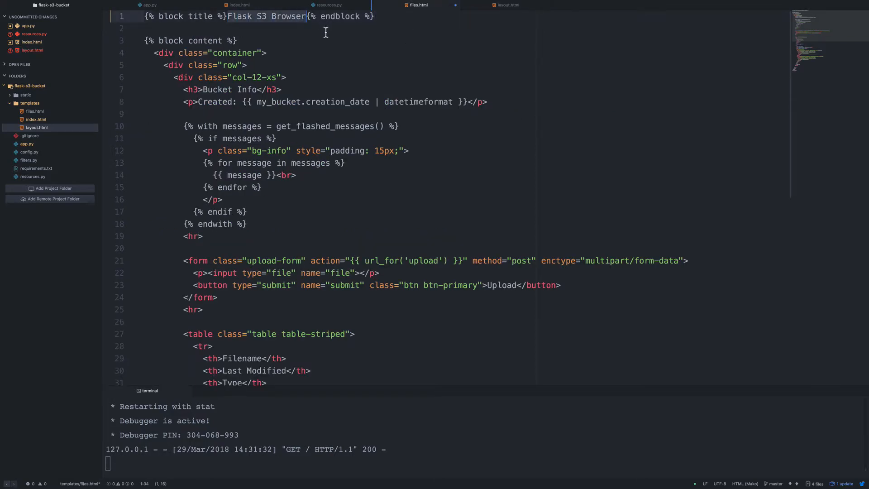
type("S3 Bucket")
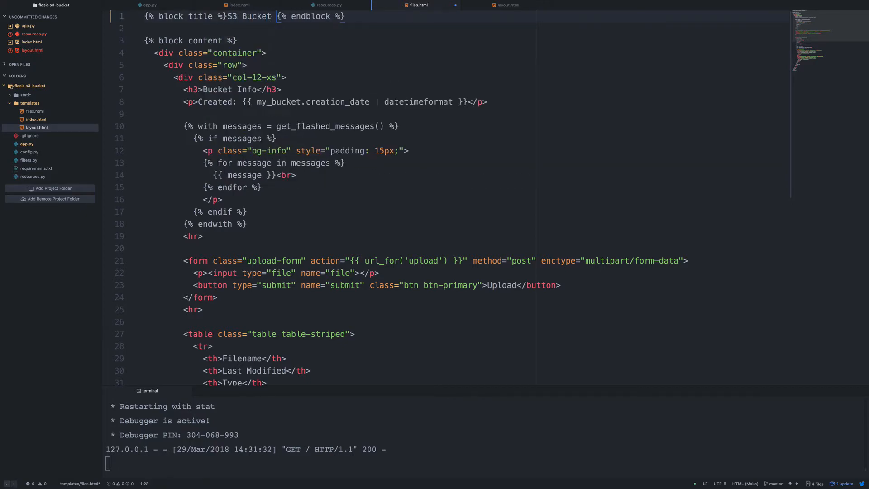
type("List")
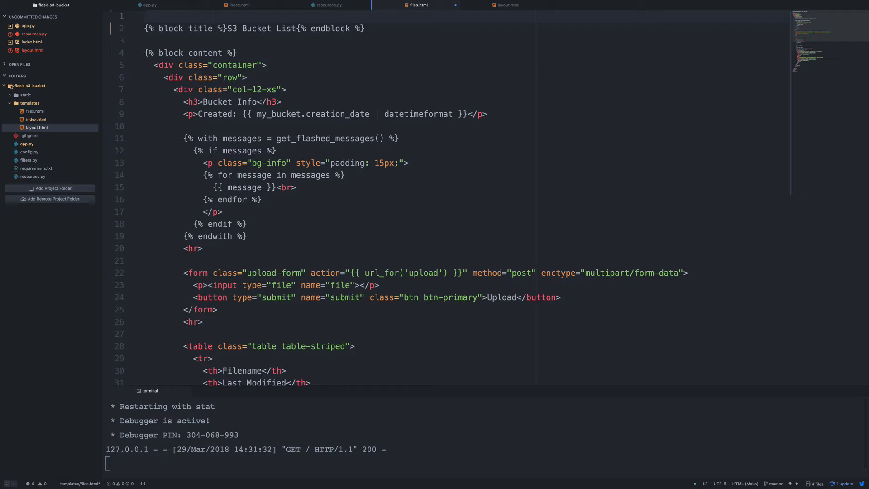
- Add {% extends "layout.html" %} and set files.html's title to S3 Object List
left_click(504, 5)
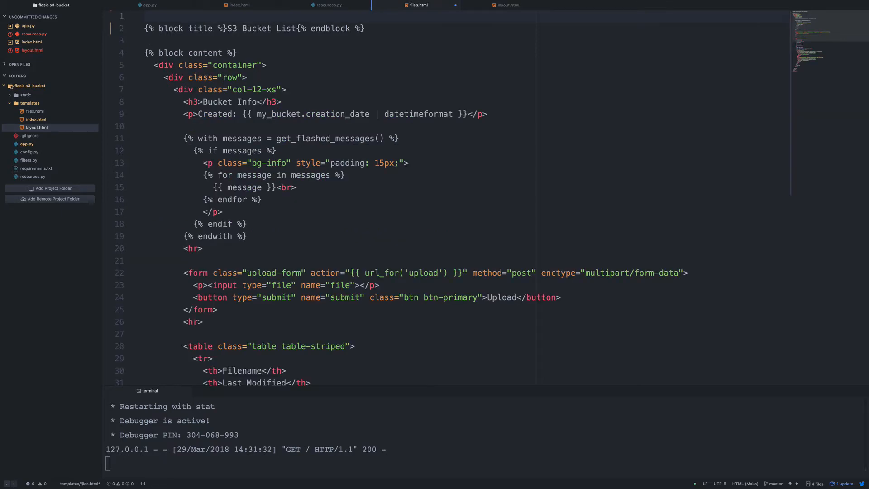
type("{}")
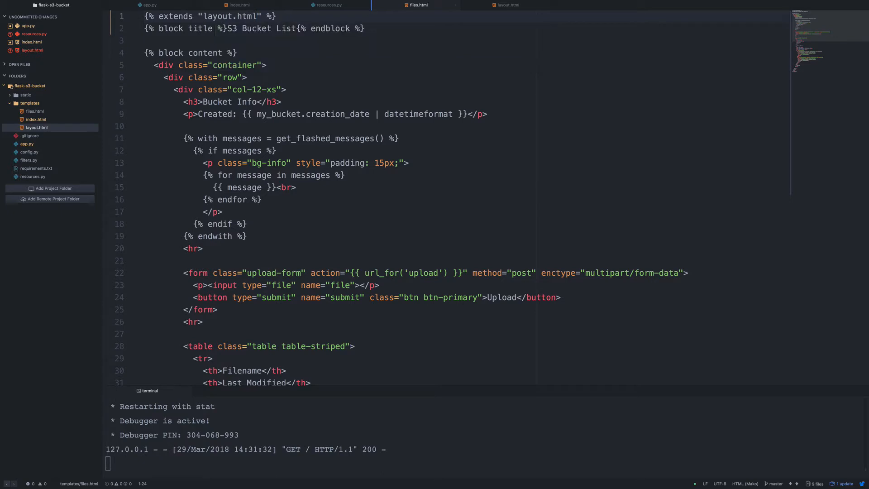
scroll("down", 3)
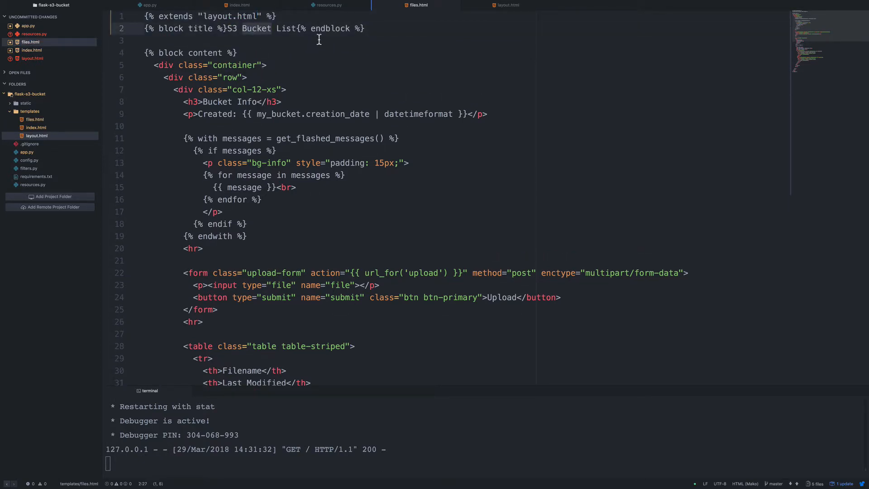
type("Object")
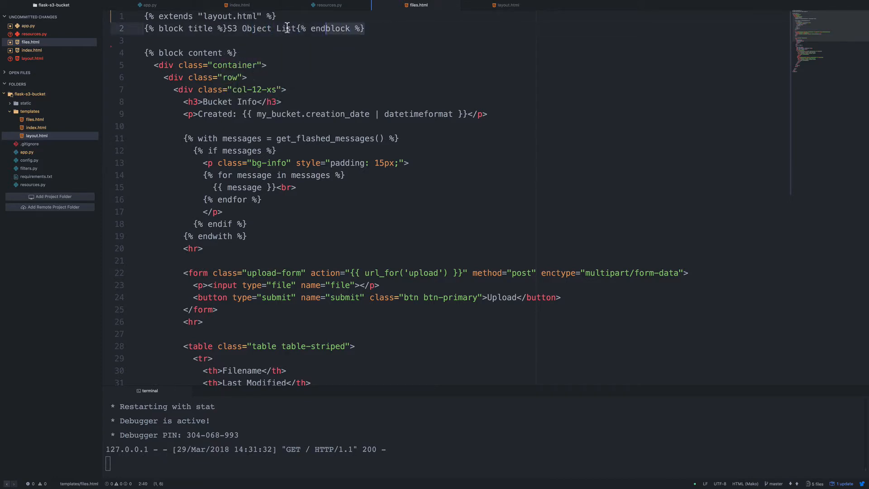
left_click(238, 5)
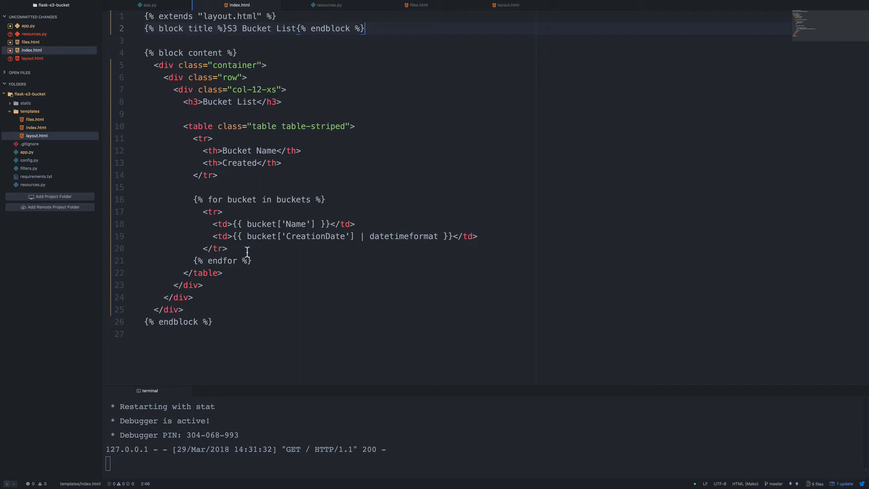
- Review files.html extending layout.html, then return to index.html
left_click(417, 5)
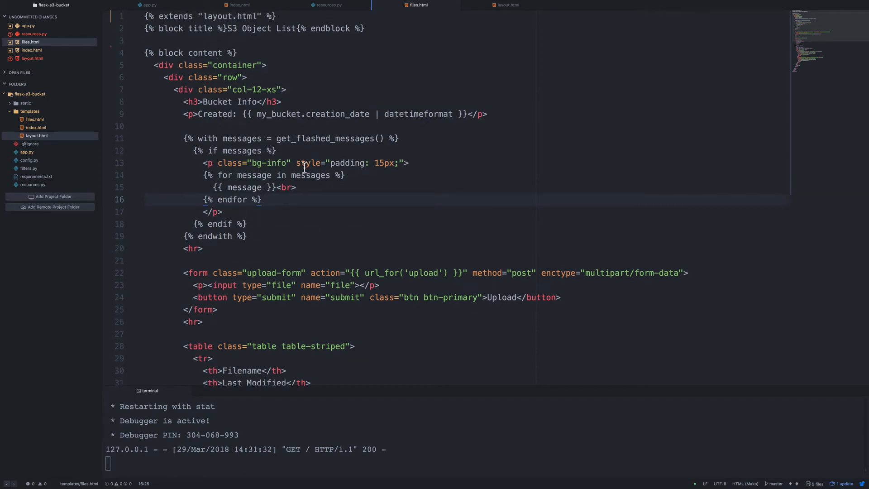
left_click(239, 5)
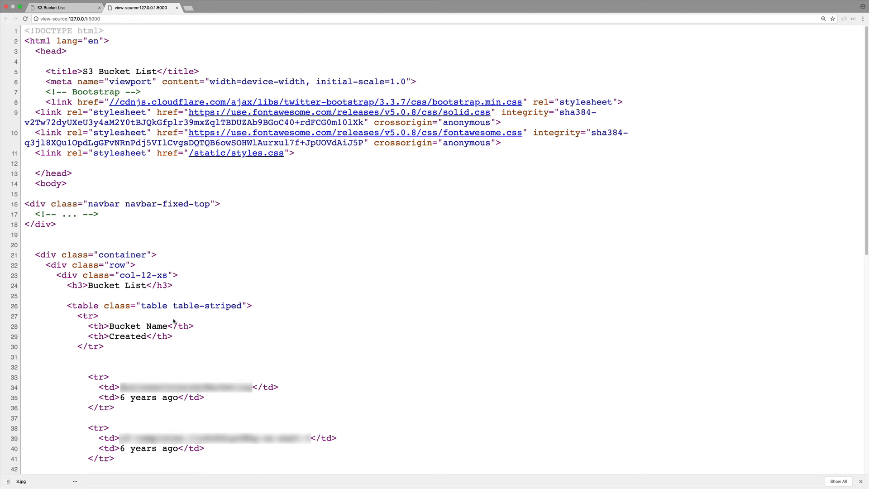
mouse_move(266, 140)
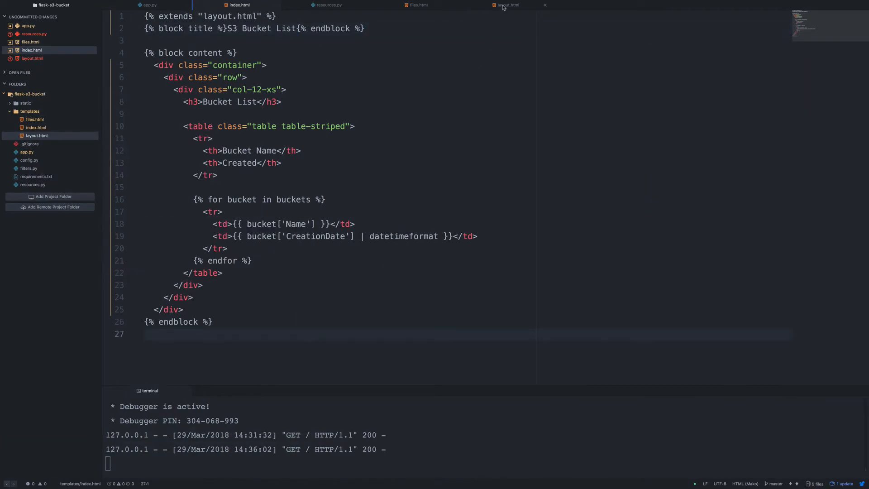
- In layout.html start the navbar as a 'nav navbar-nav' list with li items
left_click(506, 5)
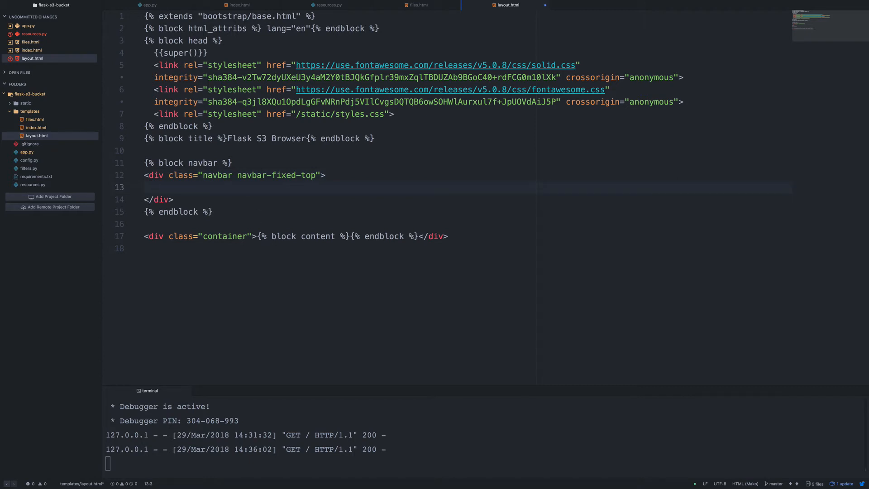
type("<div class=\"\">")
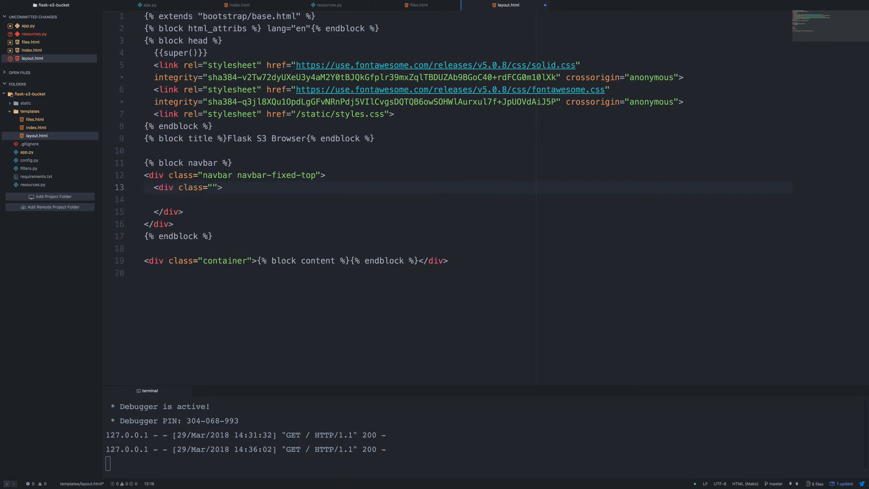
type("nav navbar-nav")
left_click(463, 199)
type("<ul>")
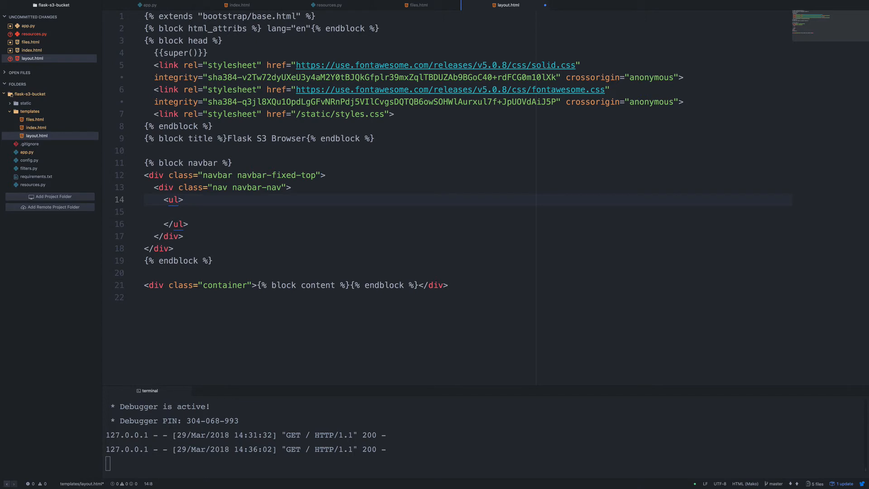
type("class=\"\"")
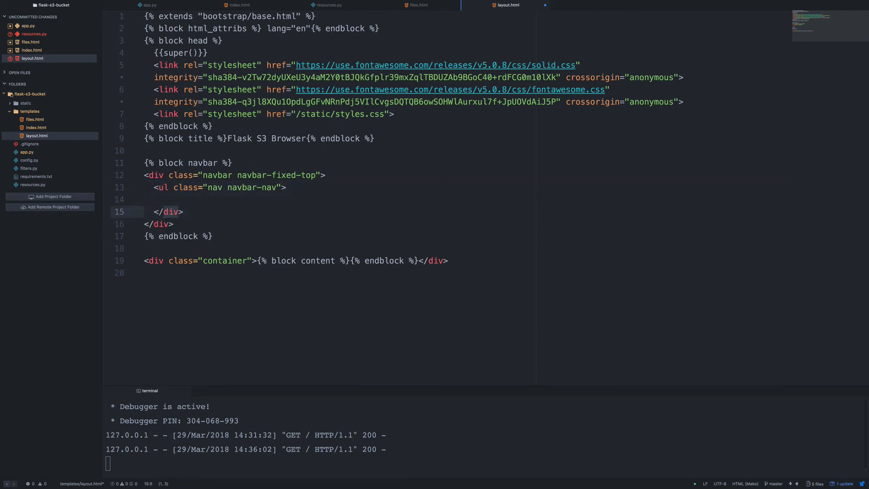
type("<li></li>")
type("ul")
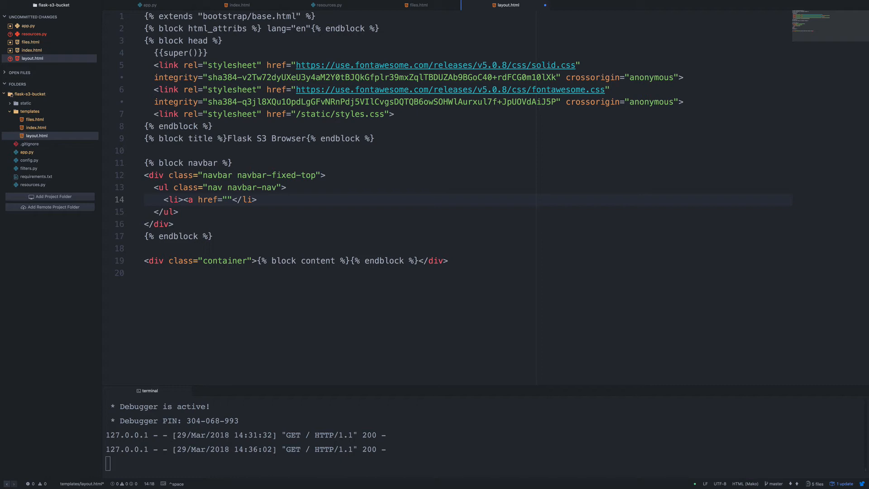
- Add Buckets and Files links using url_for('index') and url_for('files')
type("{{  }}")
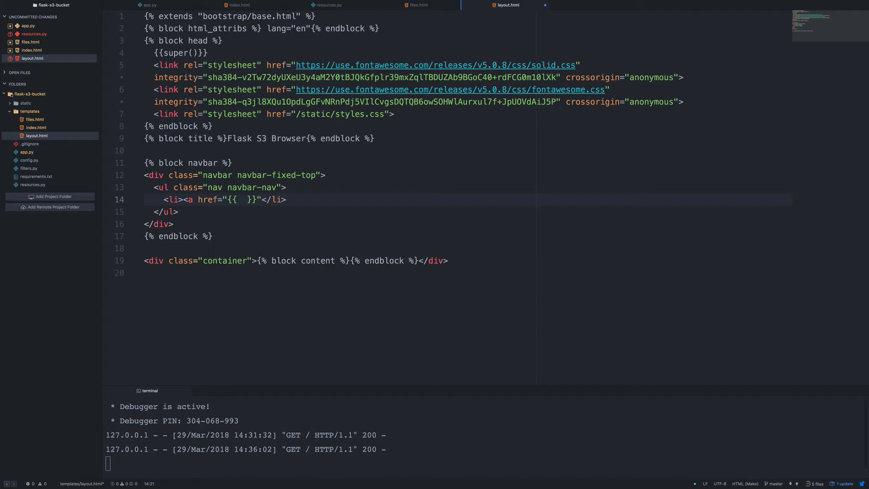
type("url_for")
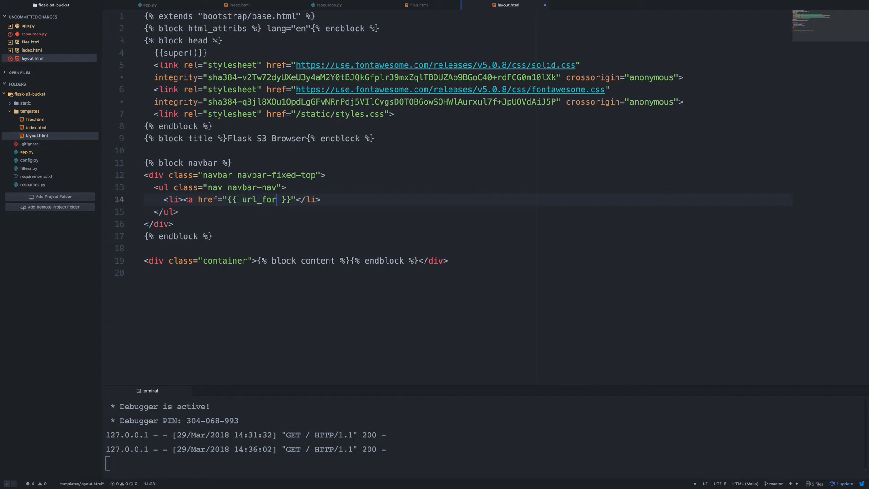
type("('')")
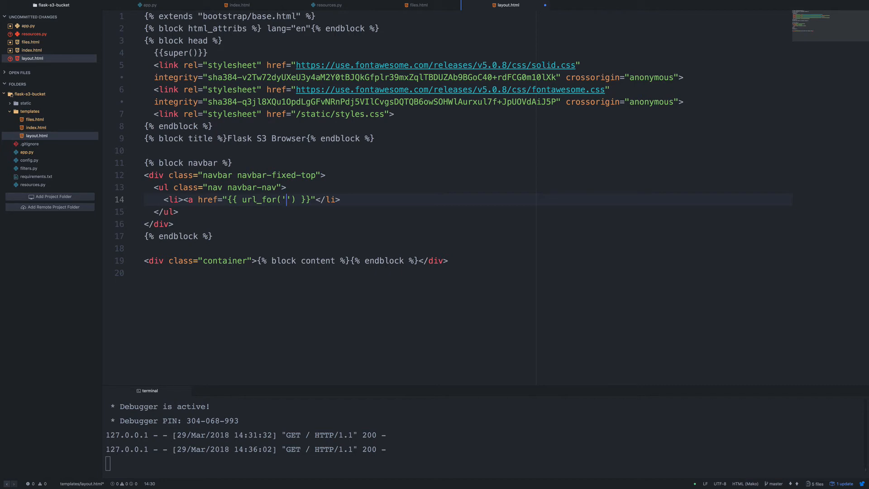
type("index")
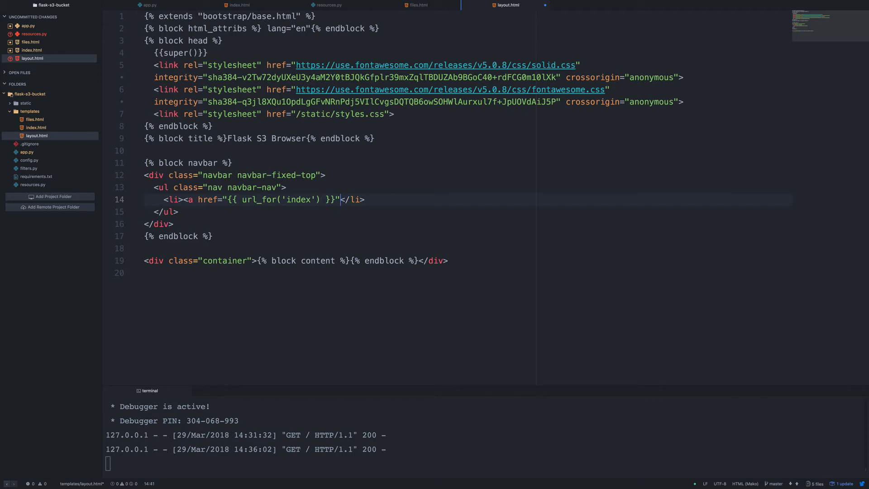
type("></a>")
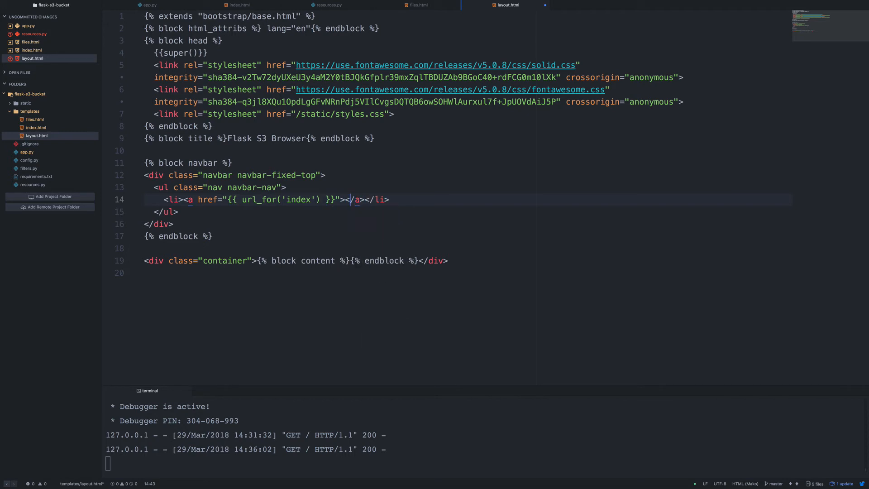
type("Buckets")
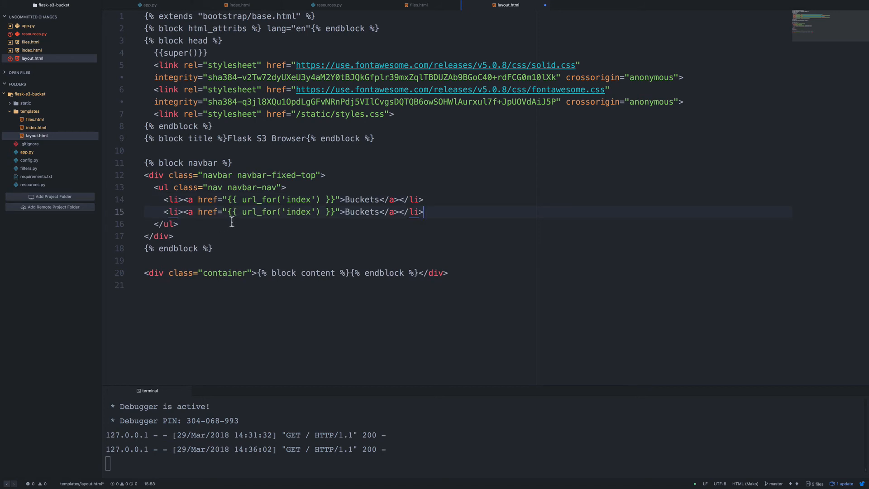
type("files")
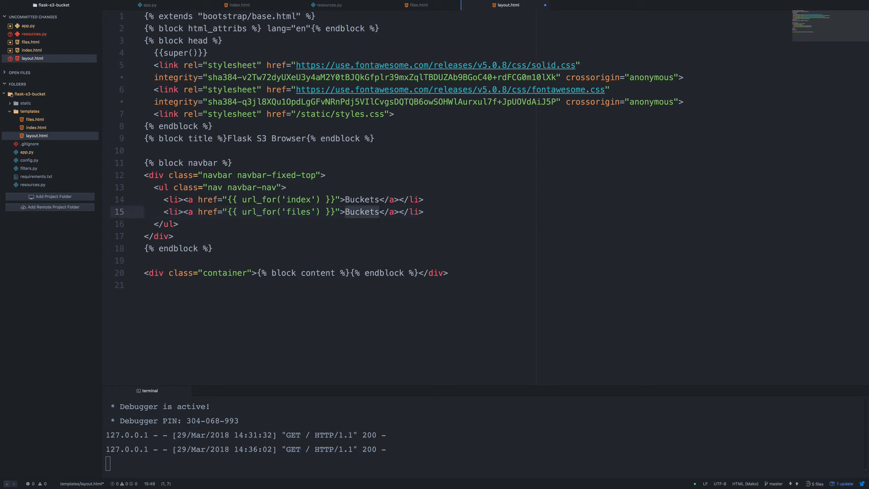
type("Files")
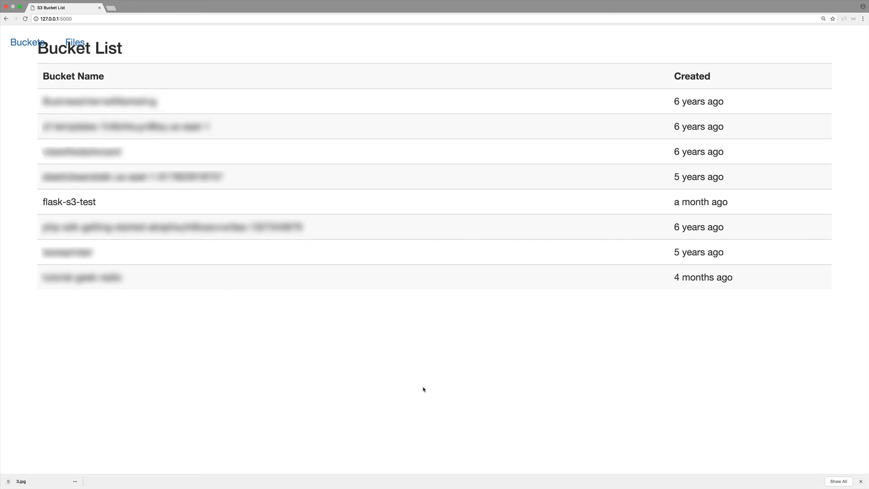
mouse_move(74, 43)
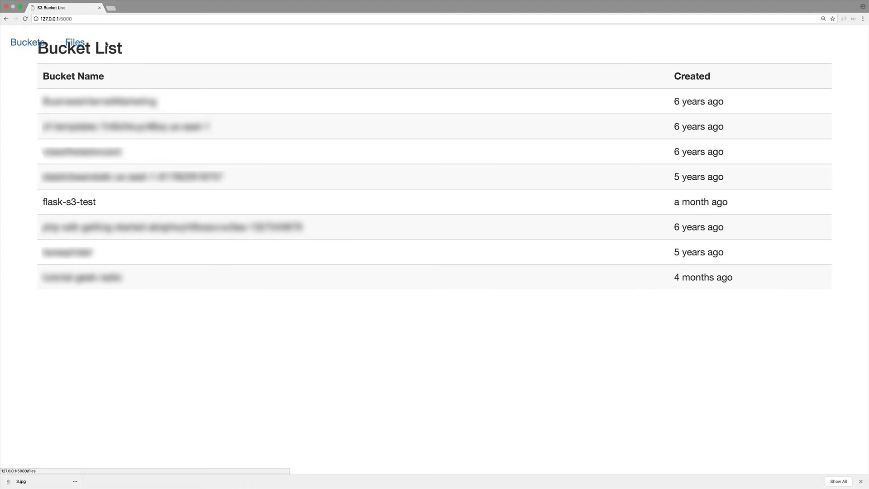
mouse_move(383, 245)
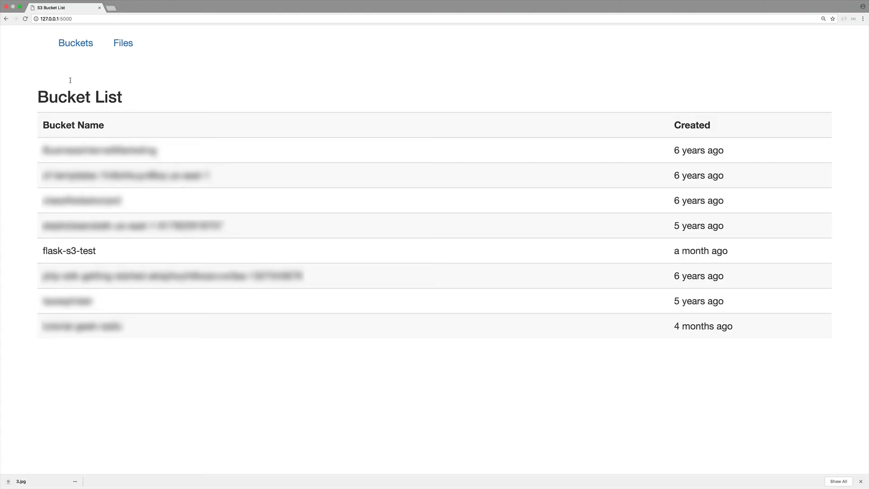
- Follow the Files link from the newly rendered navbar
left_click(122, 43)
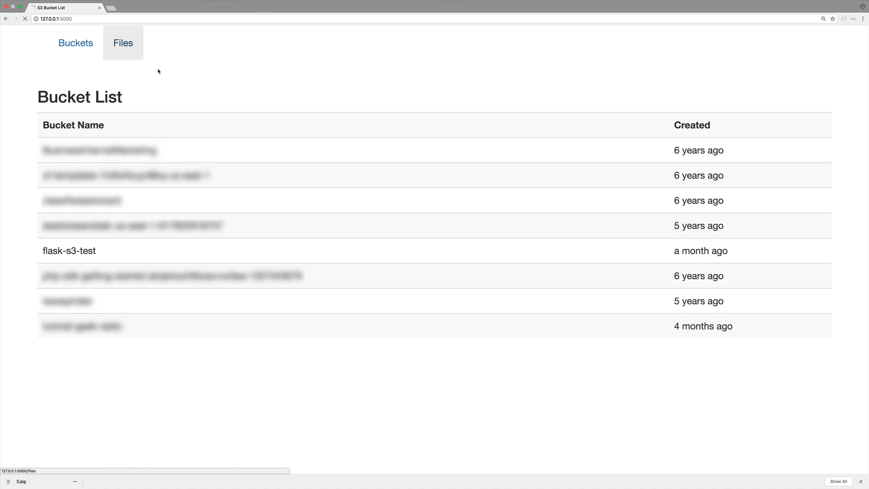